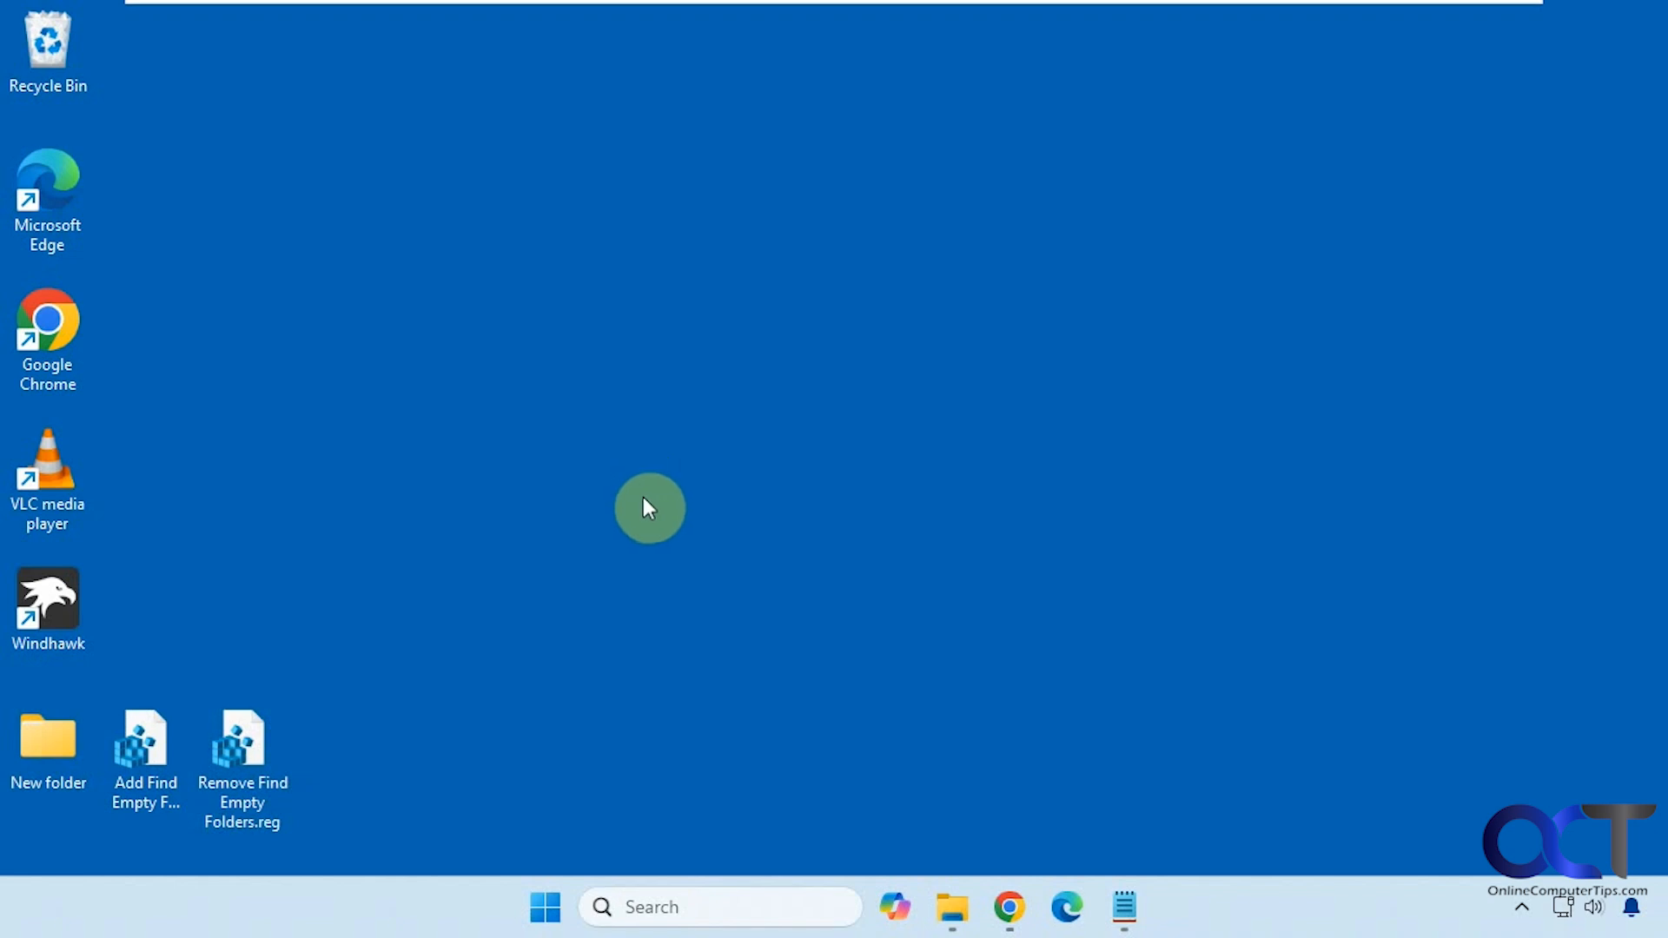
mouse_move(1125, 856)
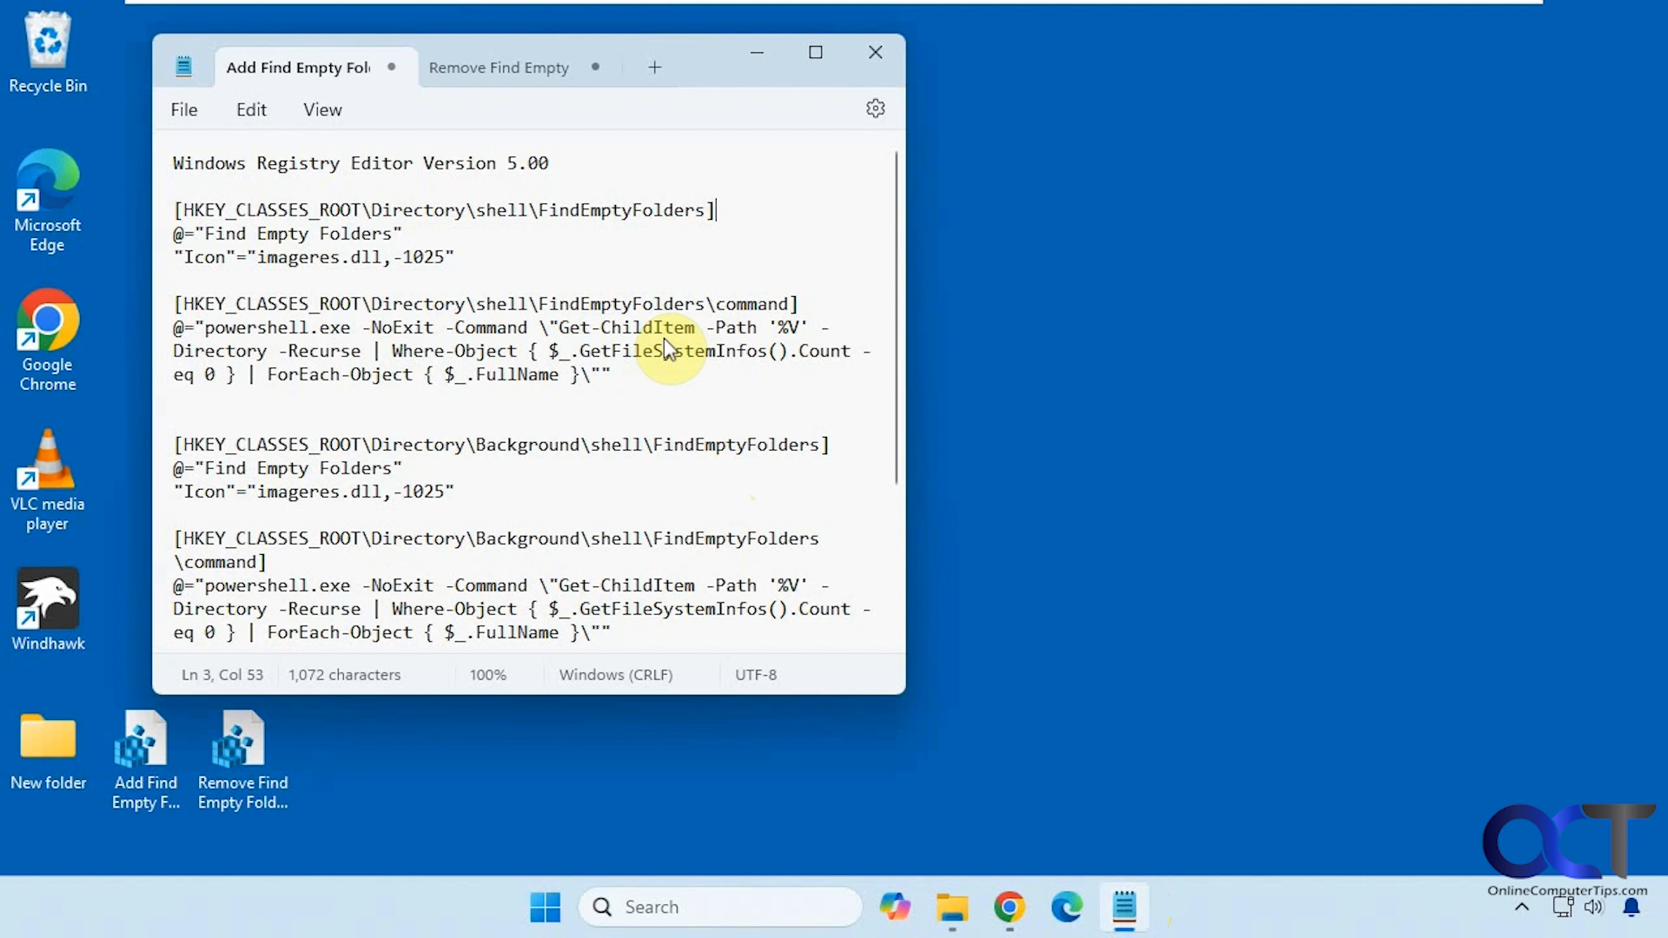
mouse_move(419, 127)
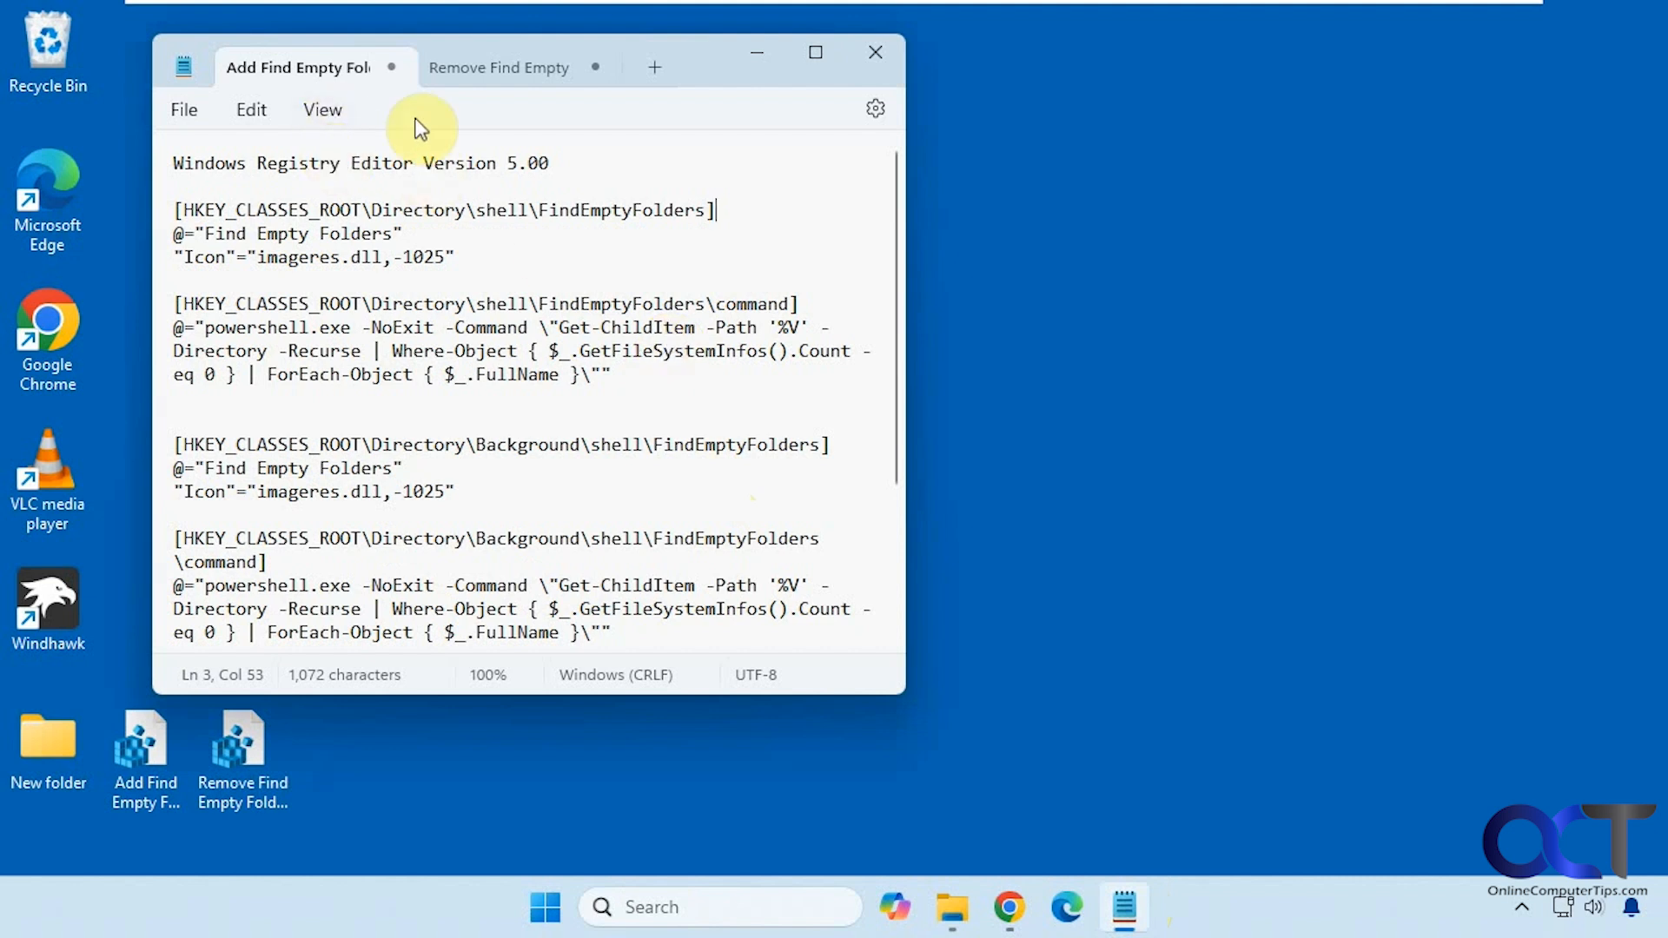
Scroll through Add Find Empty Folders.reg to review its Directory, Background and Drive sections
scroll(up, 3)
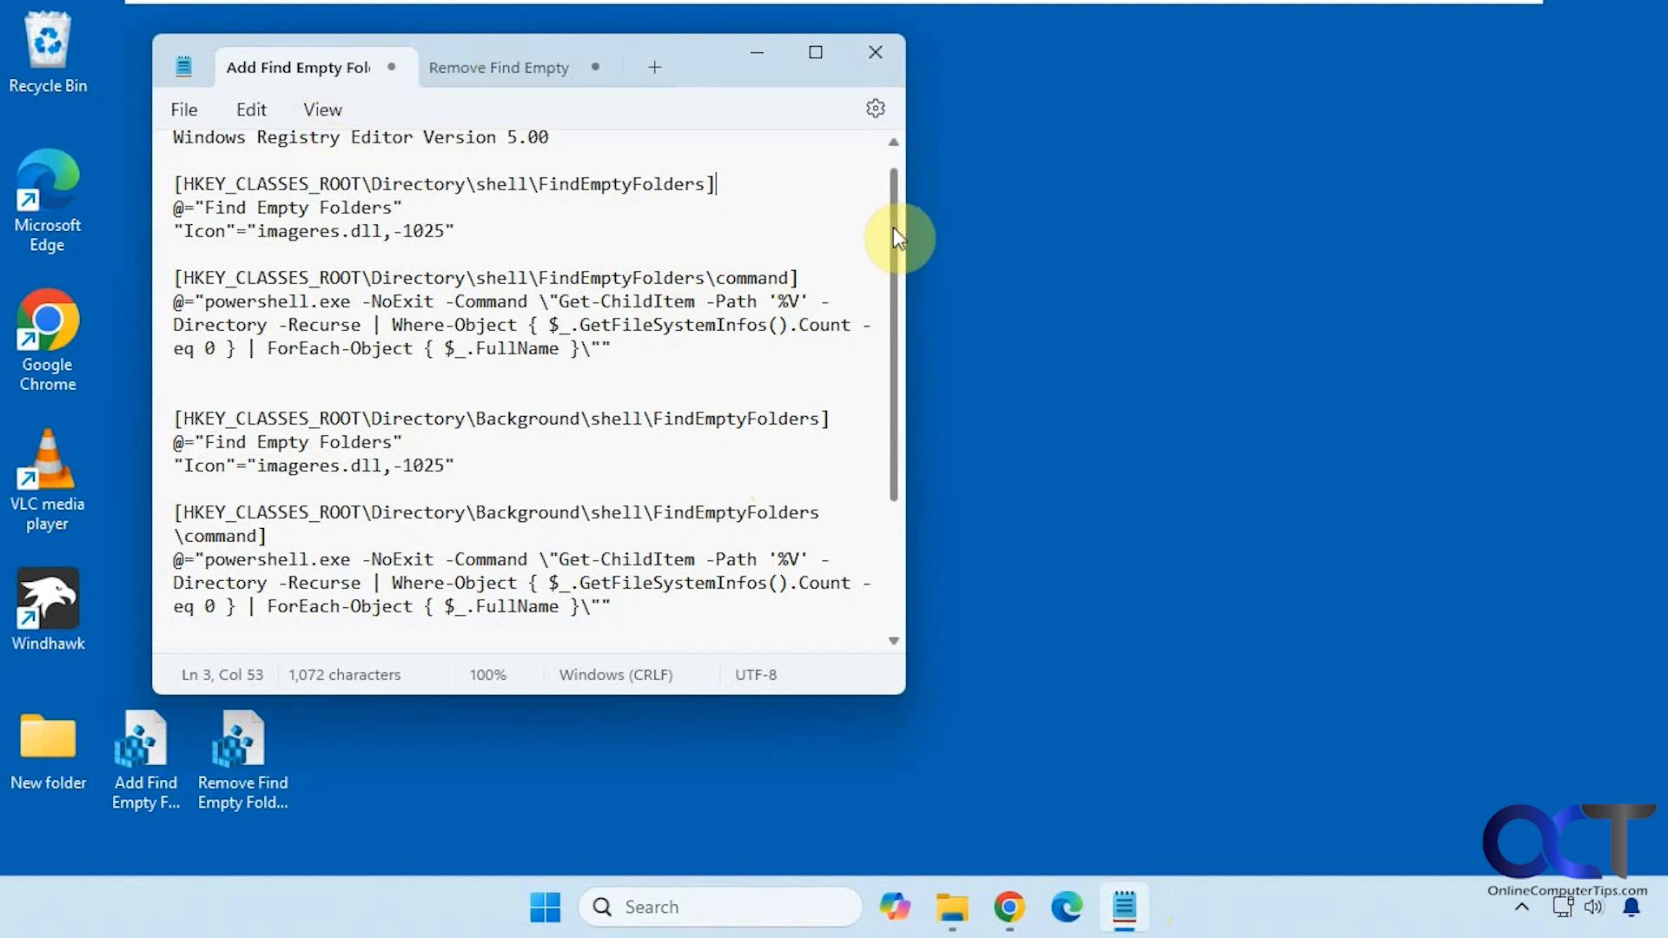
scroll(down, 3)
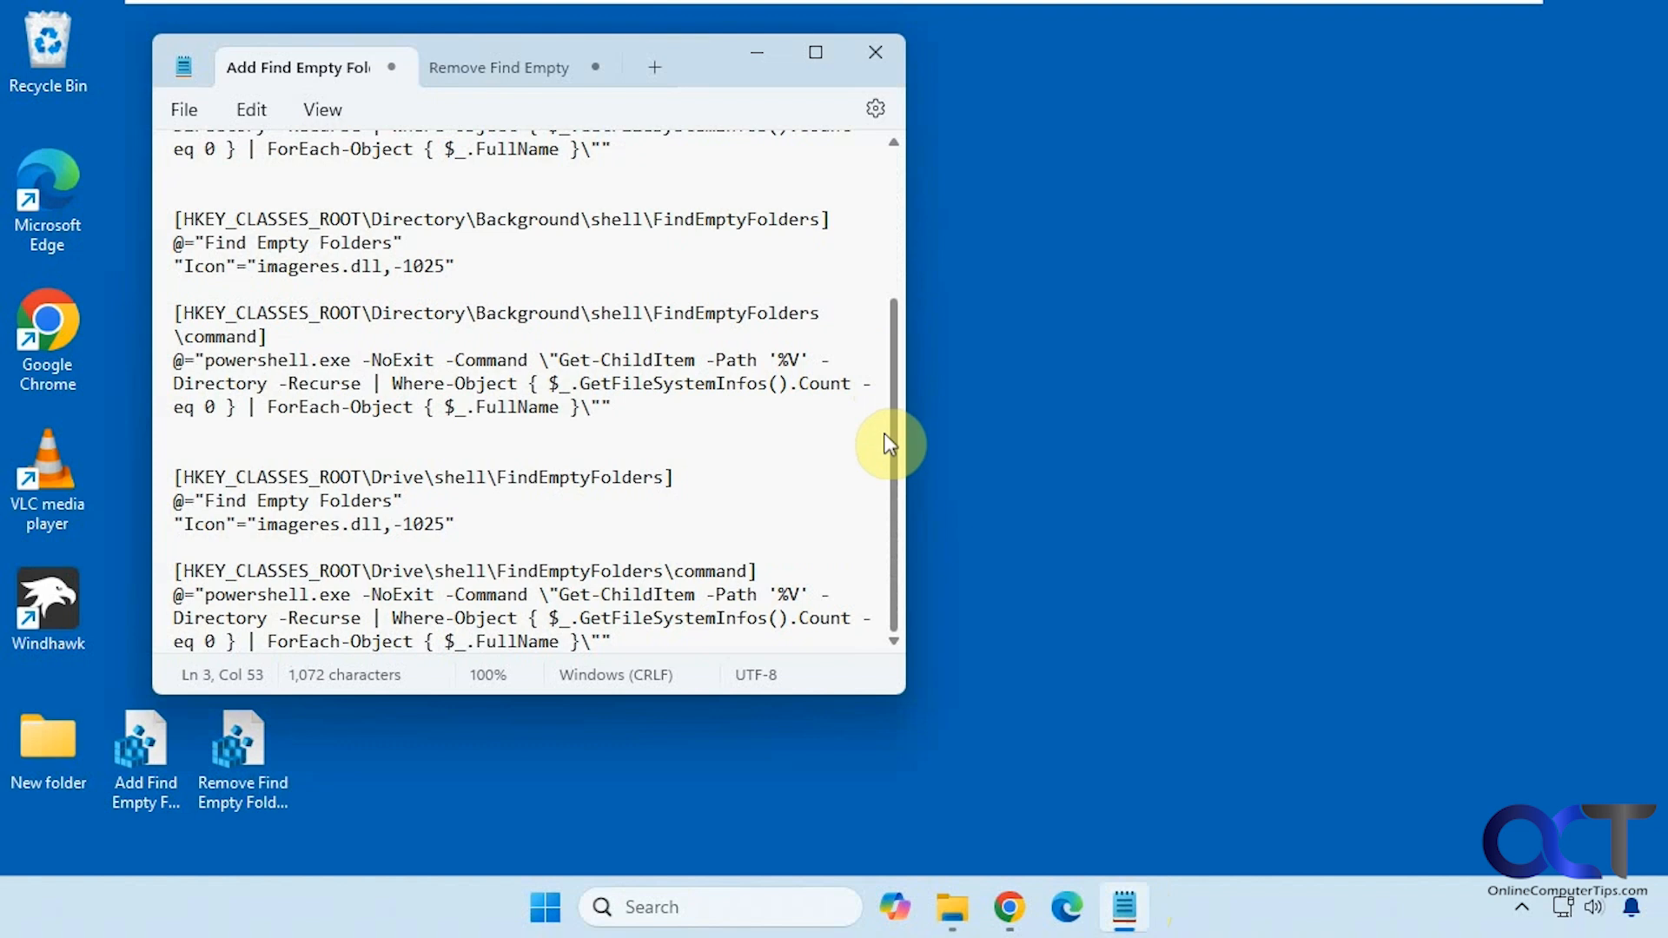
Switch Notepad to Remove Find Empty Folders.reg, which deletes the three FindEmptyFolders keys
click(500, 68)
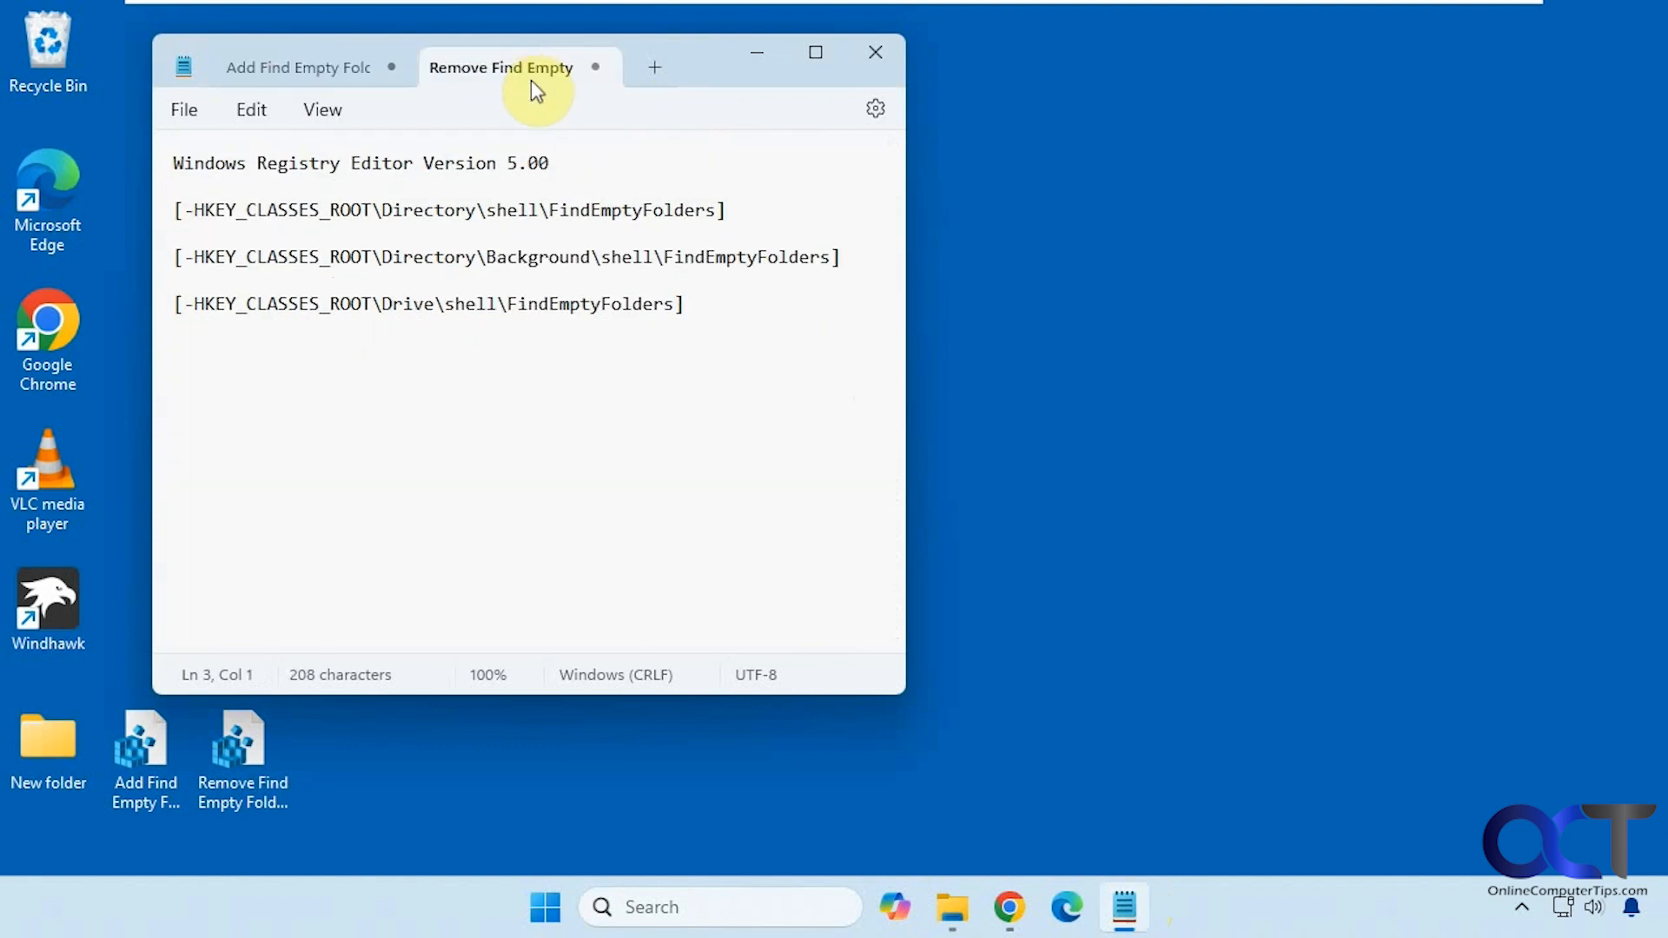
mouse_move(625, 252)
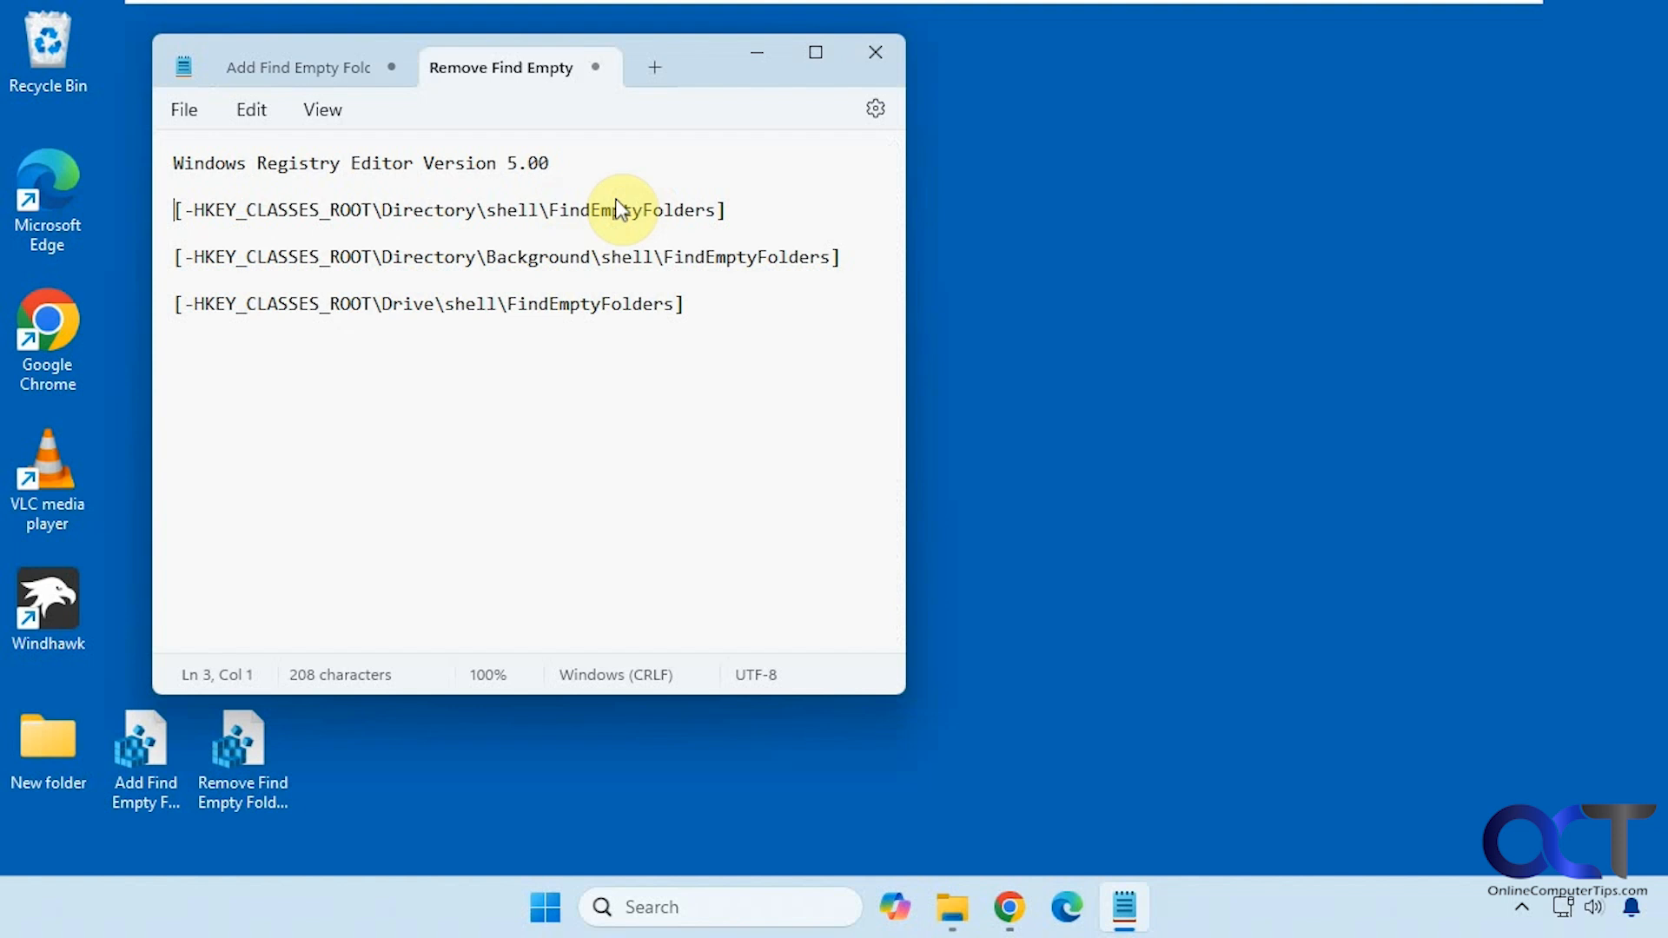
mouse_move(732, 135)
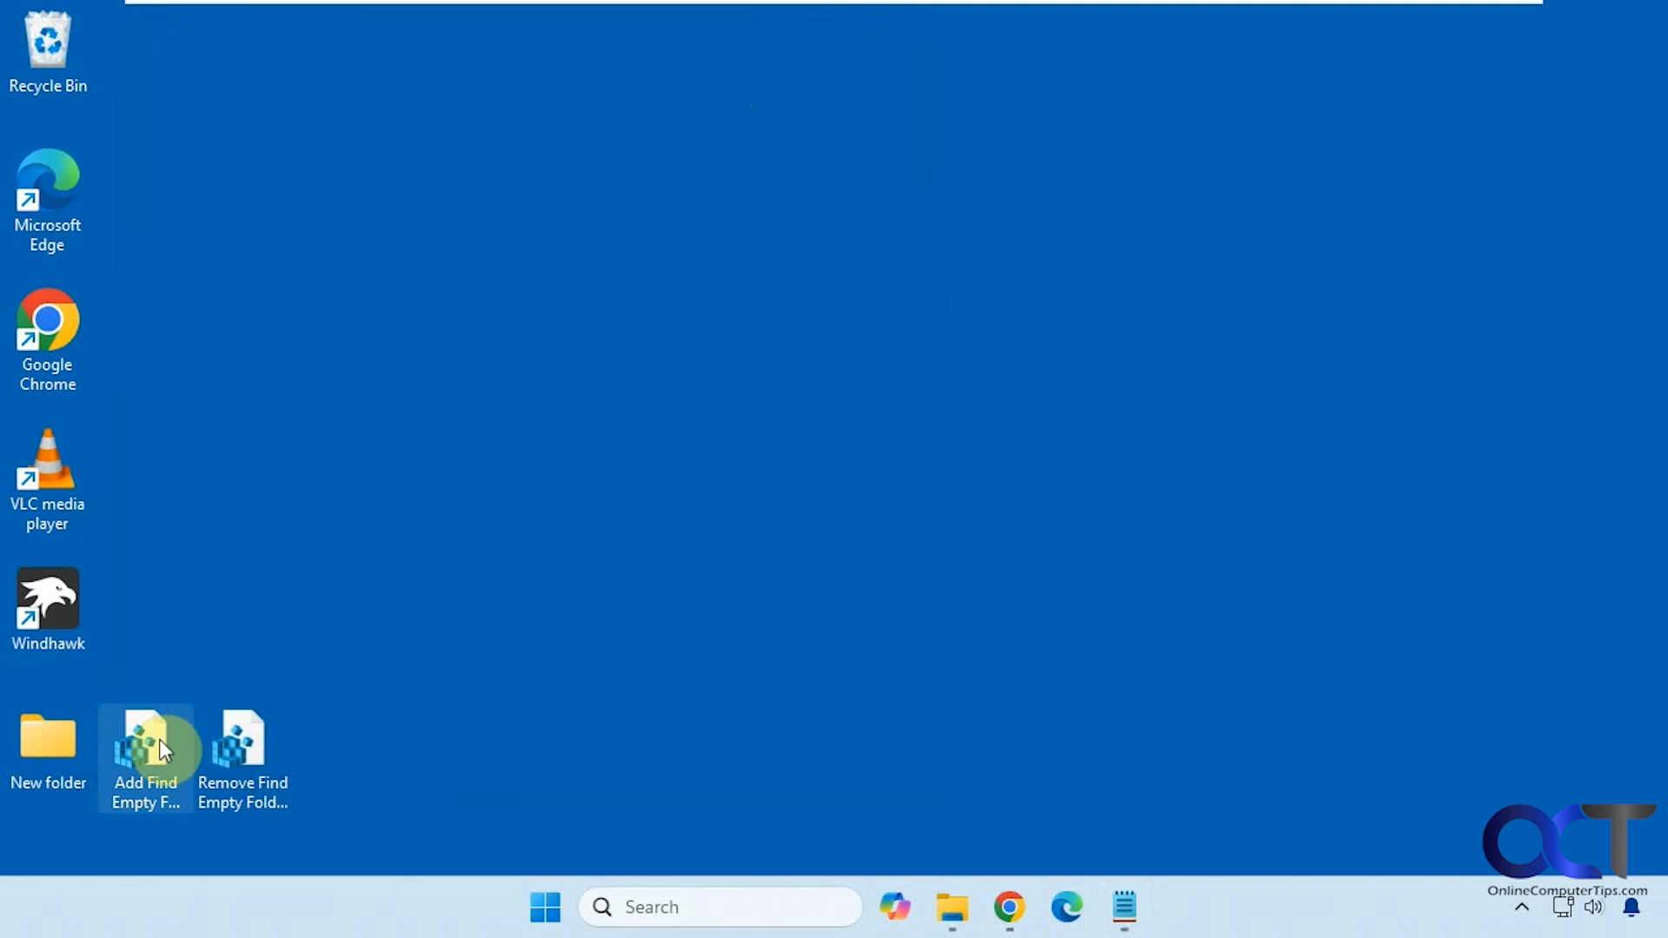
mouse_move(171, 756)
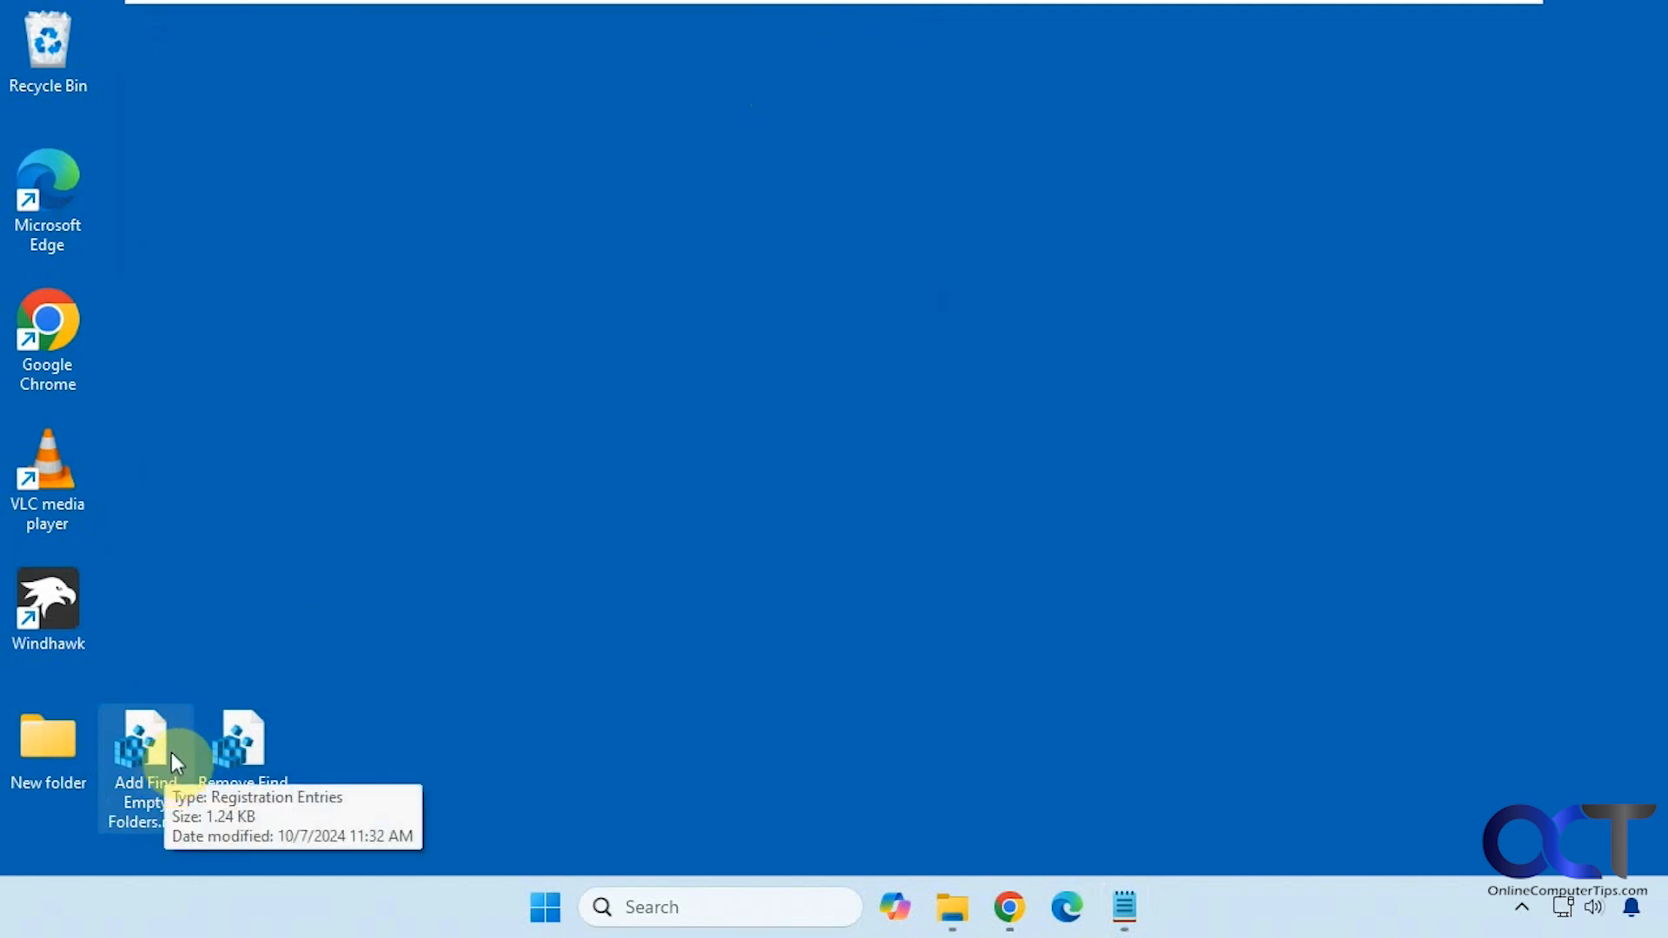
Run Add Find Empty Folders.reg, approving UAC and confirming the merge into the registry
double_click(144, 745)
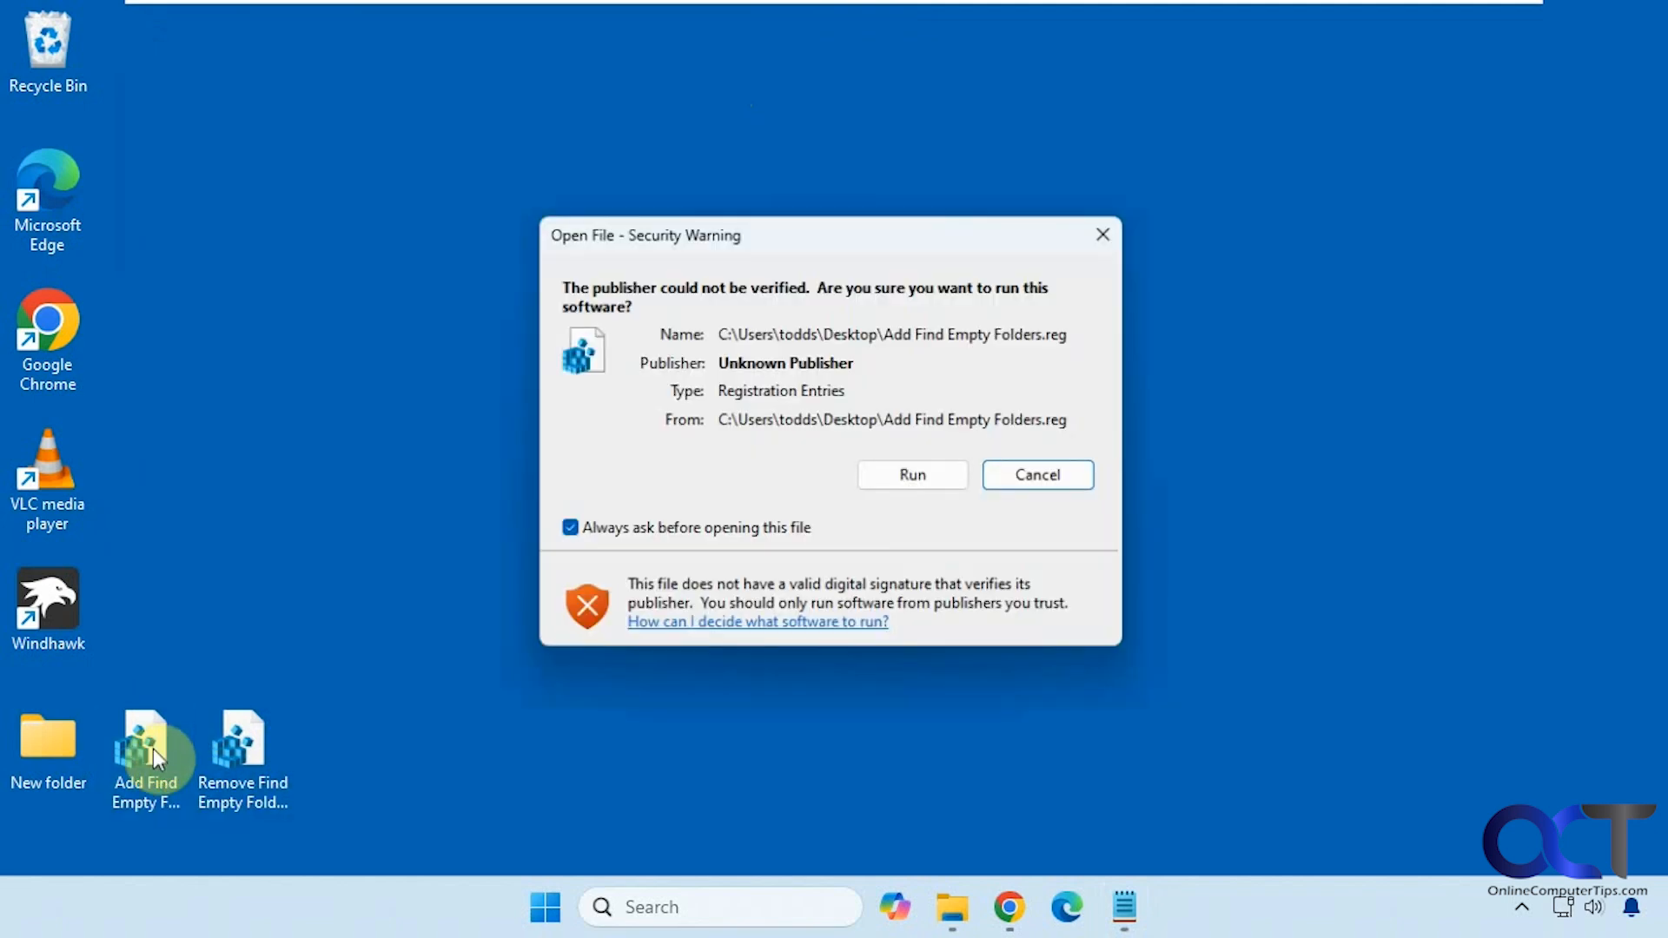
click(910, 474)
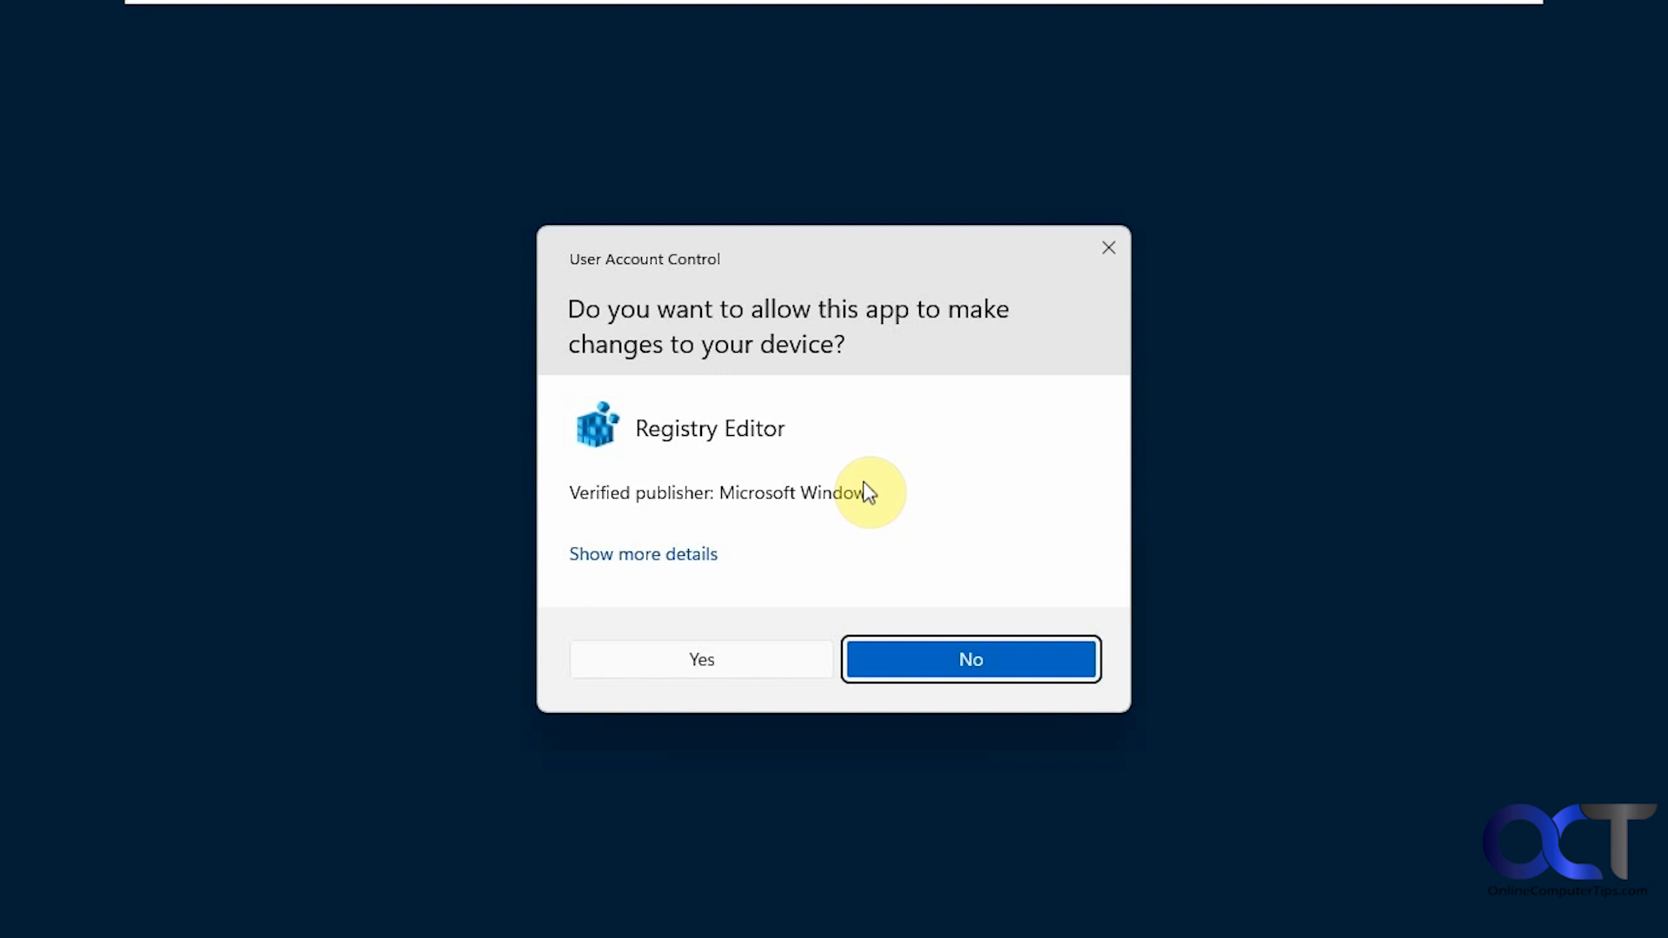
click(700, 658)
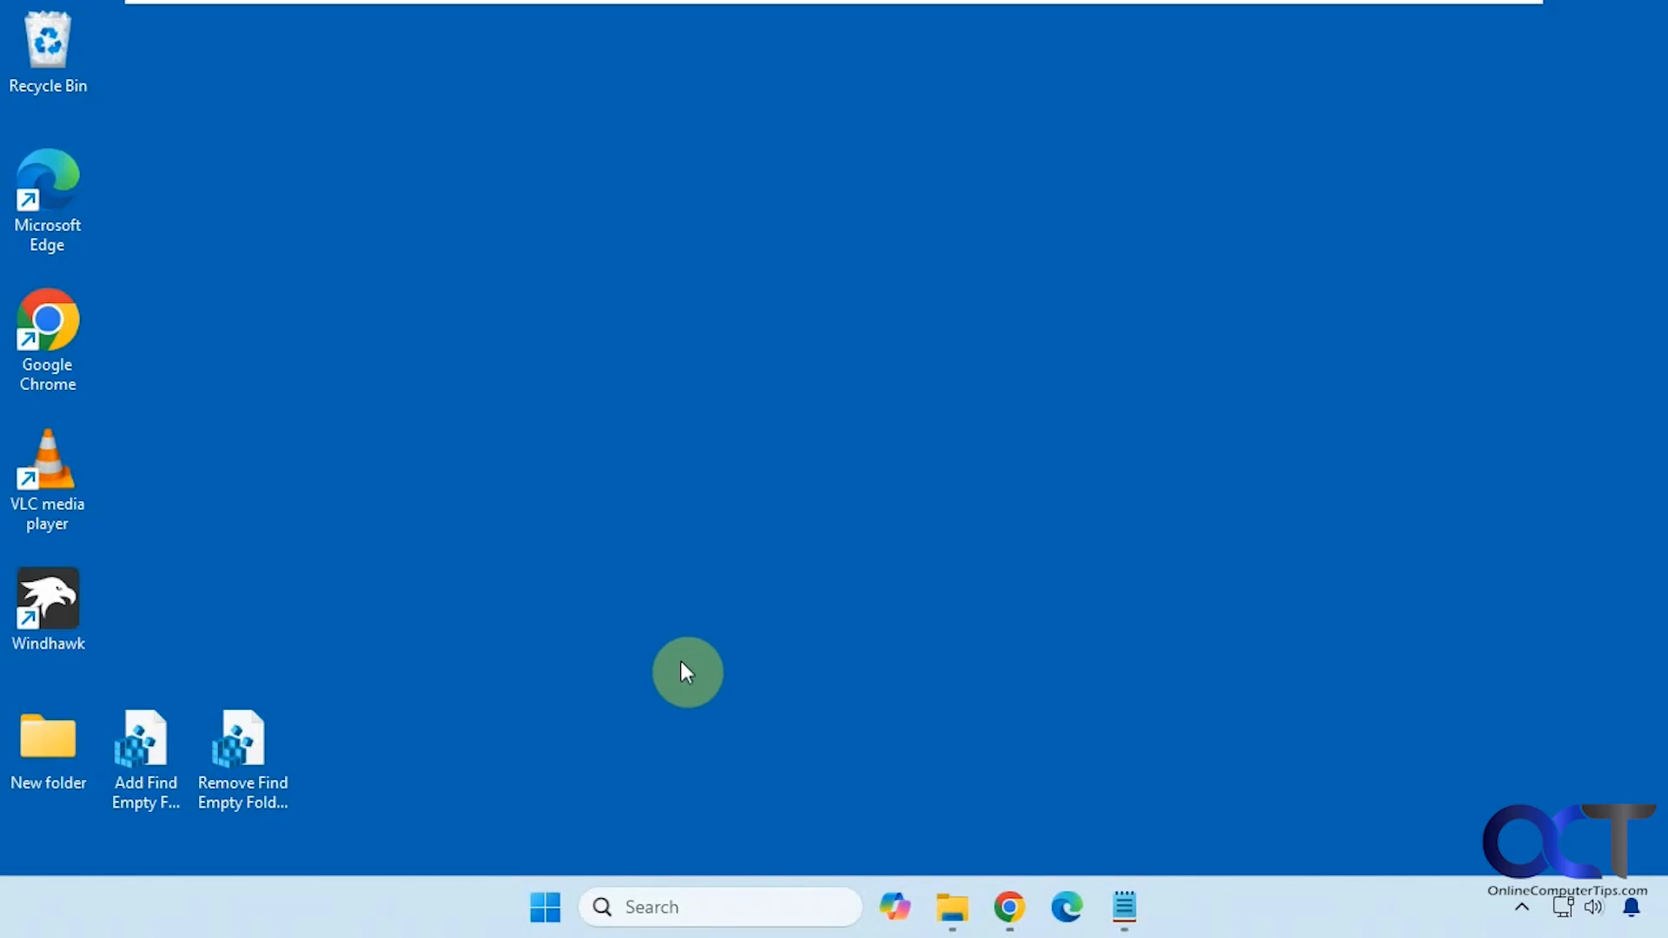
double_click(144, 740)
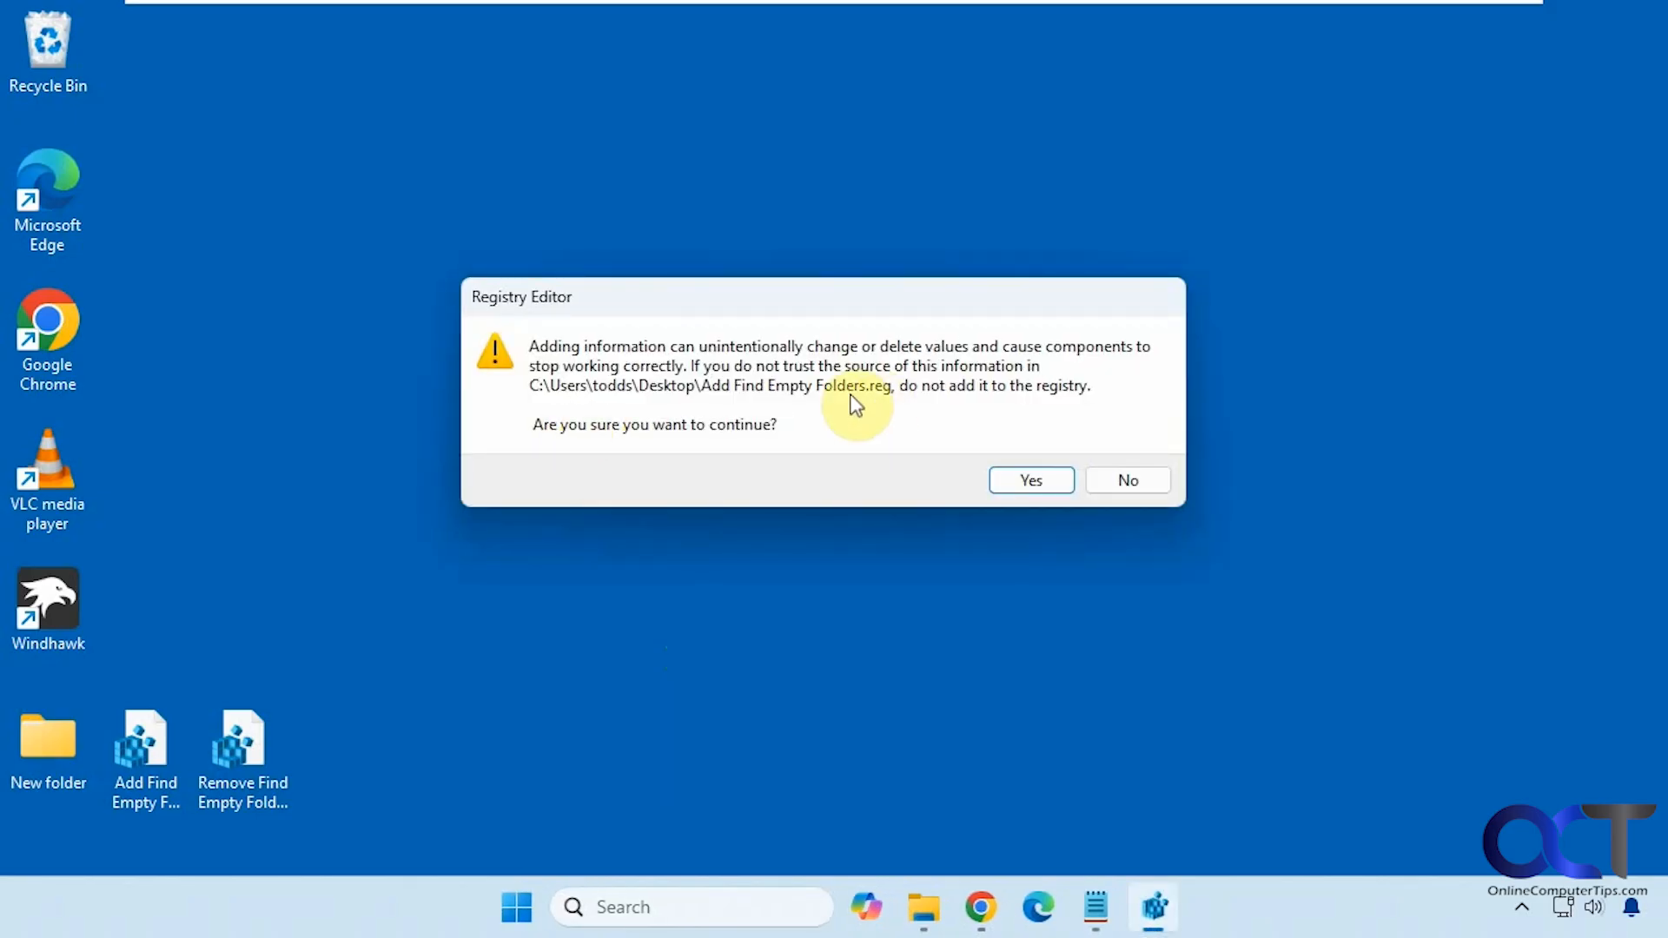
click(1028, 480)
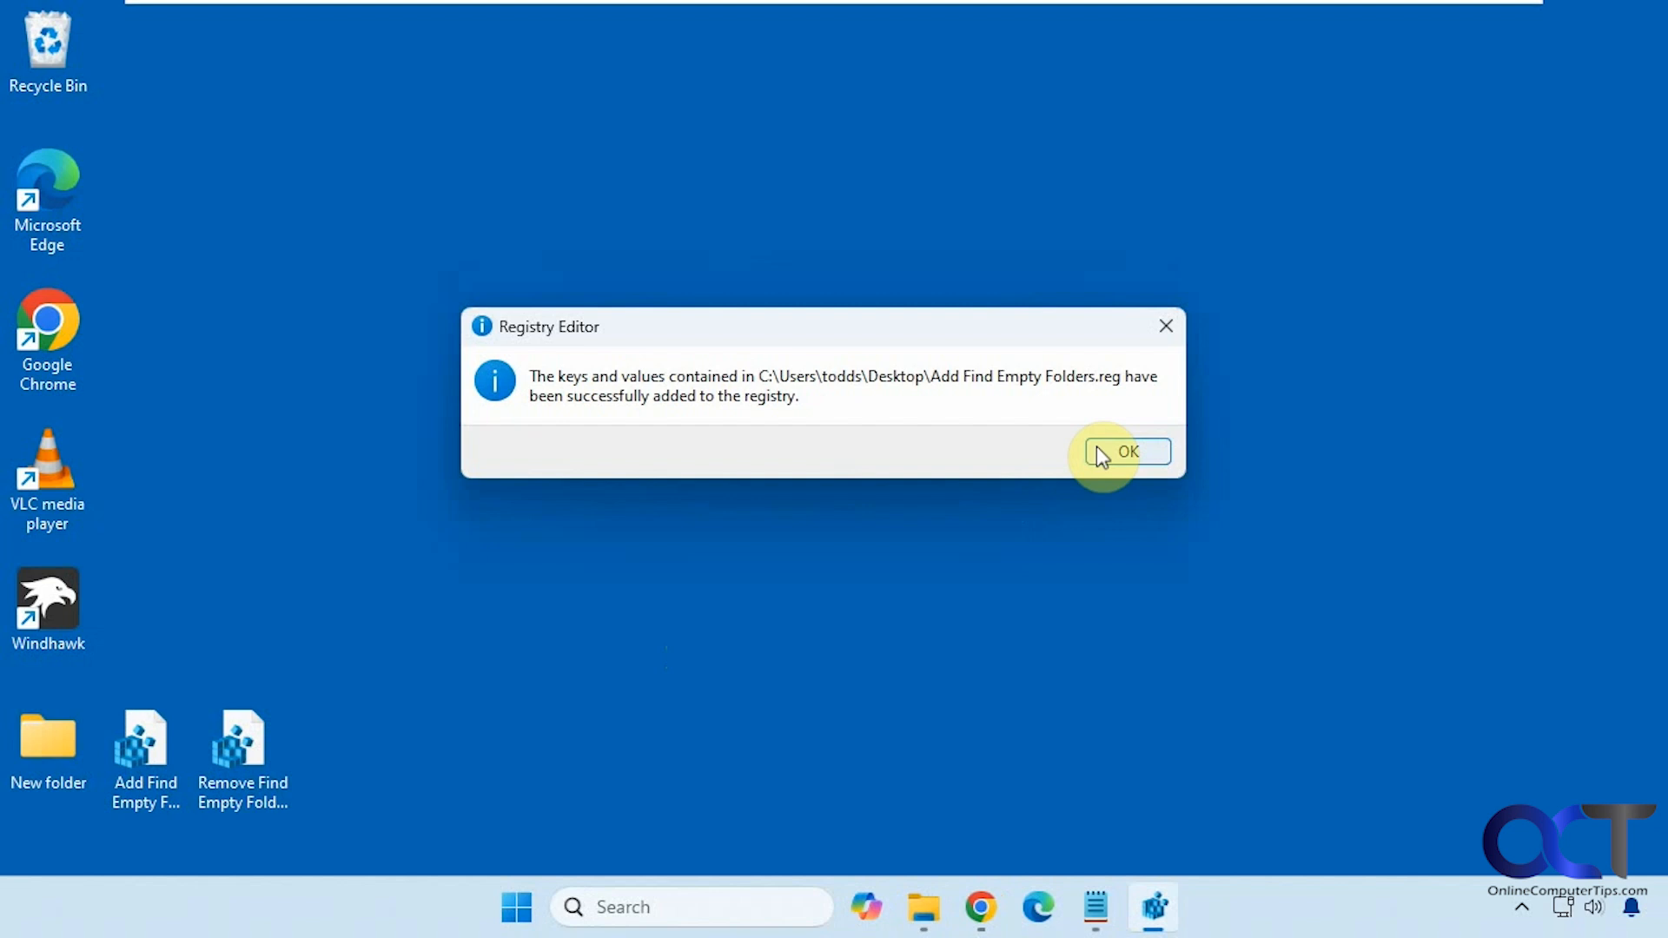
click(1125, 452)
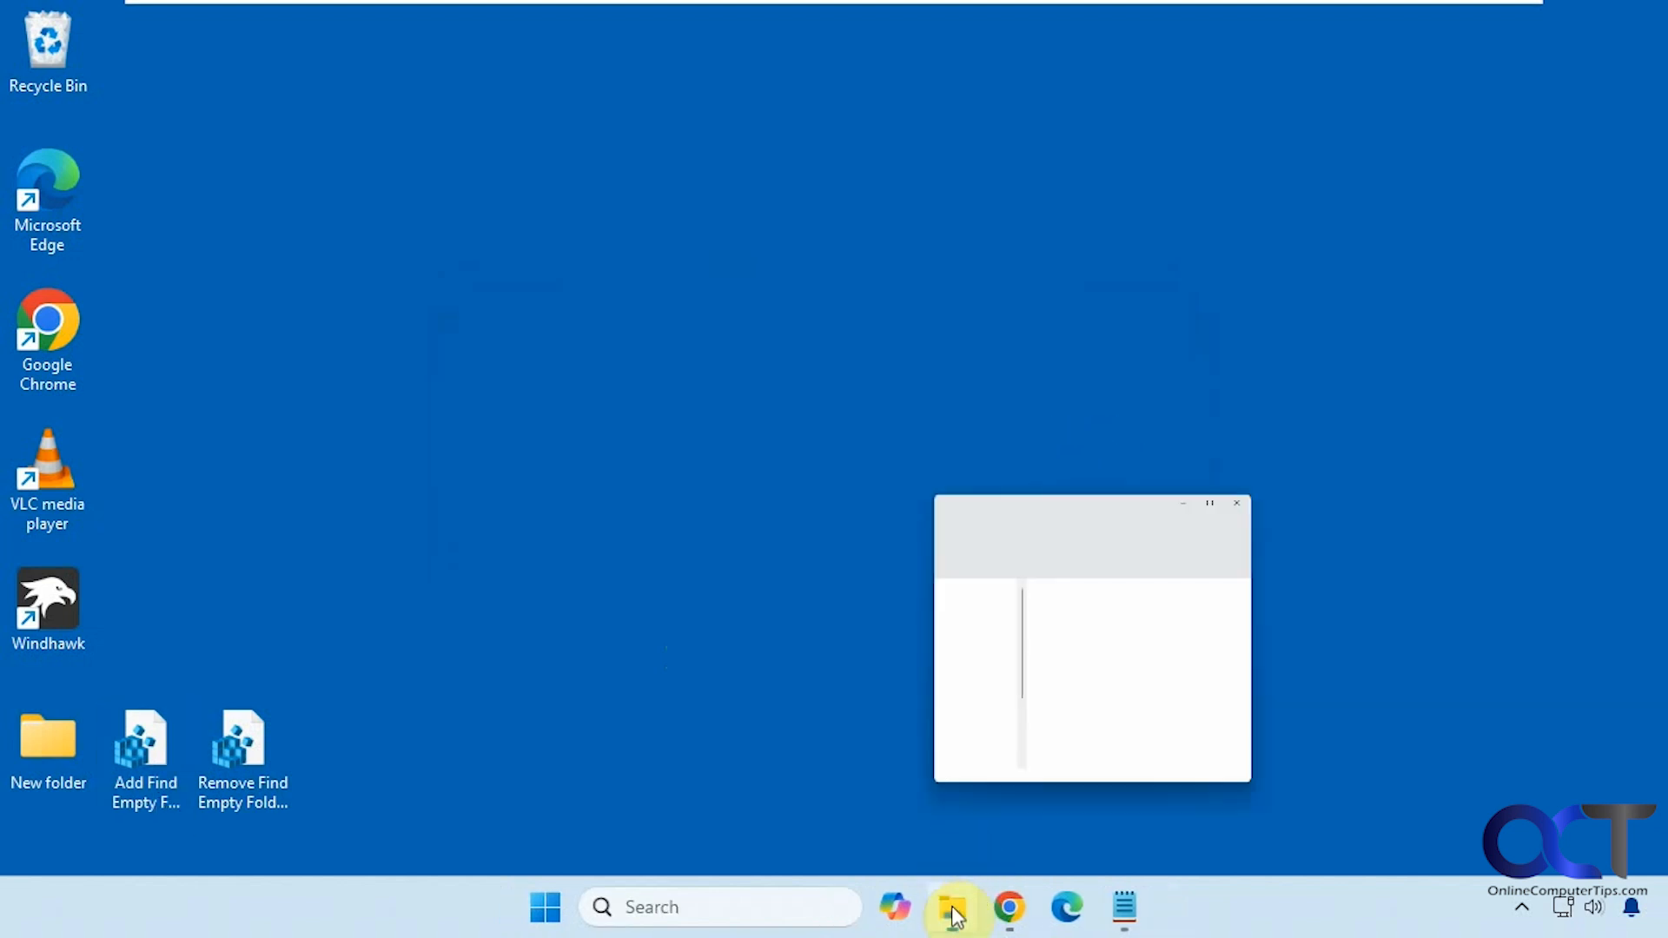
From File Explorer, run Find Empty Folders on the Documents folder via its full right-click menu
click(950, 907)
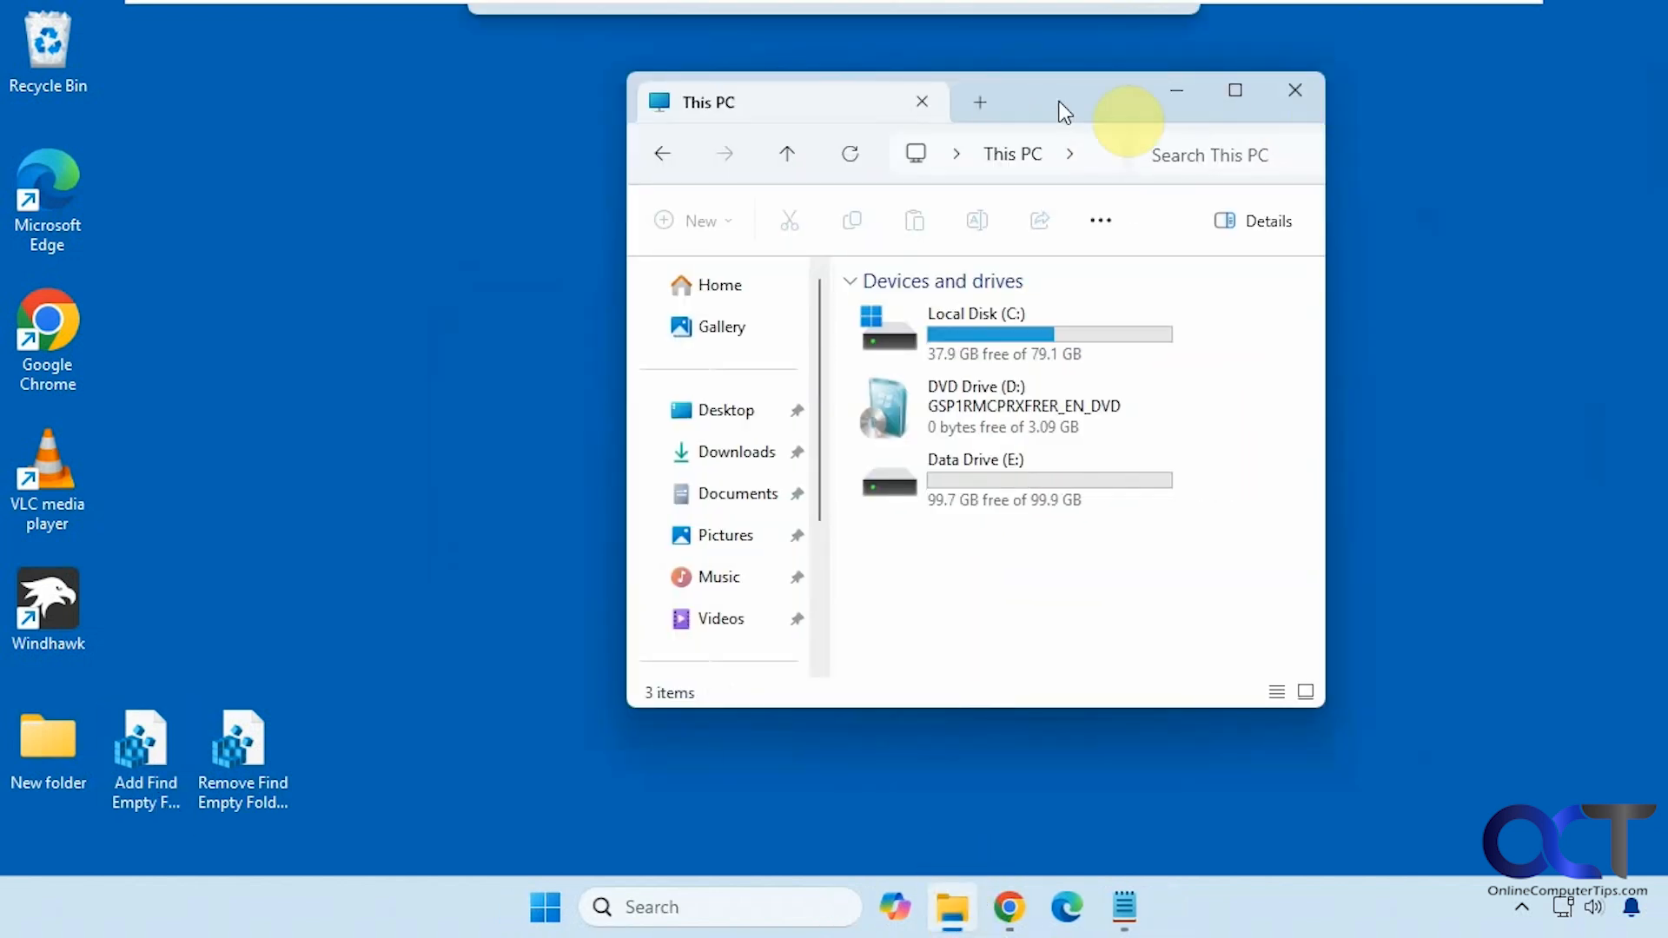
mouse_move(1063, 218)
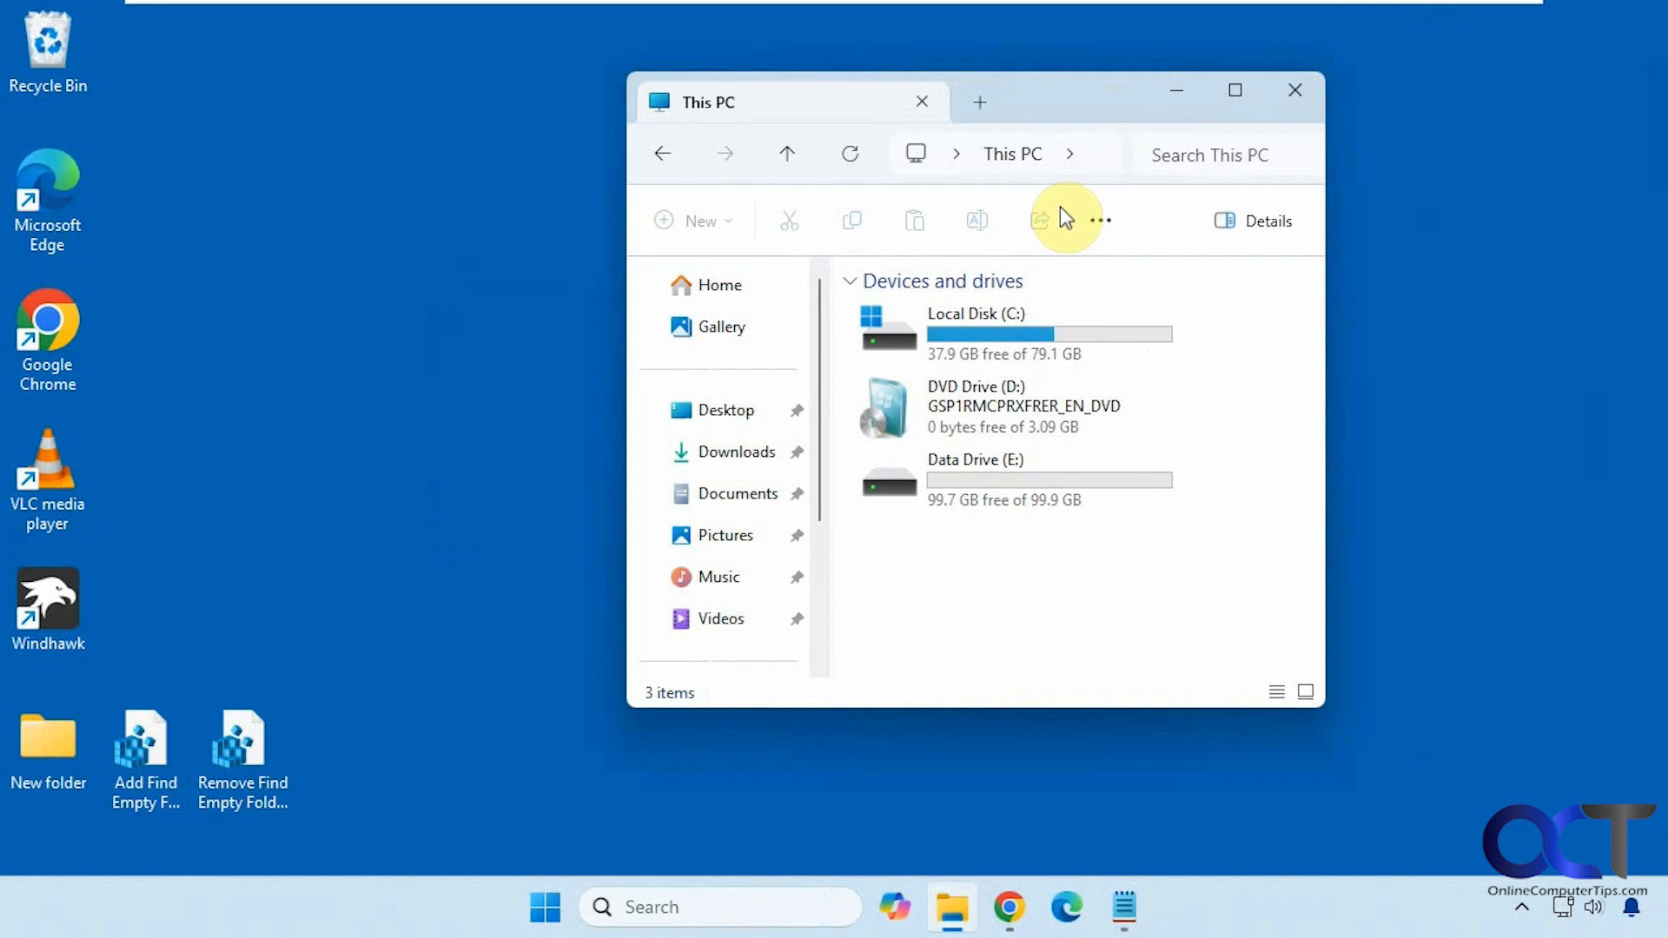
mouse_move(736, 493)
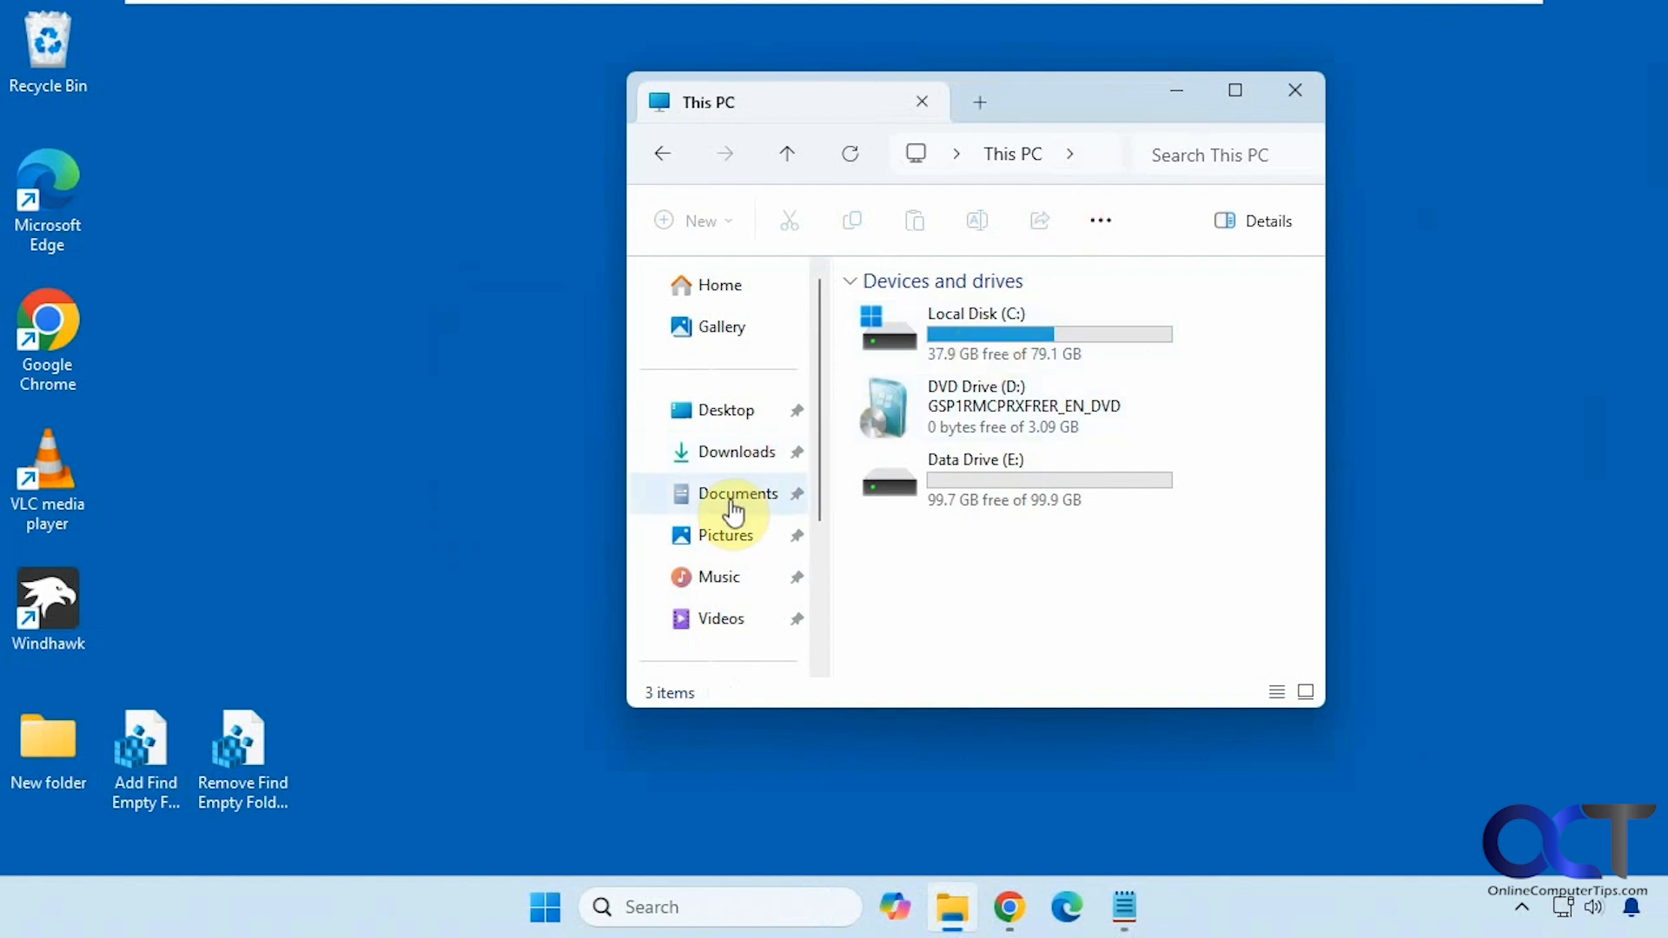
right_click(736, 491)
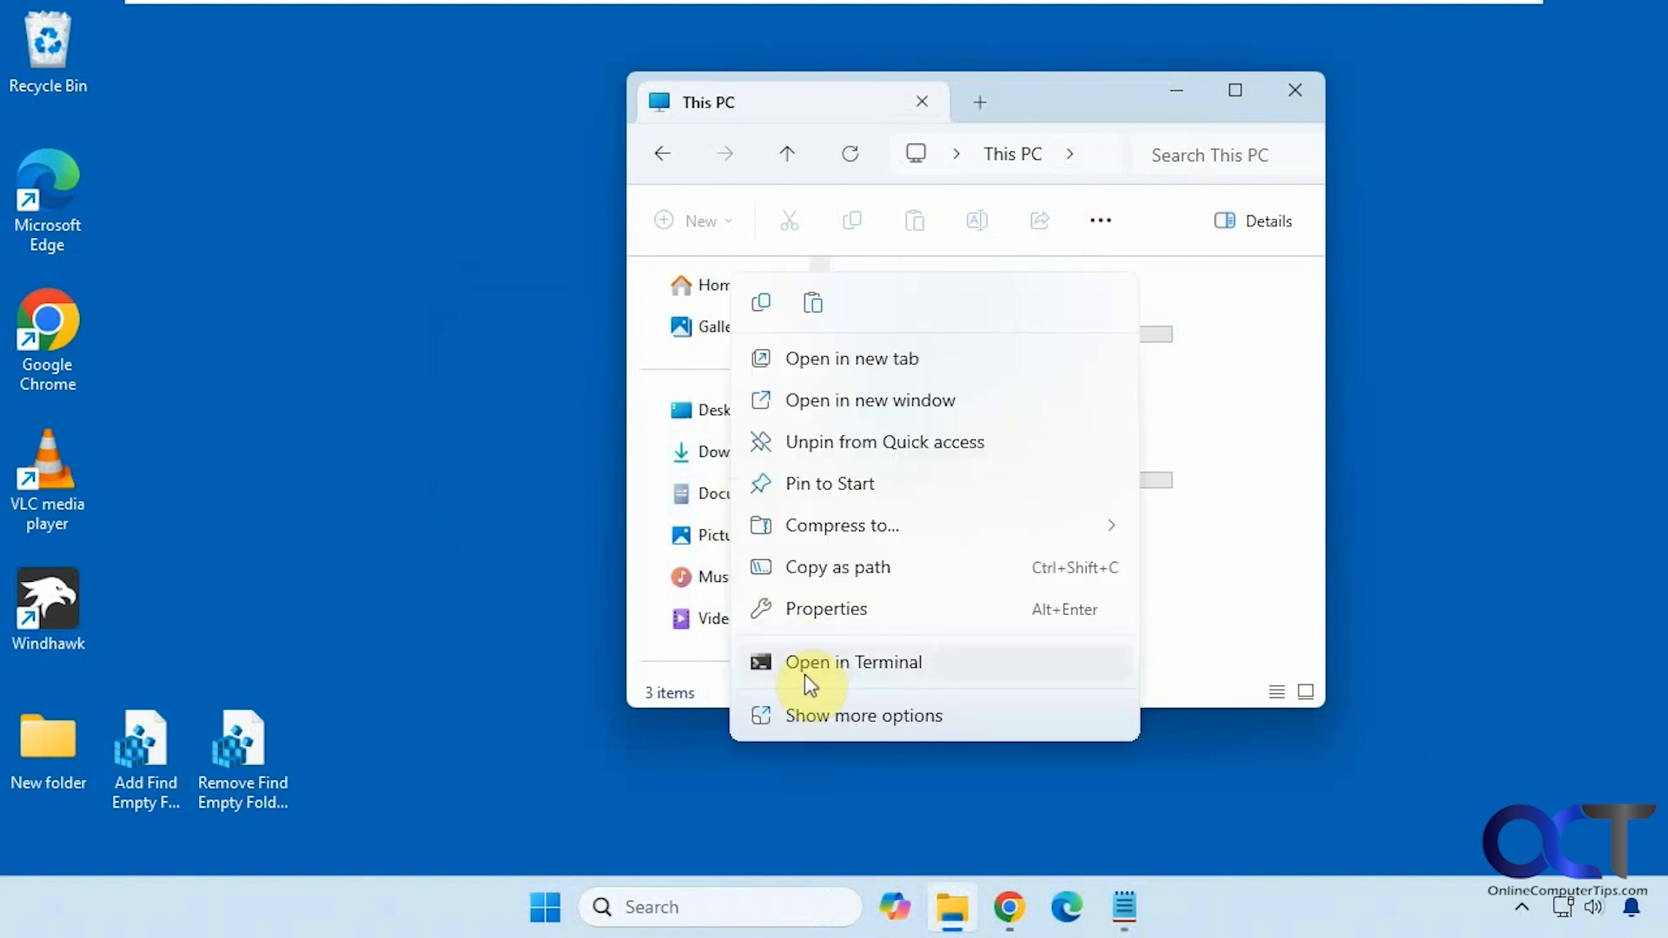
click(514, 586)
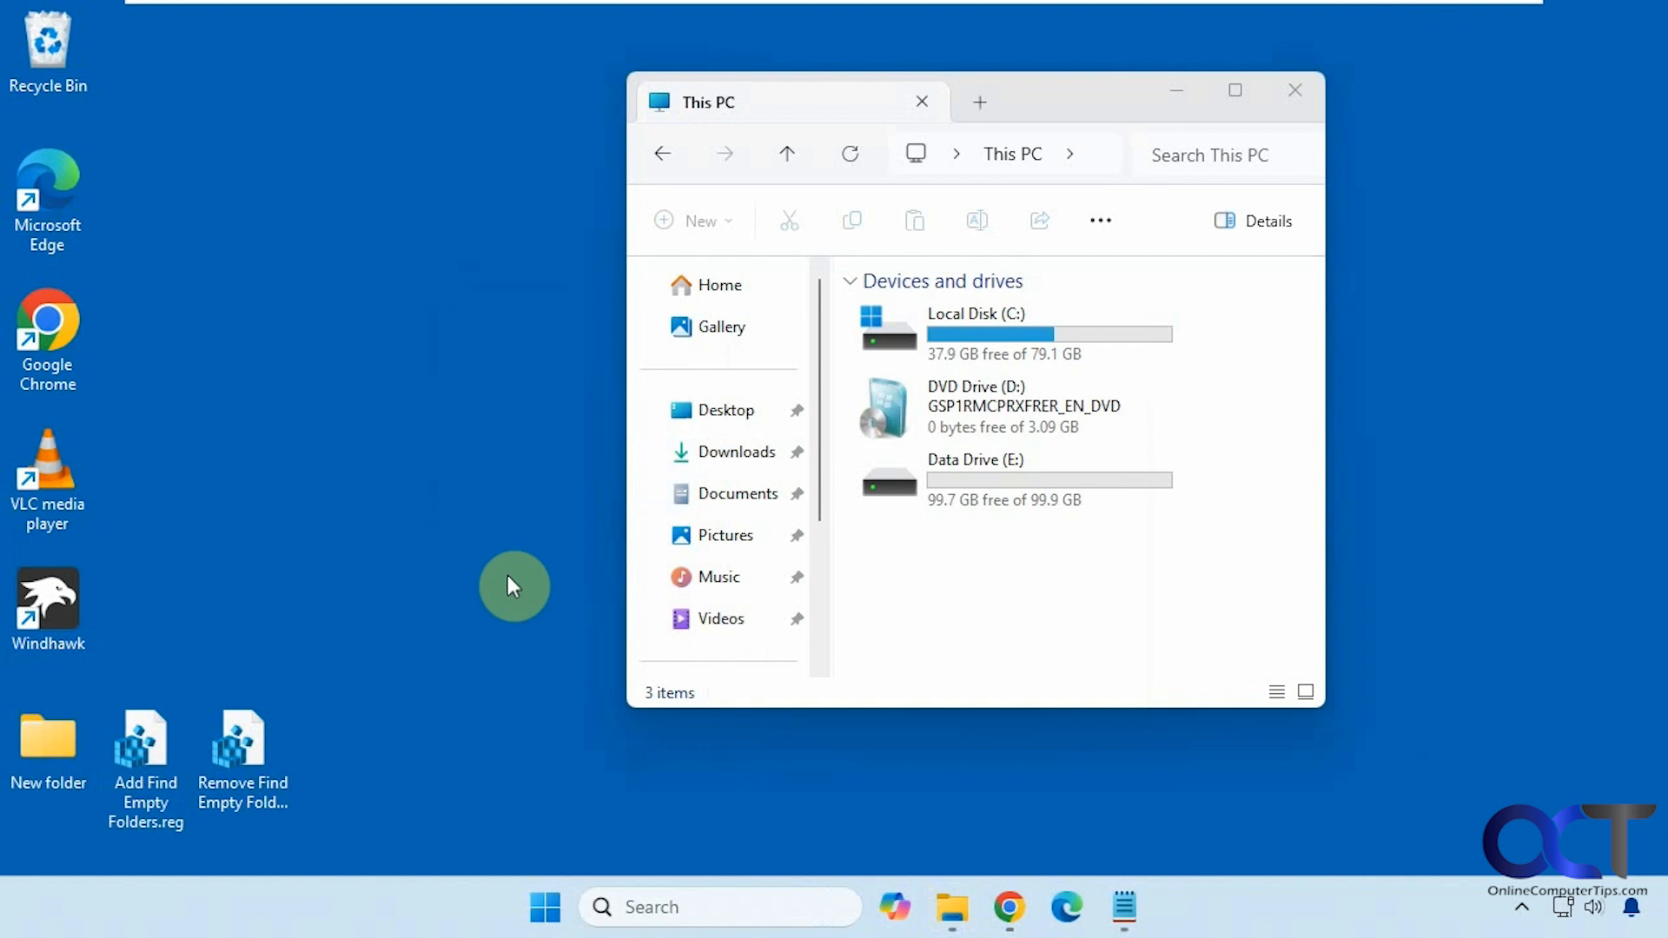
mouse_move(726, 535)
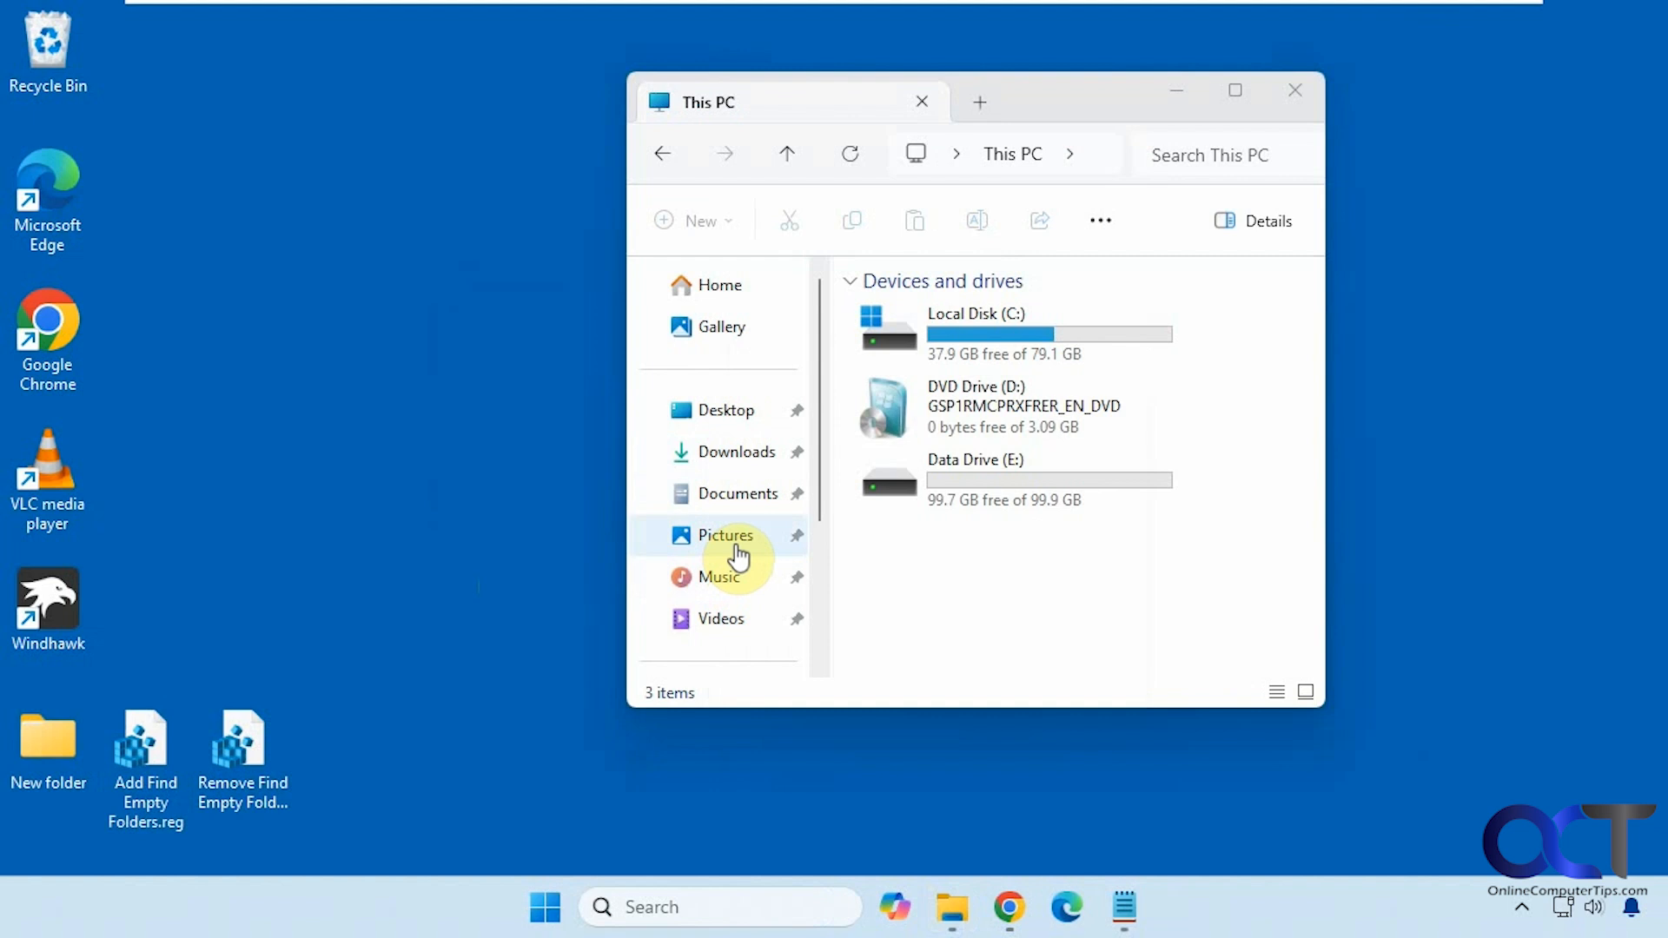
right_click(733, 493)
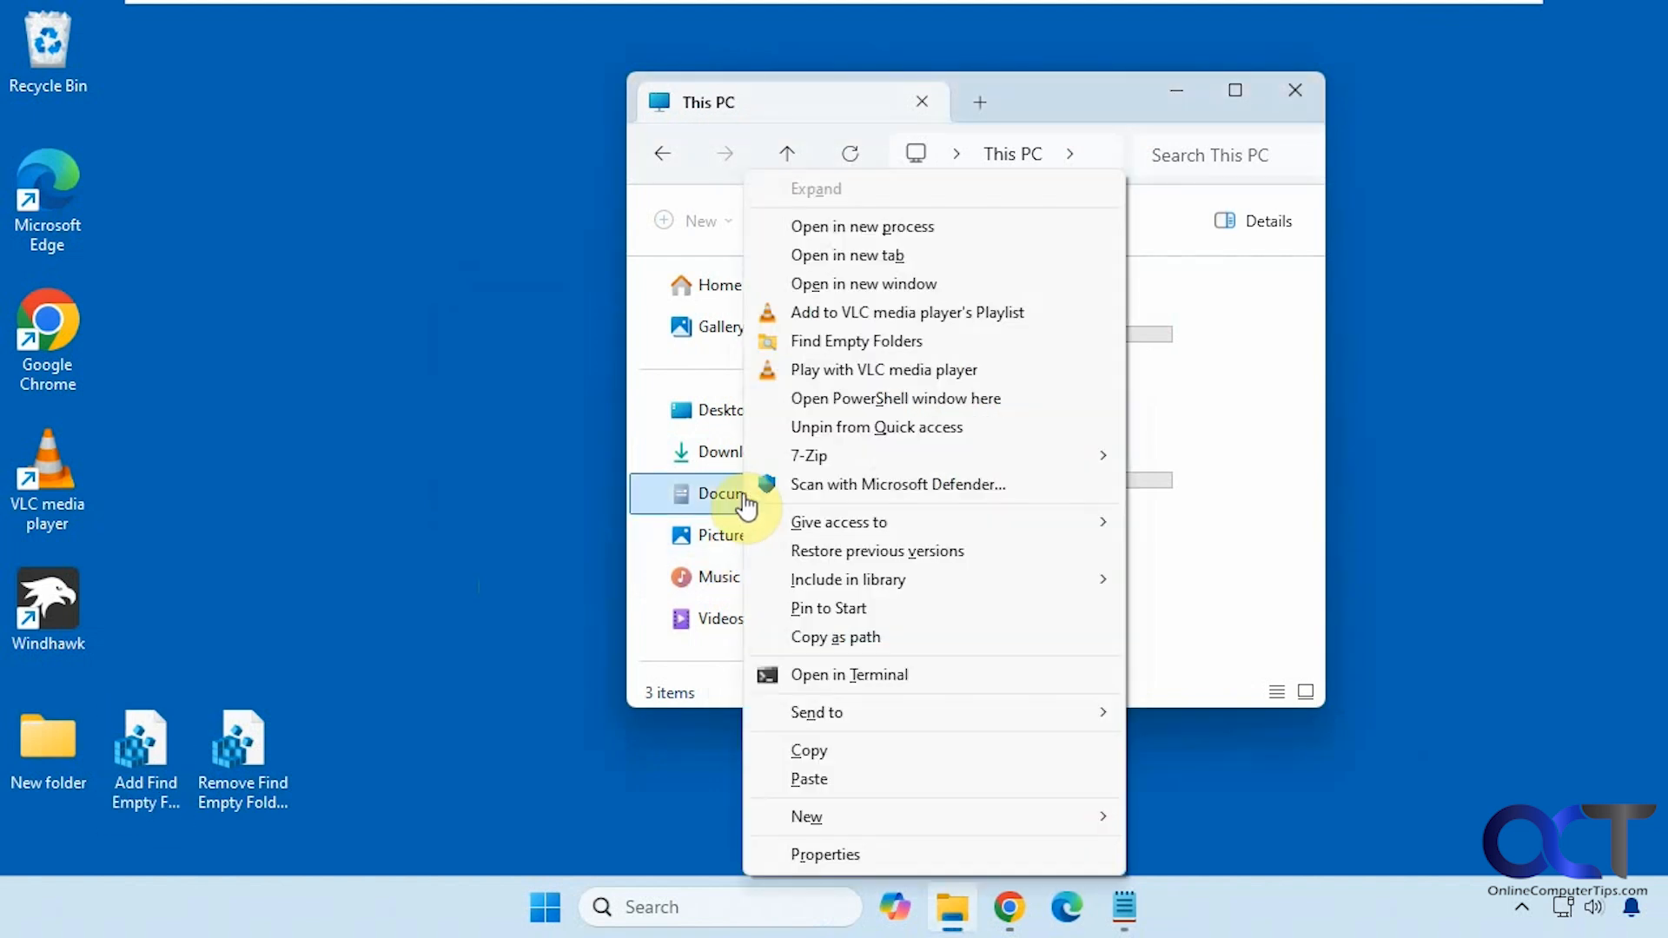
mouse_move(854, 340)
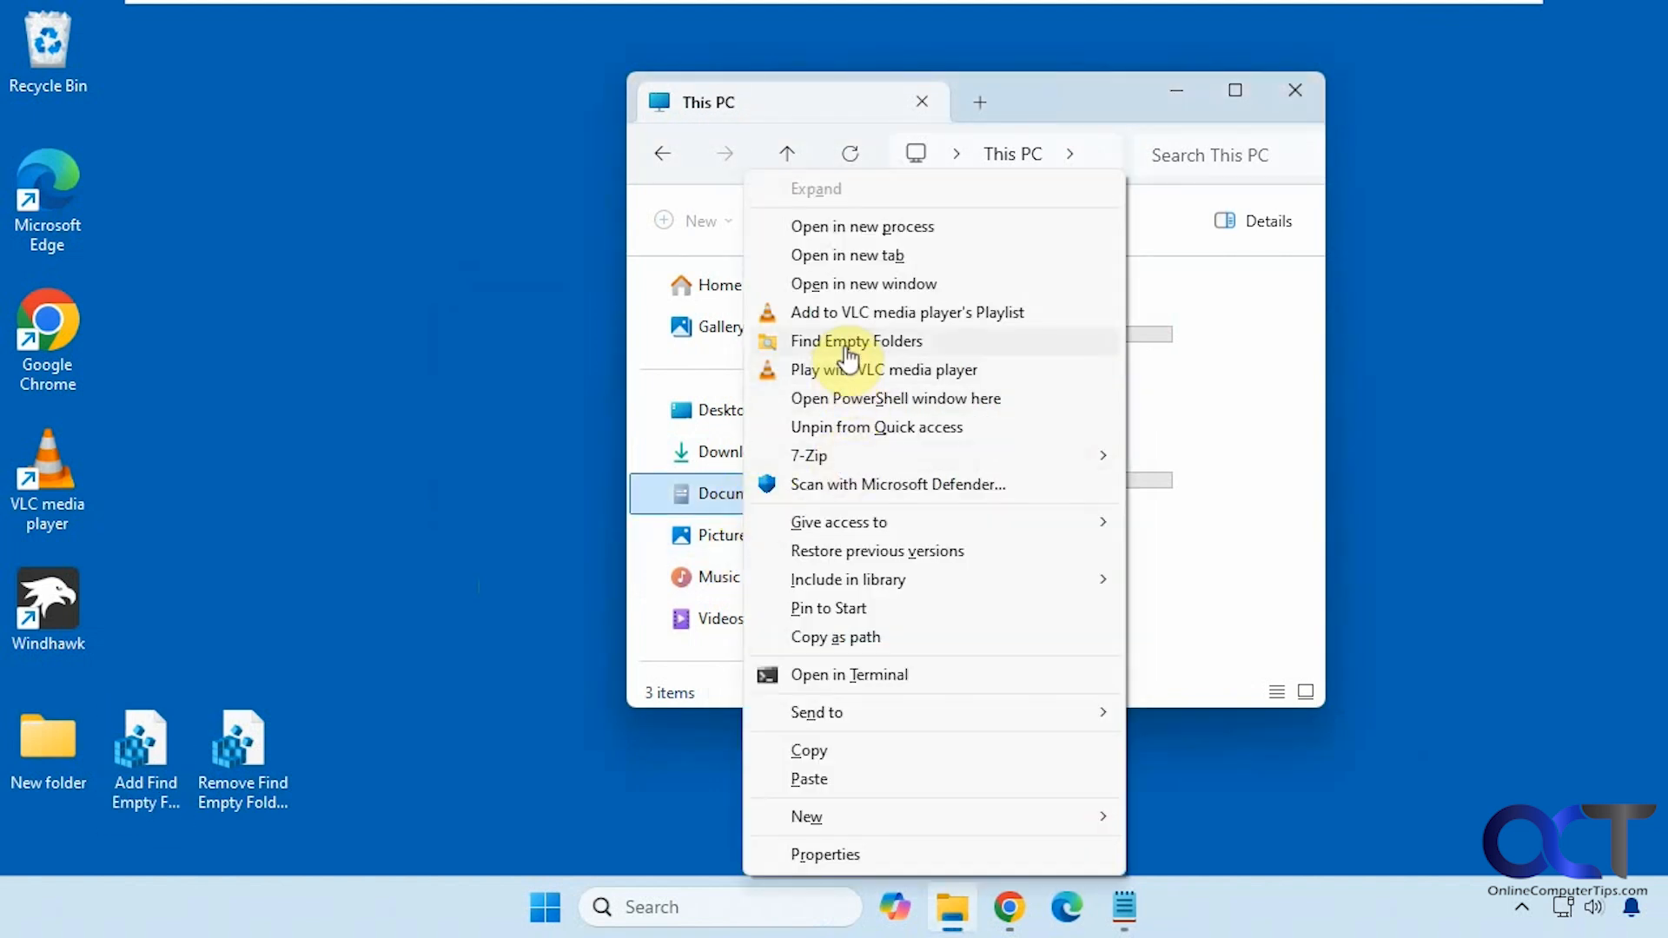
click(895, 397)
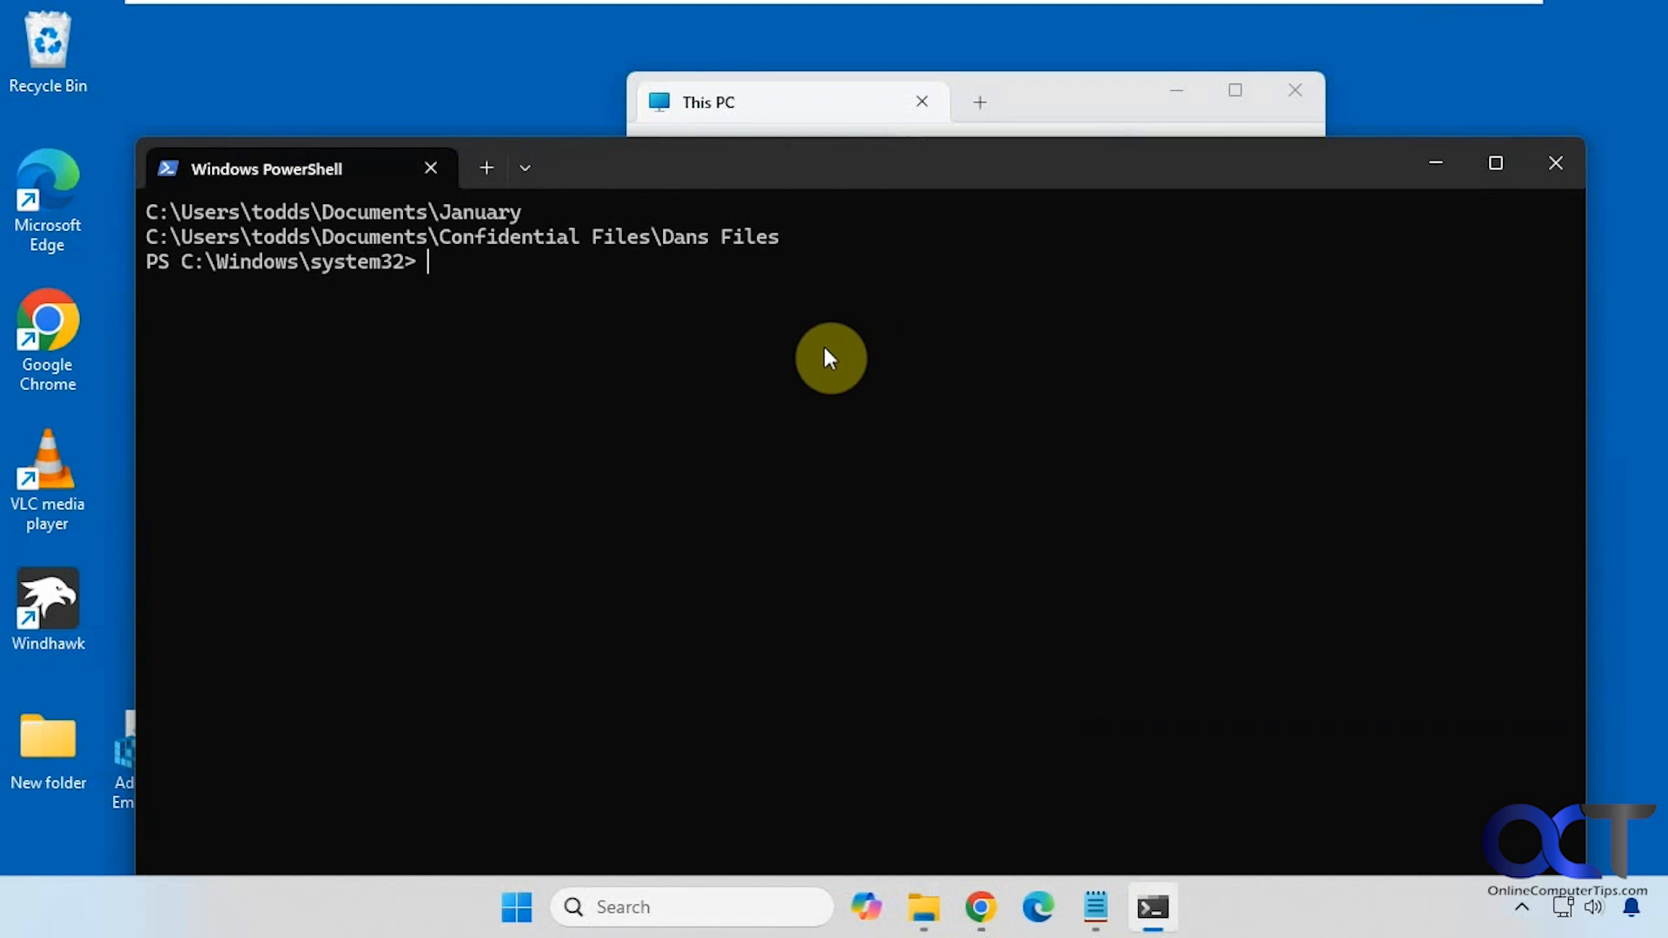
mouse_move(517, 224)
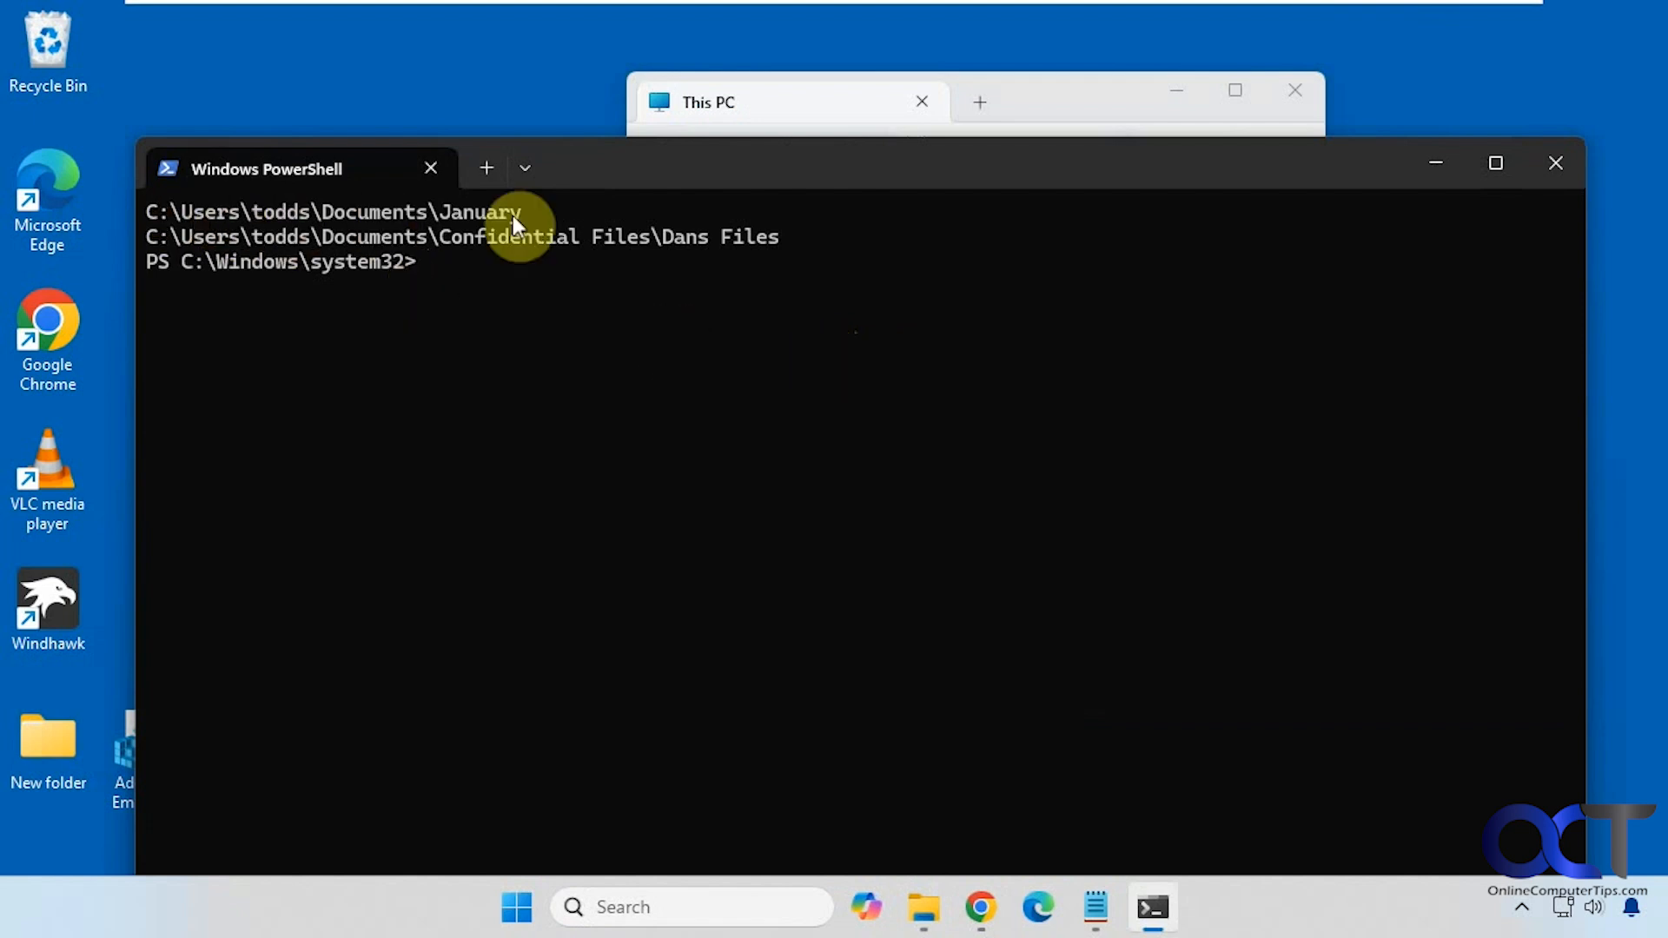
mouse_move(490, 254)
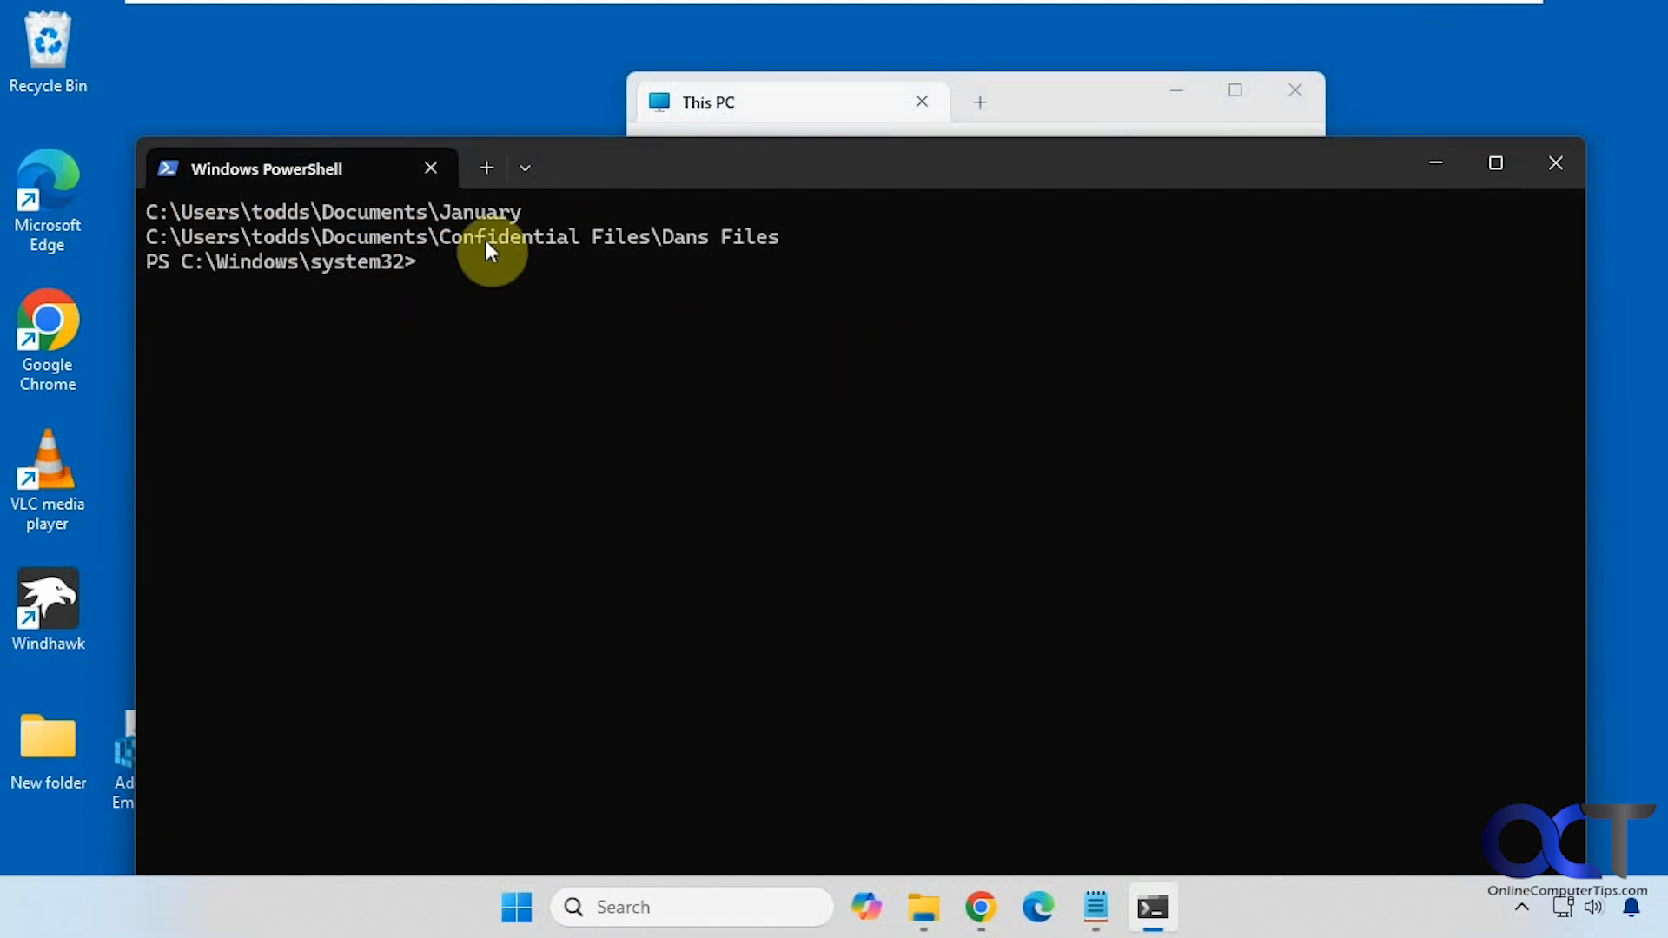
mouse_move(1555, 167)
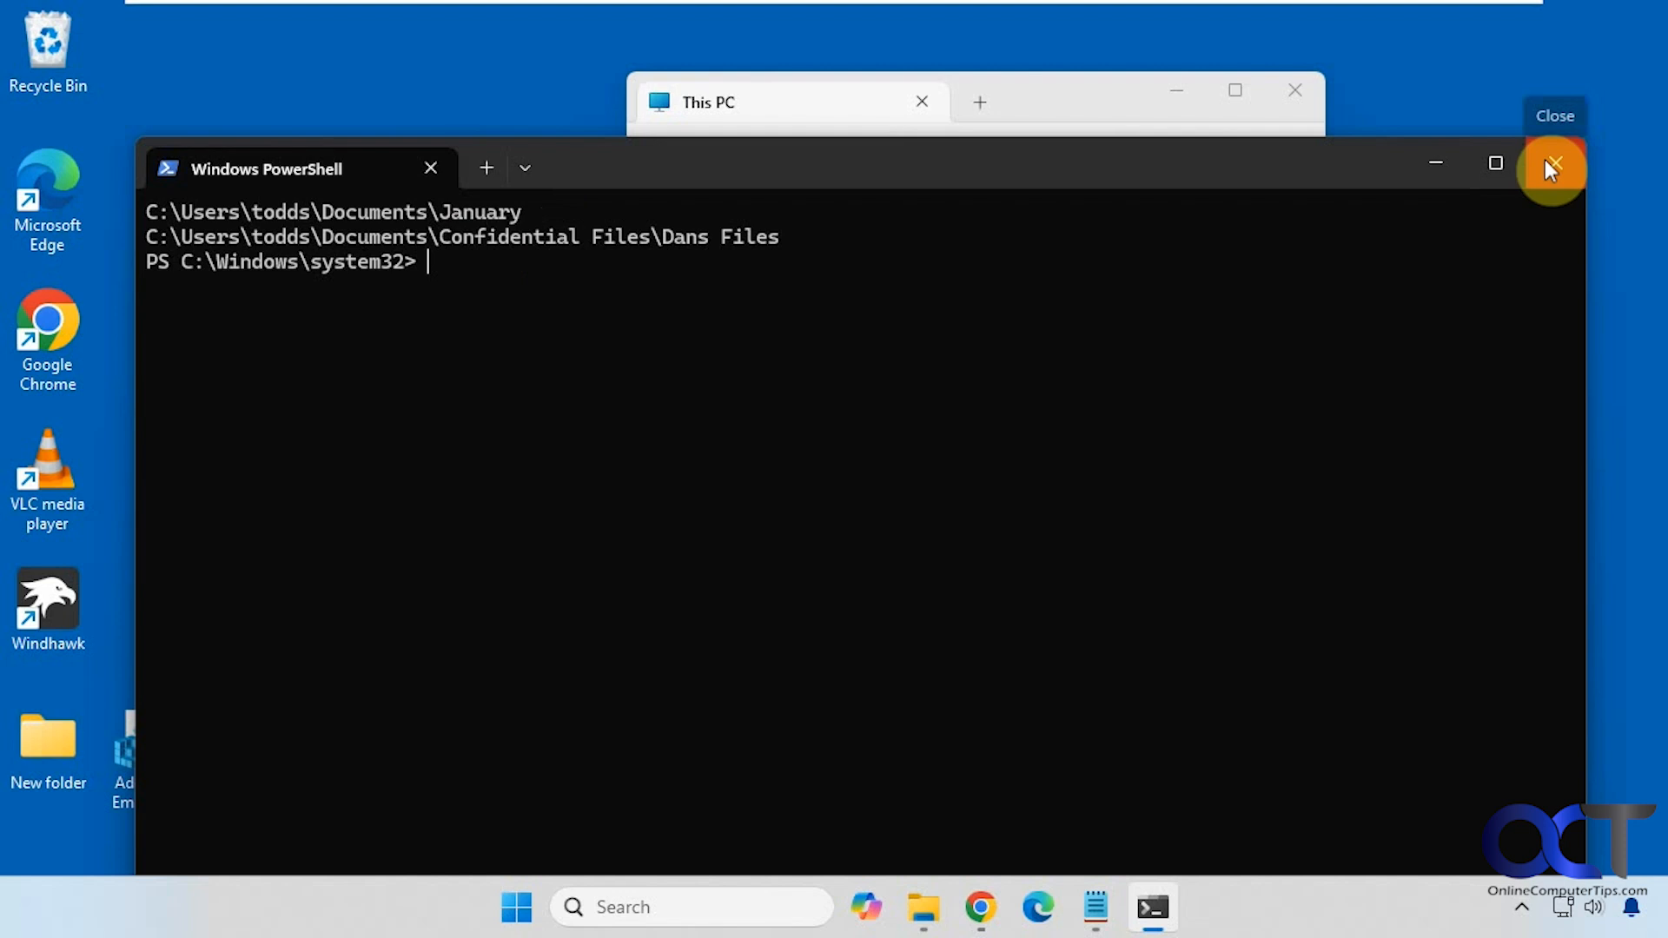
Close the Documents results window and bring up the options for Data Drive (E:)
click(1551, 167)
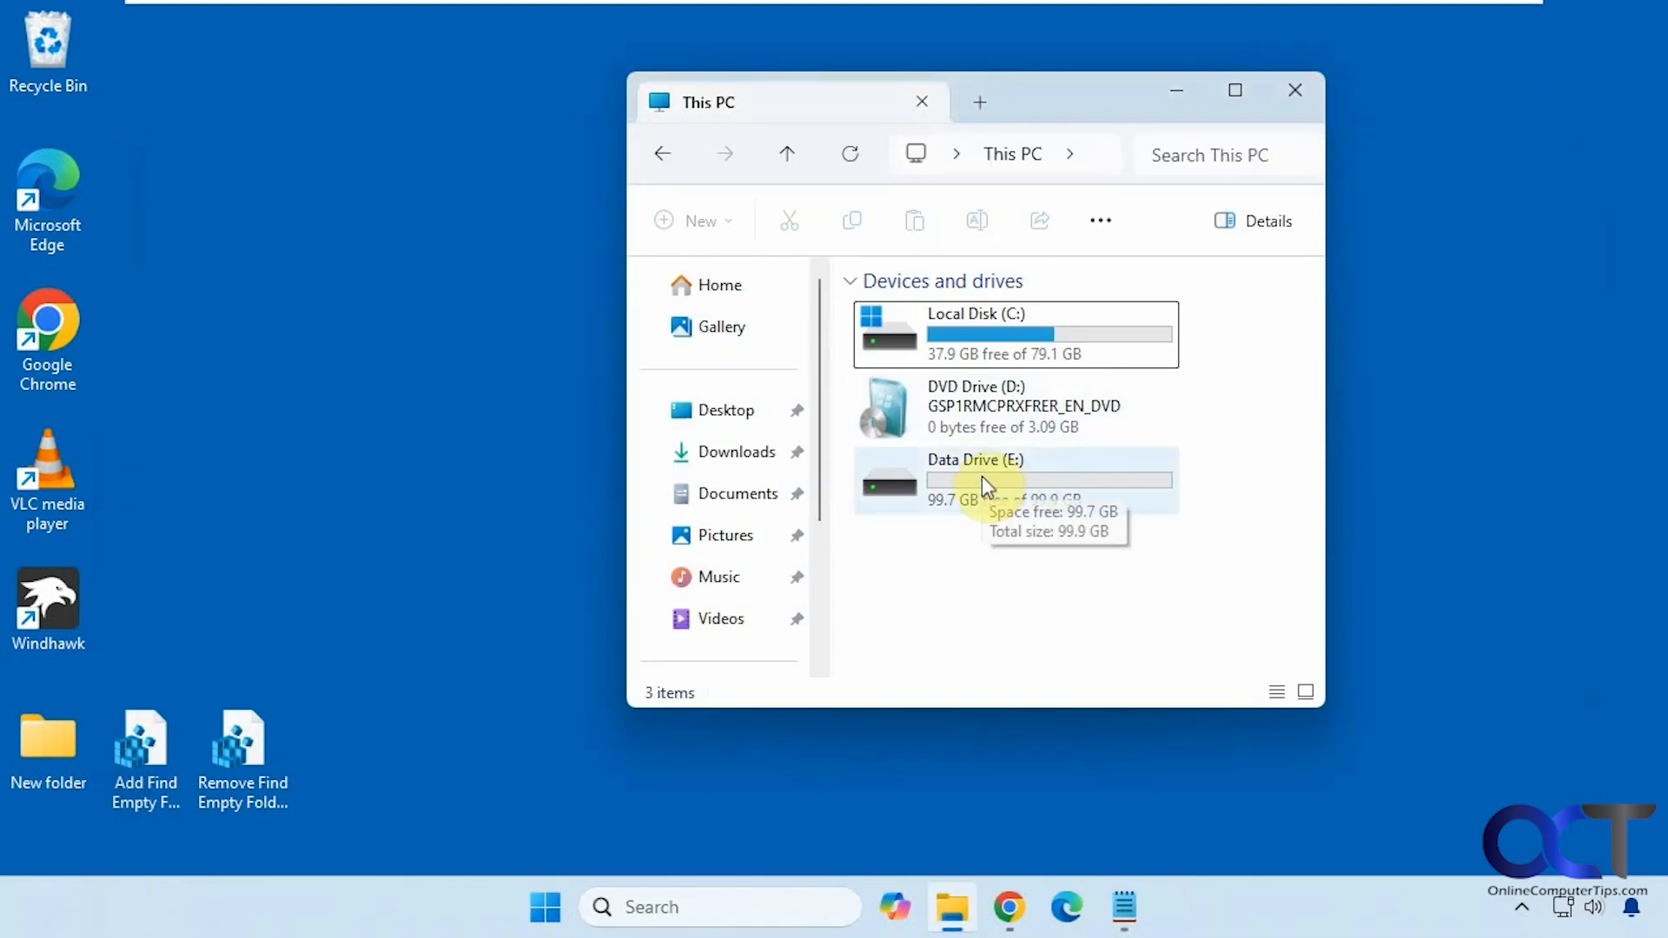
right_click(974, 480)
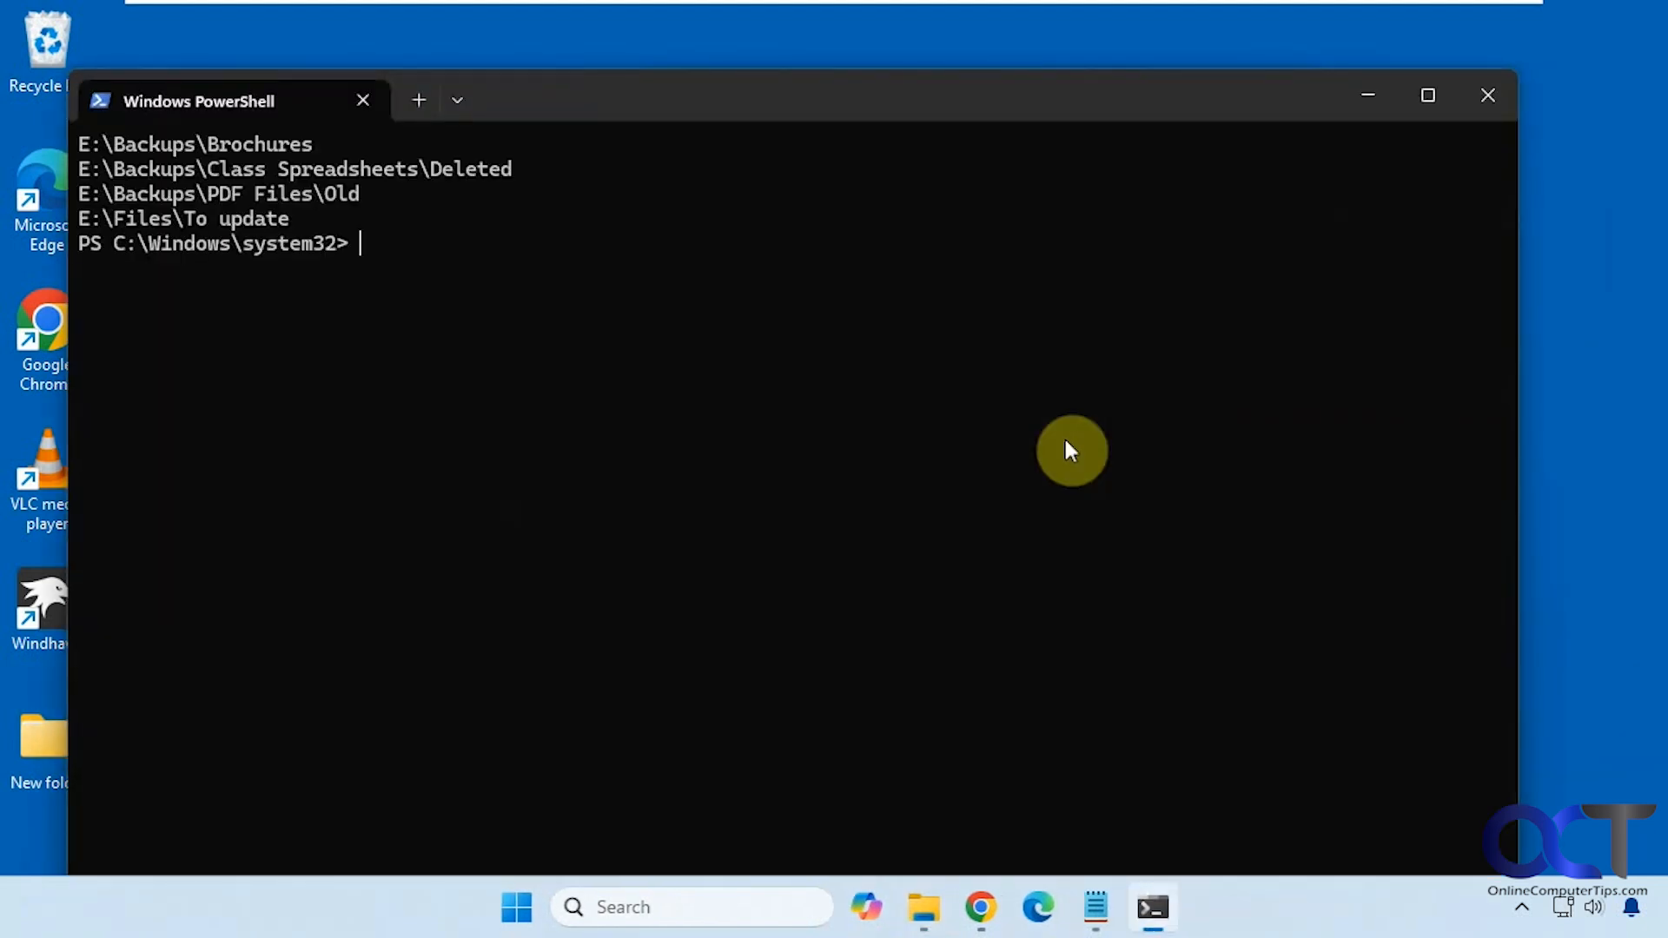
mouse_move(160, 224)
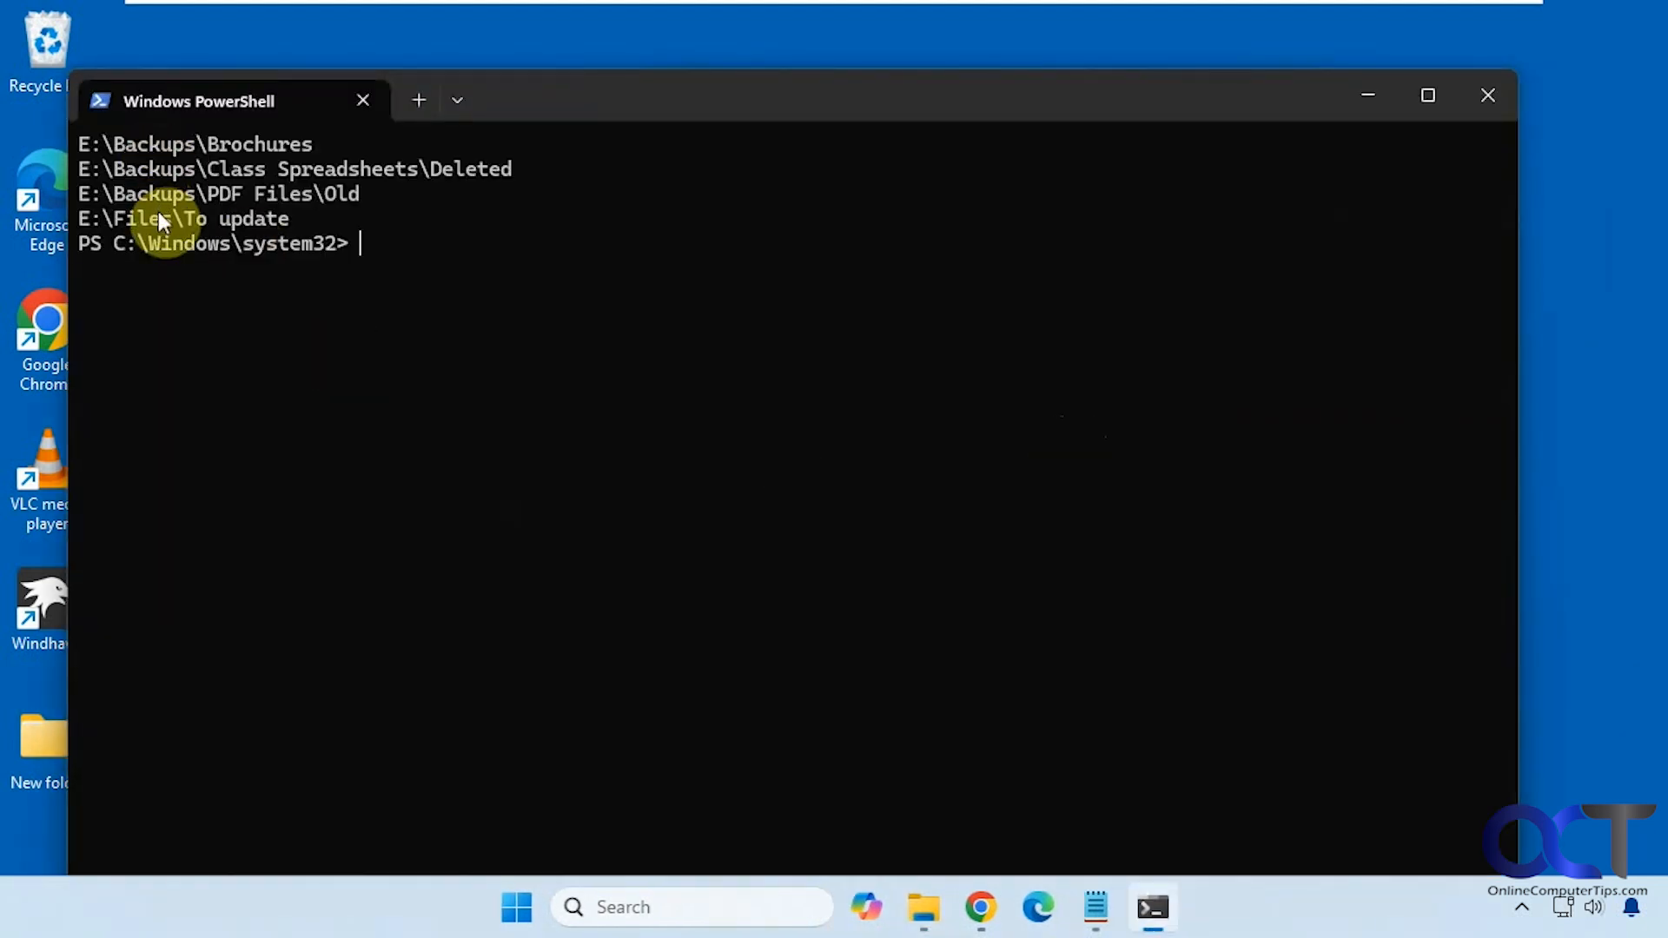
mouse_move(380, 186)
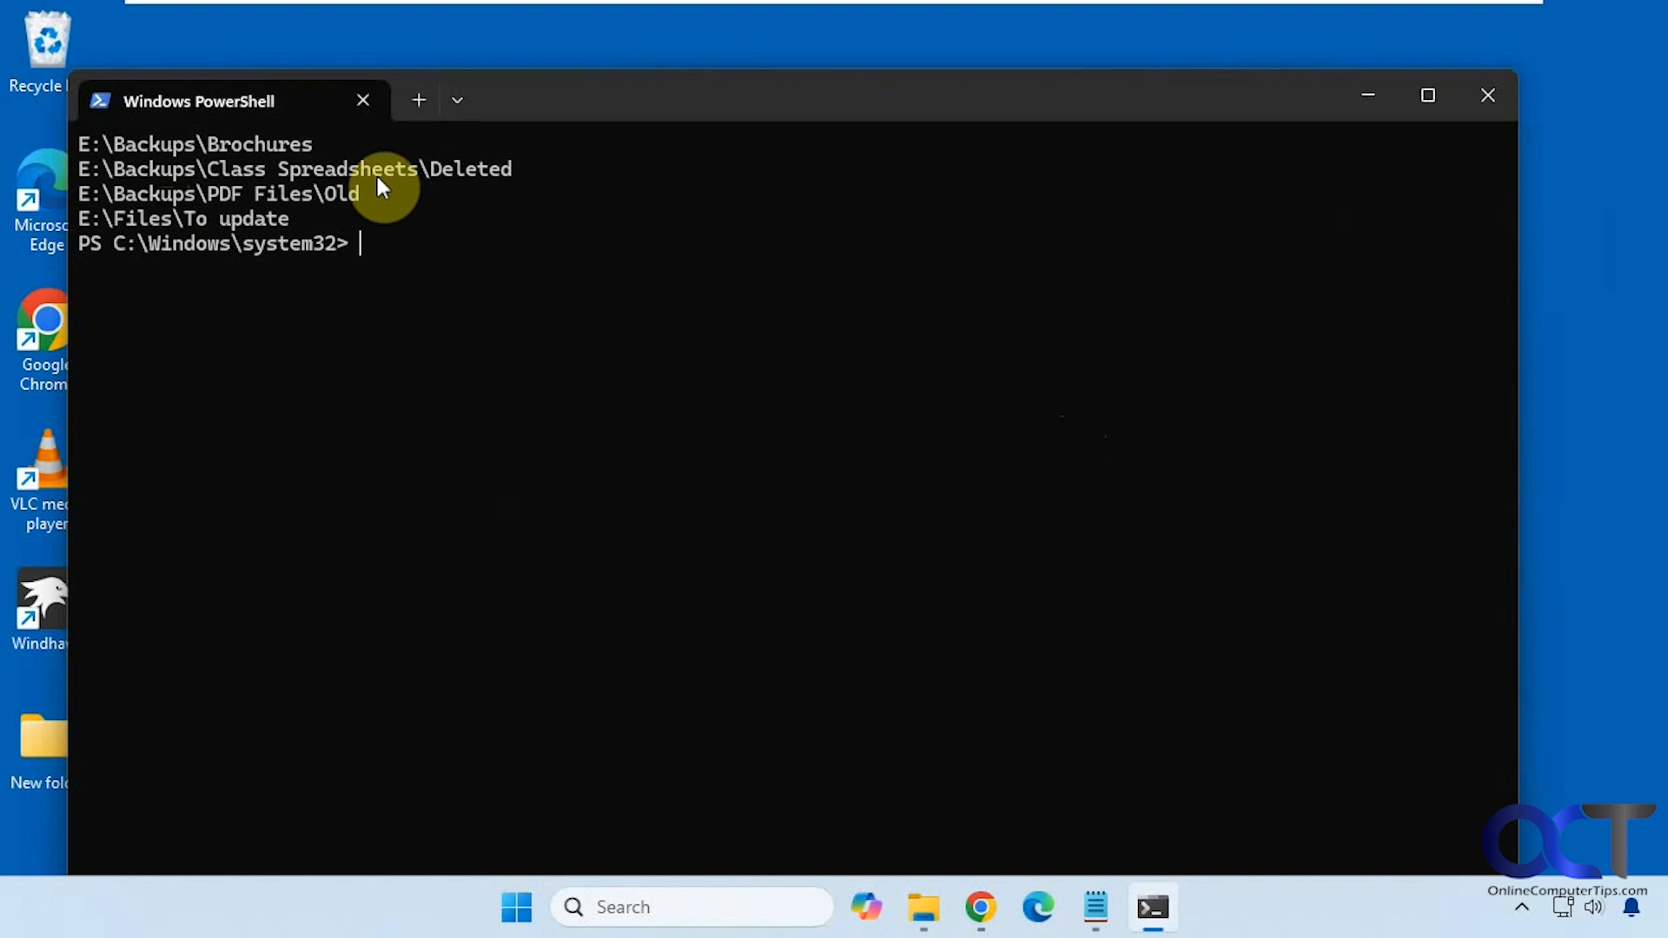
mouse_move(733, 243)
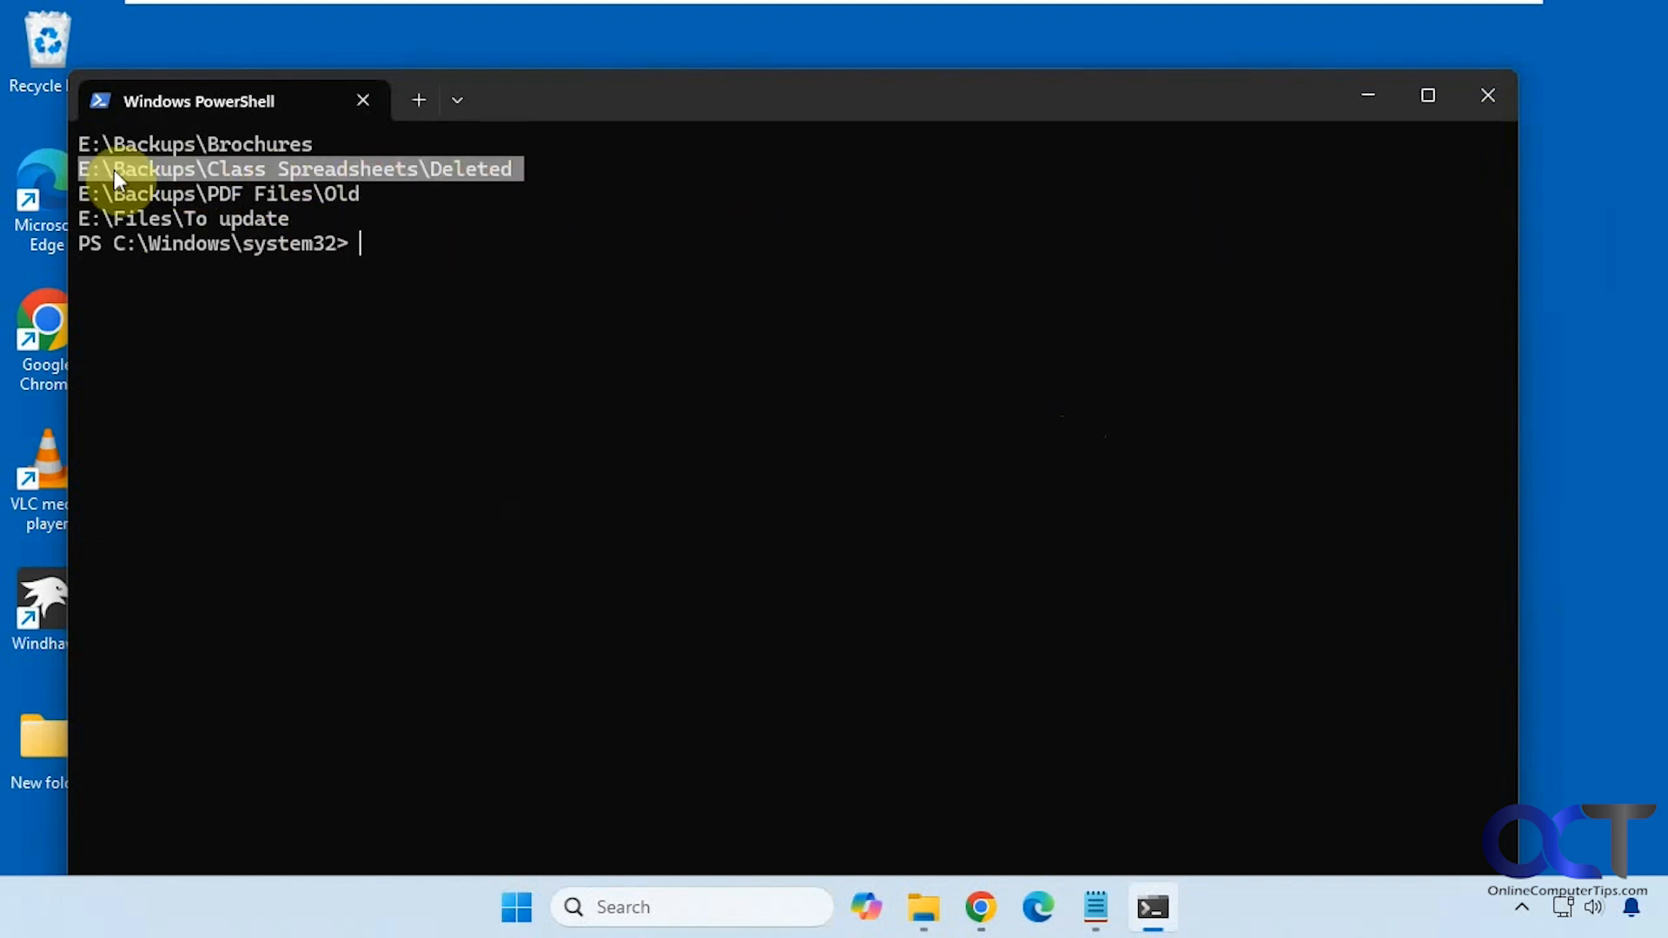
mouse_move(759, 698)
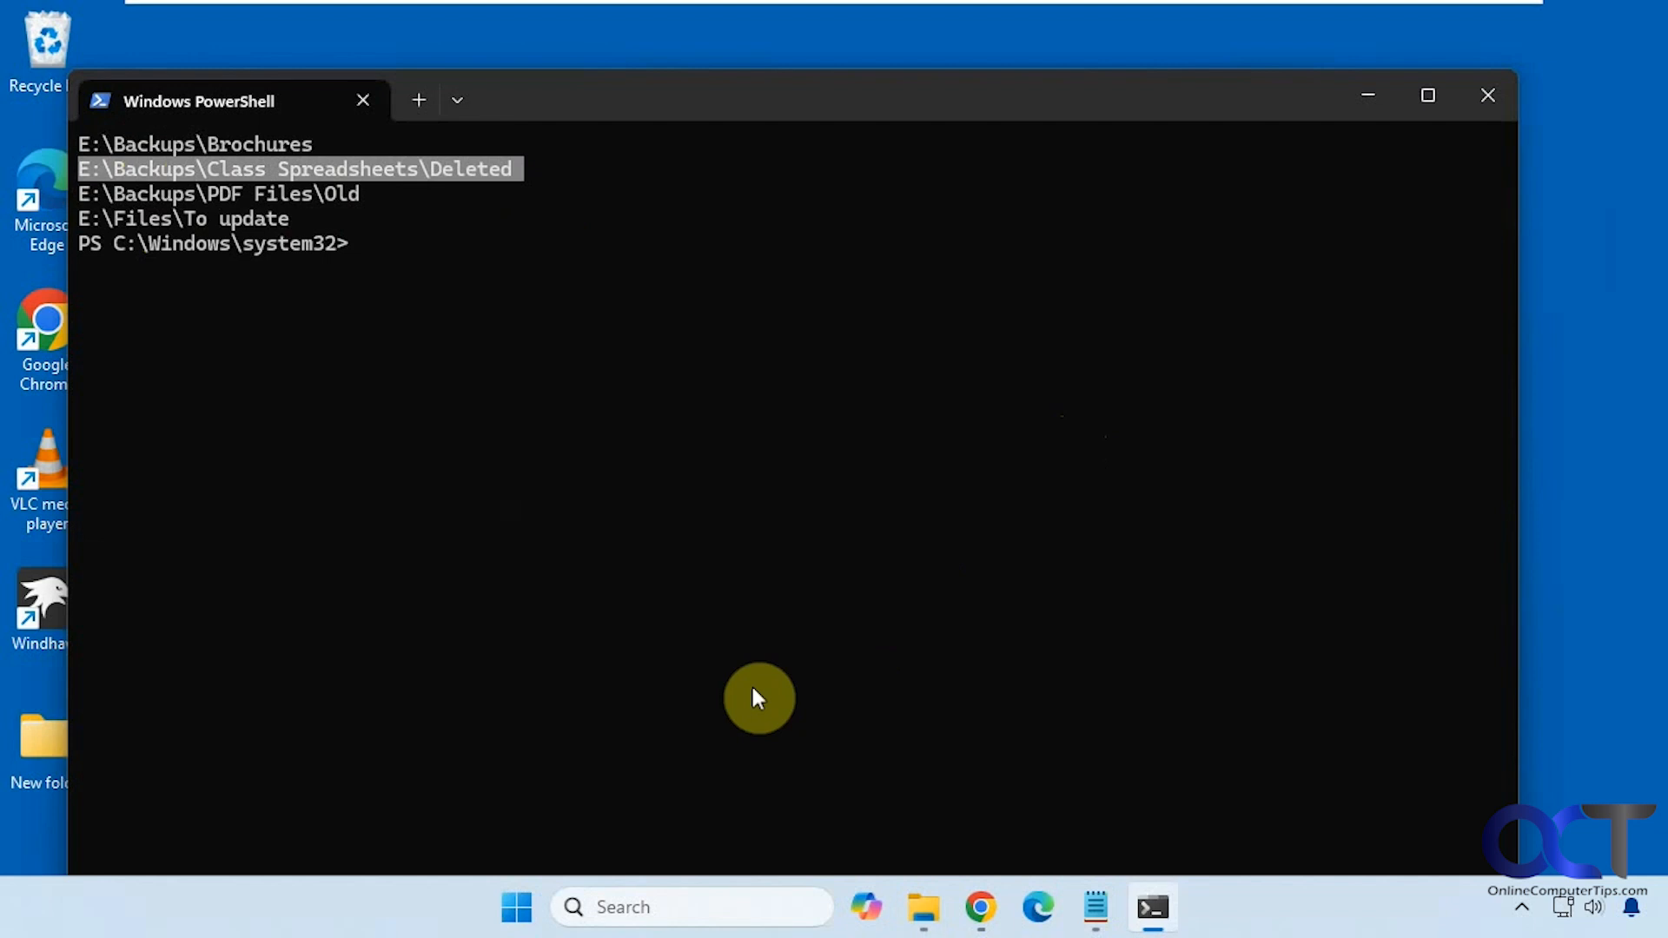
mouse_move(945, 591)
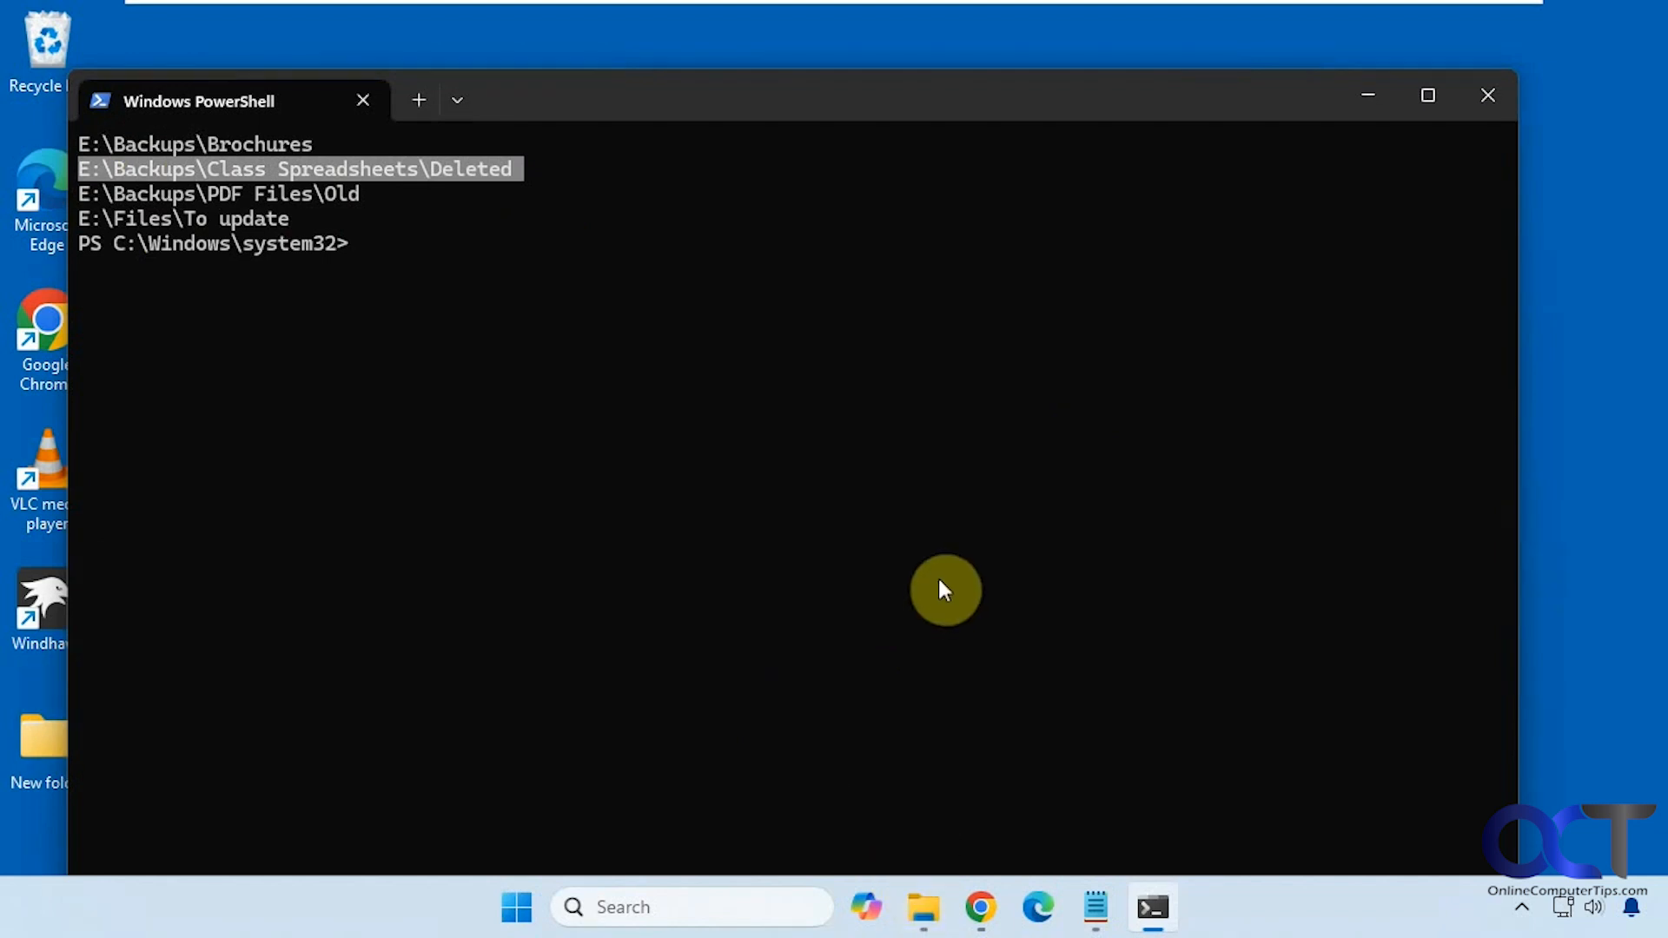
mouse_move(1395, 152)
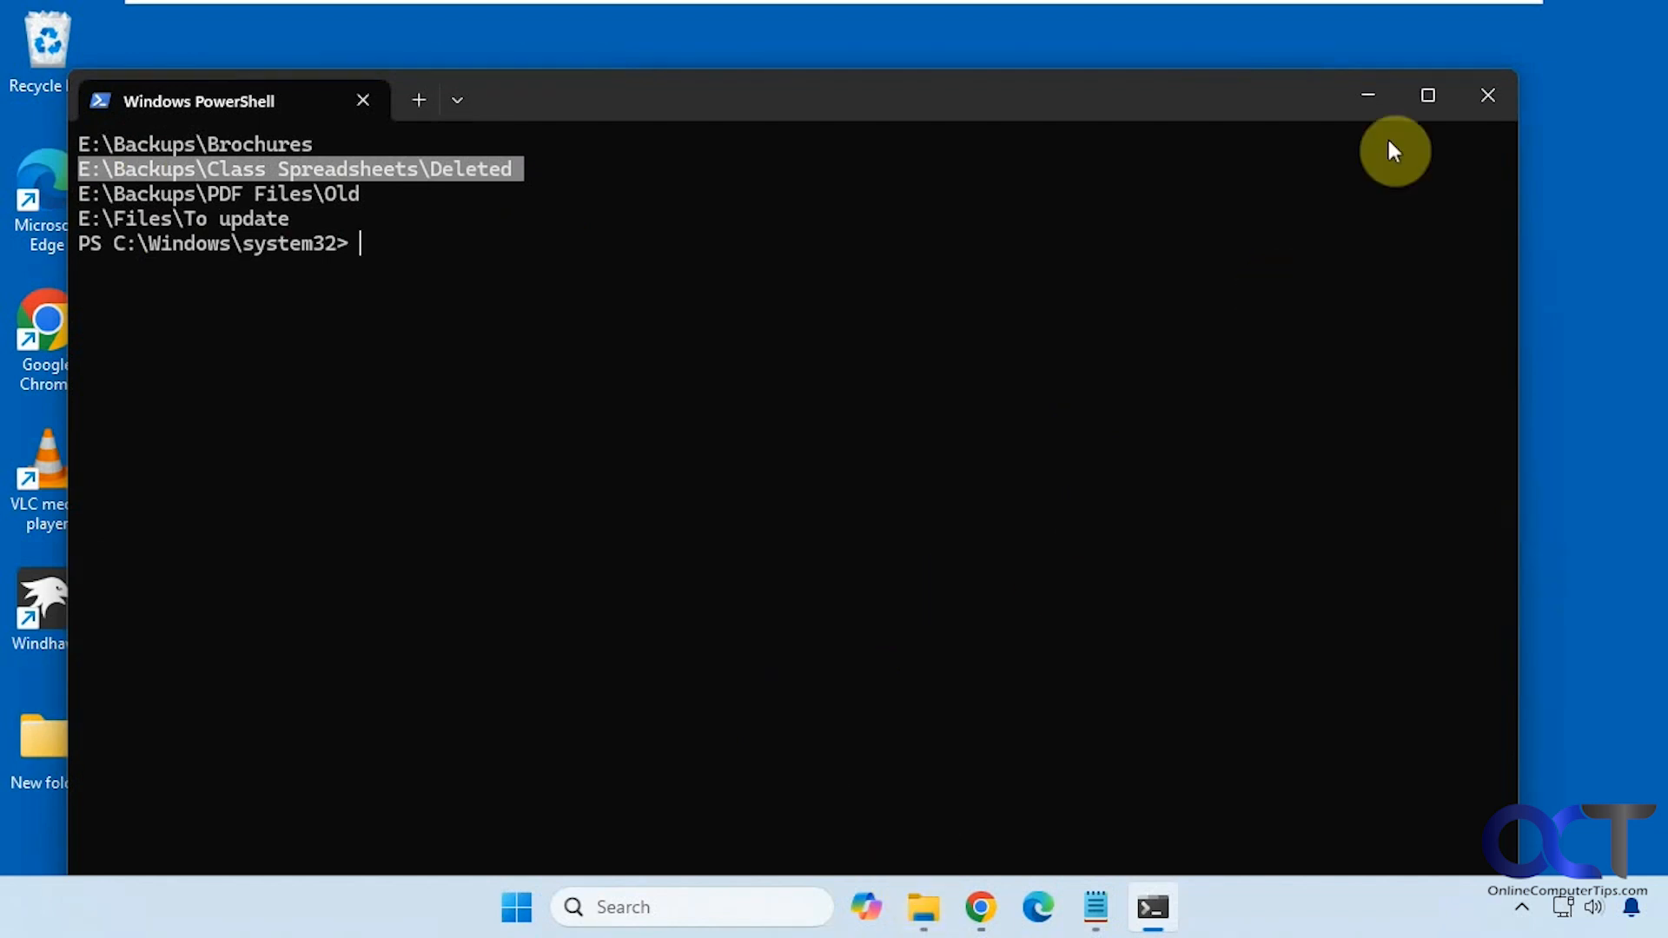
Close the PowerShell window listing the E: drive's empty folders, returning to This PC
click(921, 907)
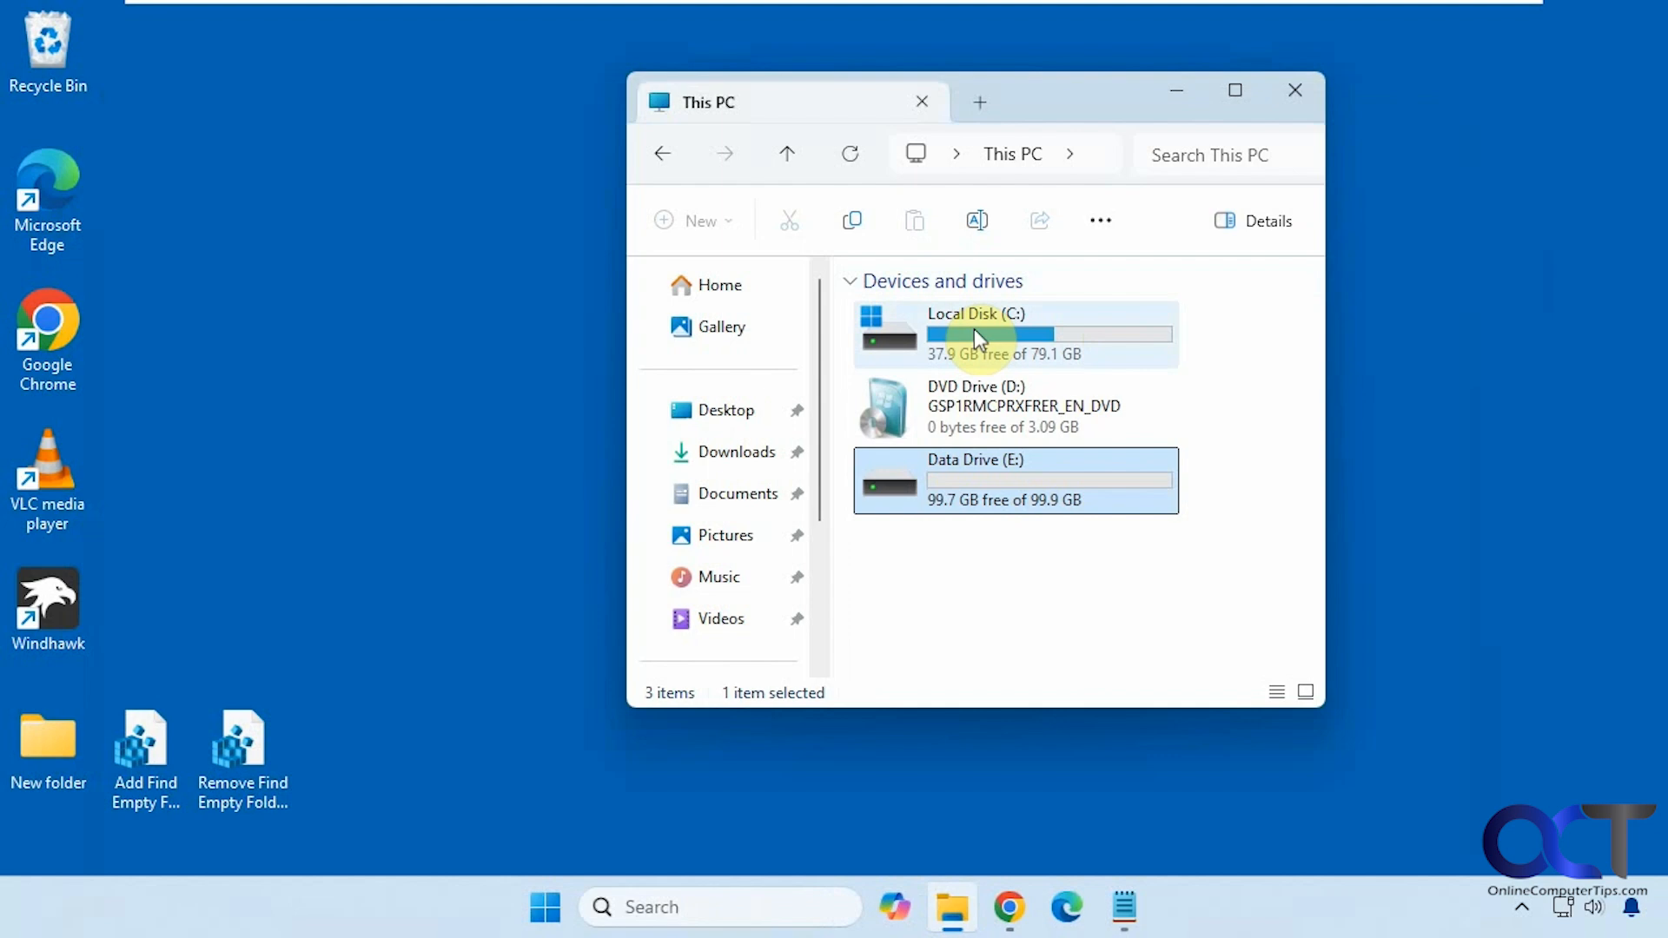
Run Find Empty Folders on Local Disk (C:) and scroll through the results and access-denied errors
click(972, 334)
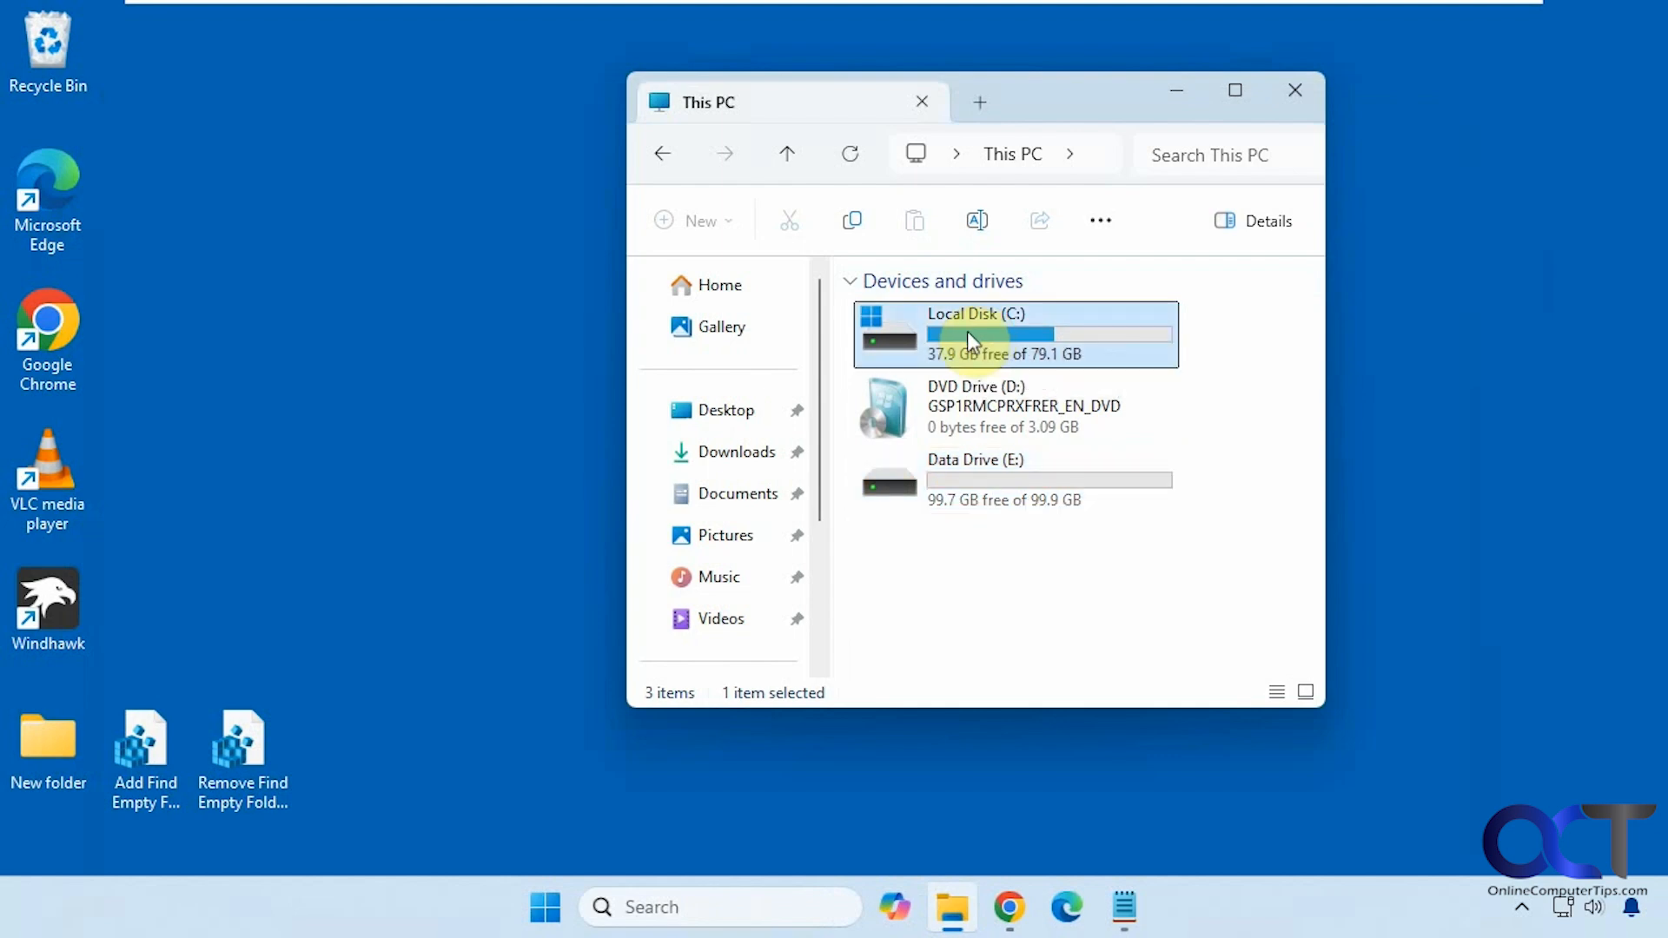
right_click(969, 334)
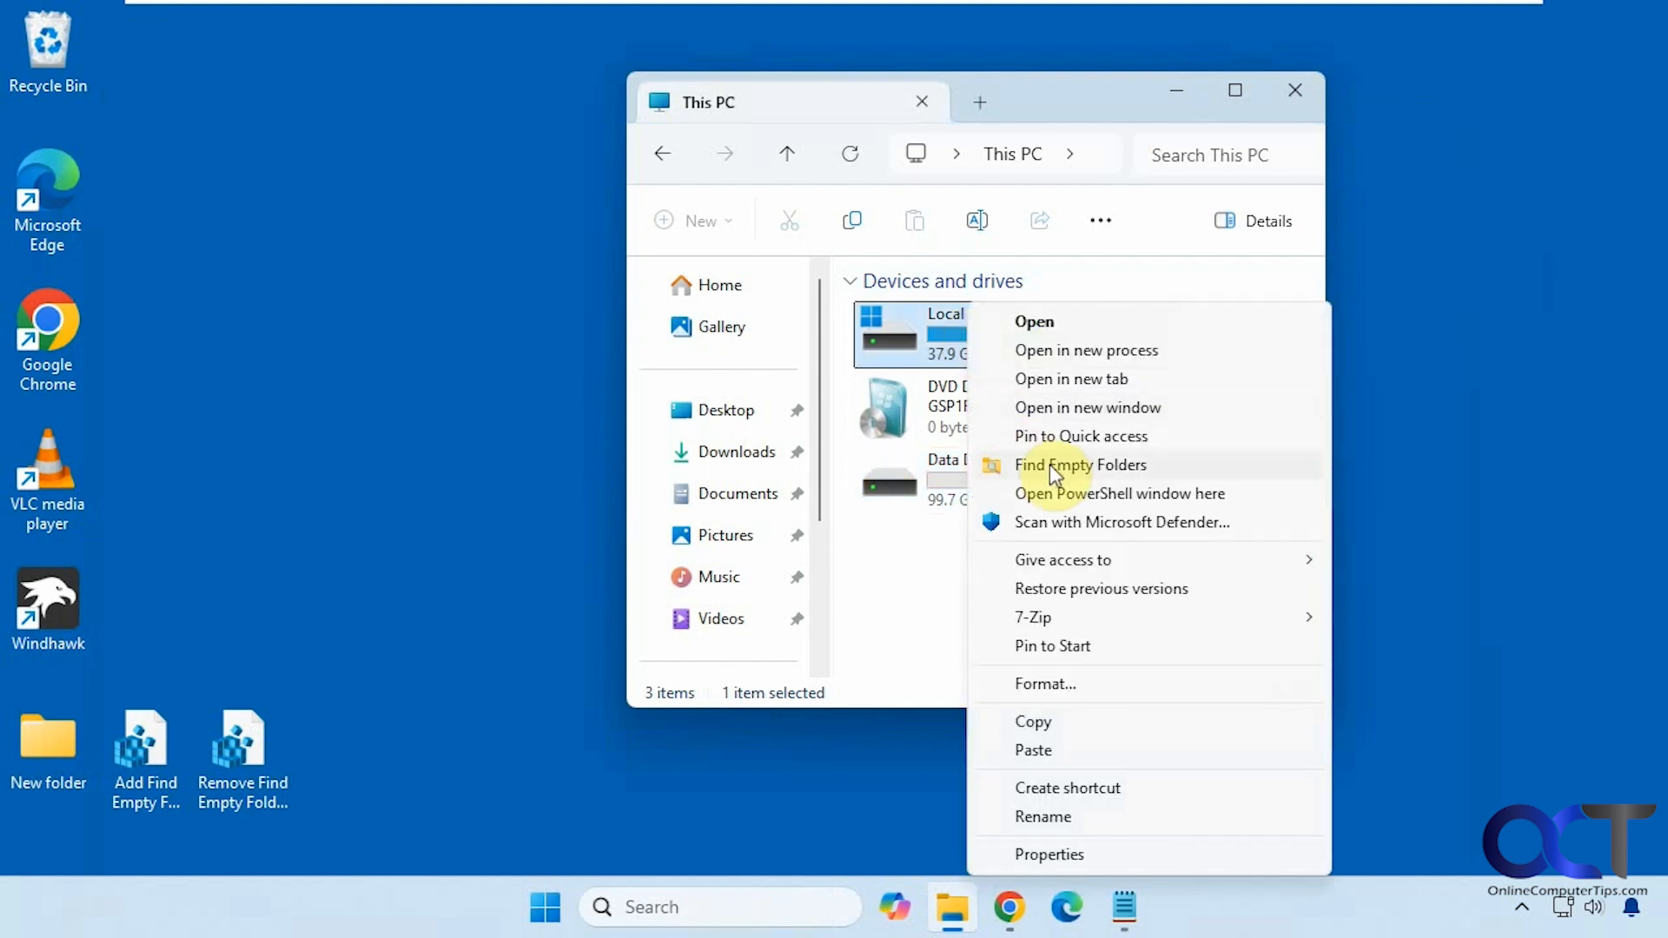
click(1080, 466)
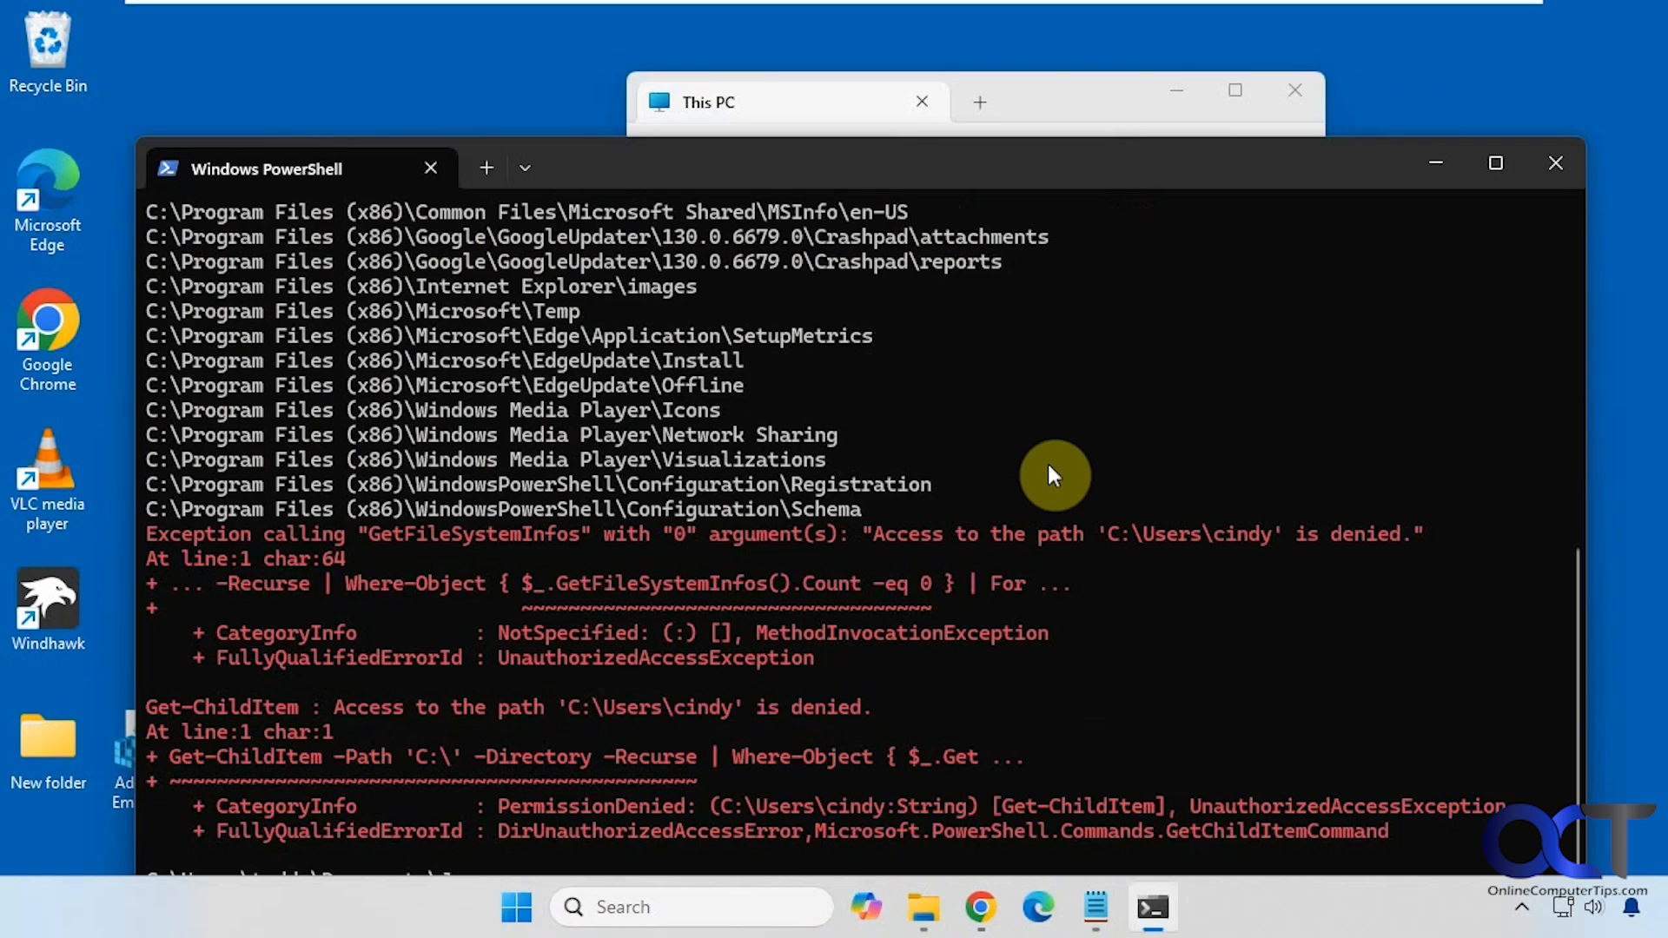
scroll(down, 3)
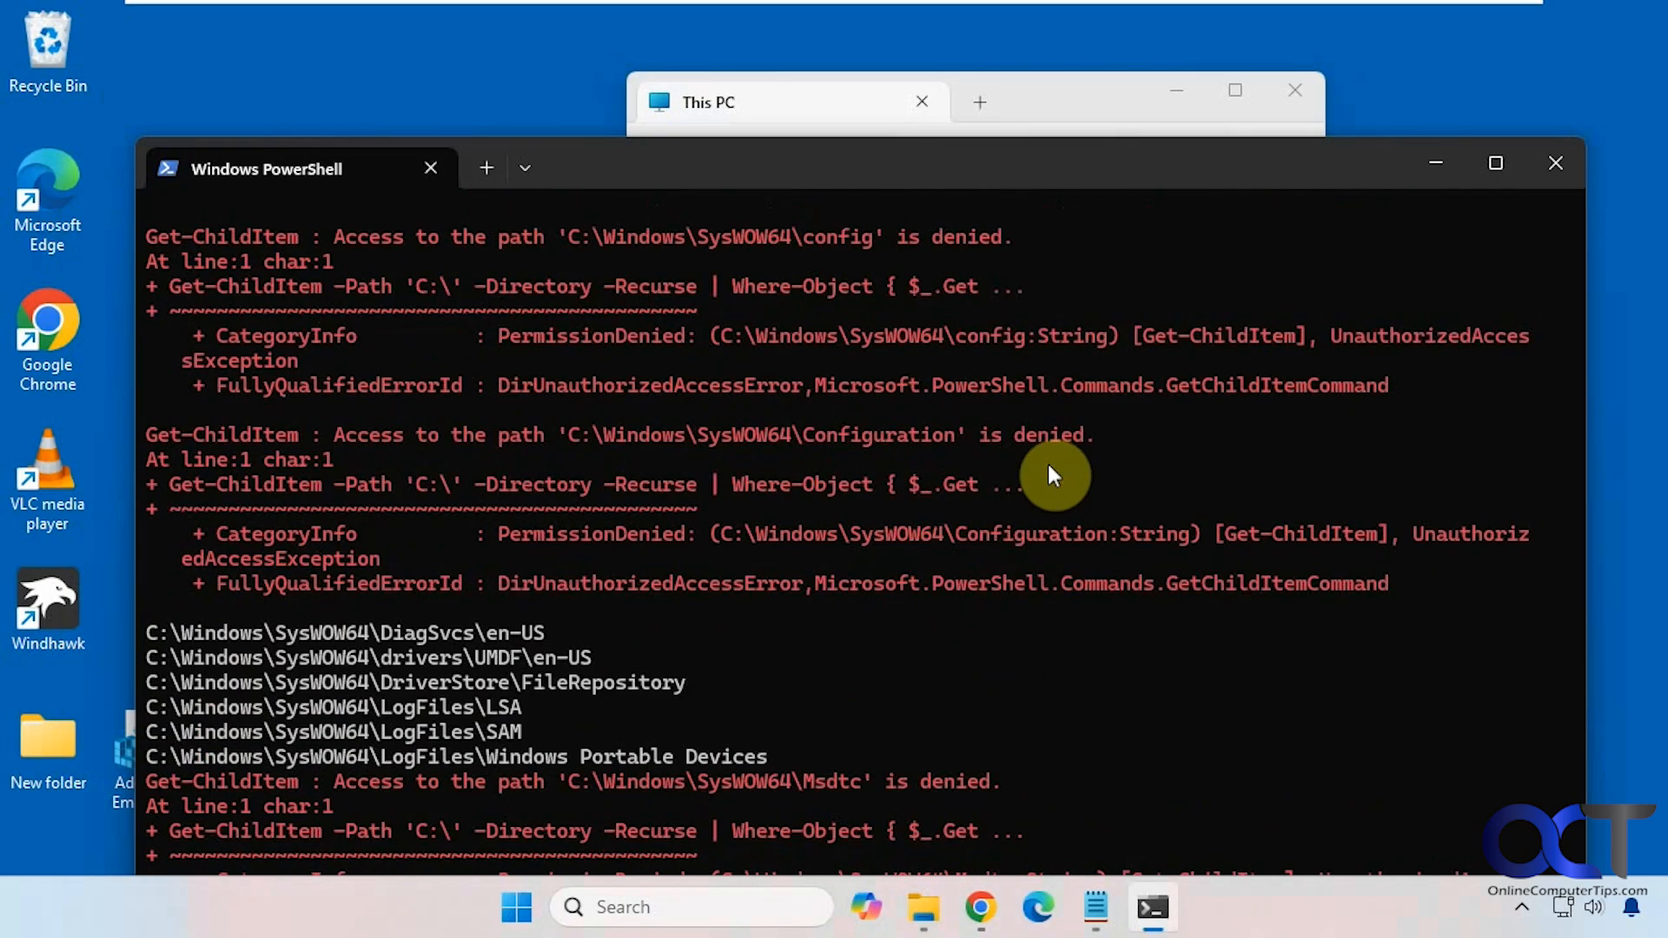
scroll(down, 3)
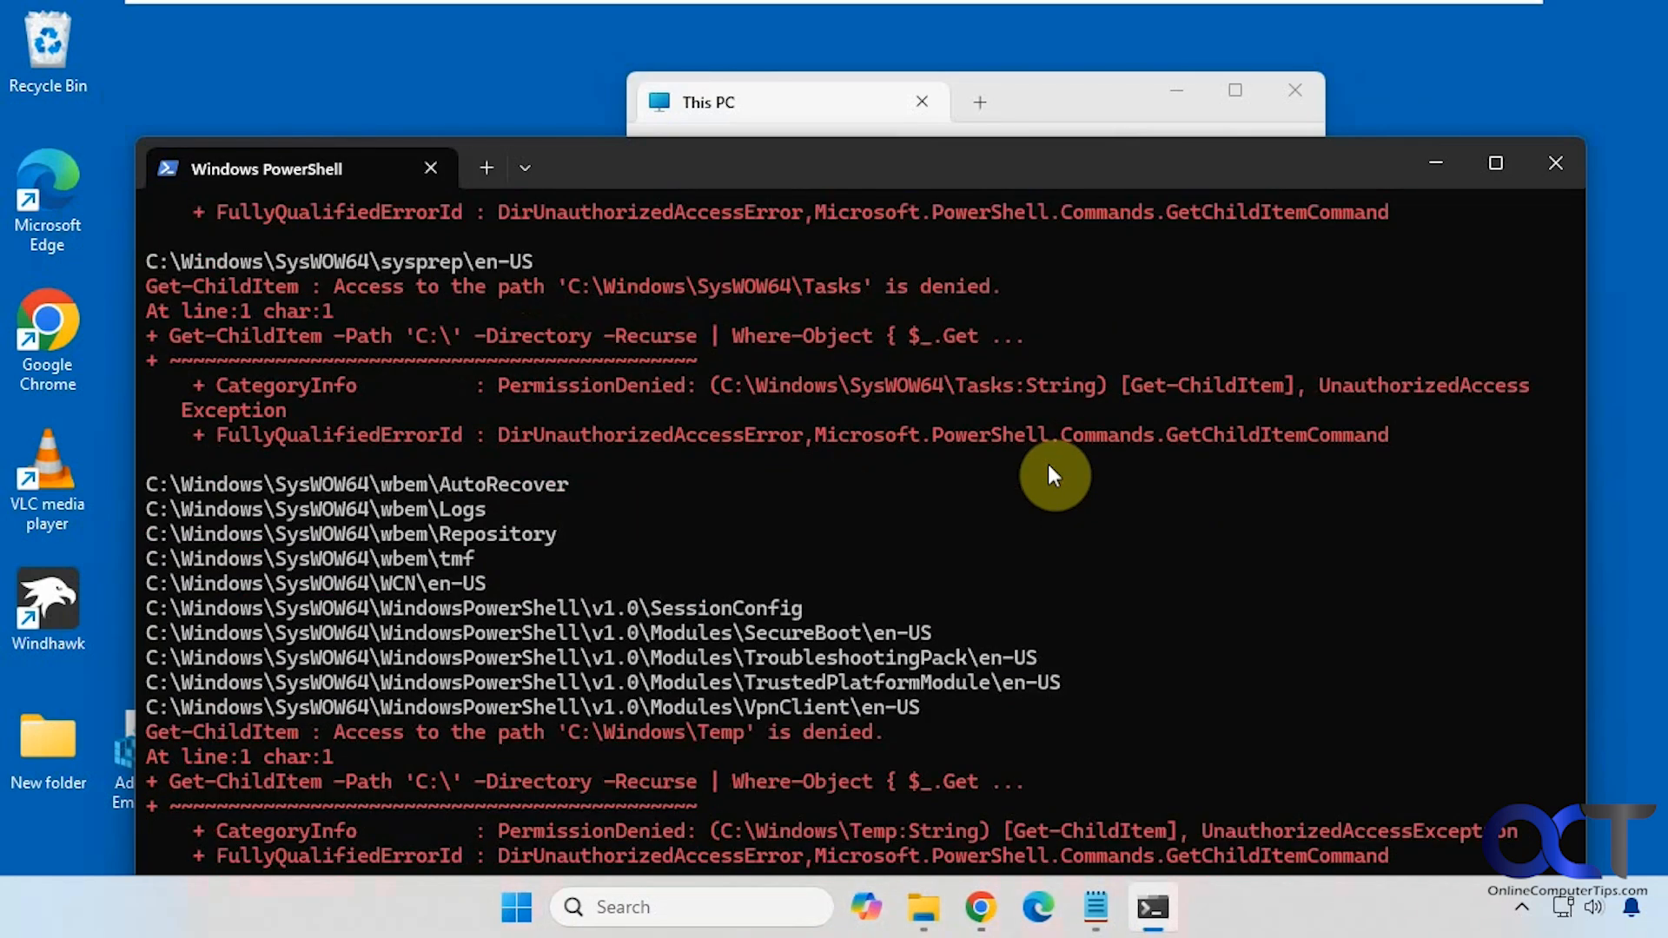
scroll(down, 3)
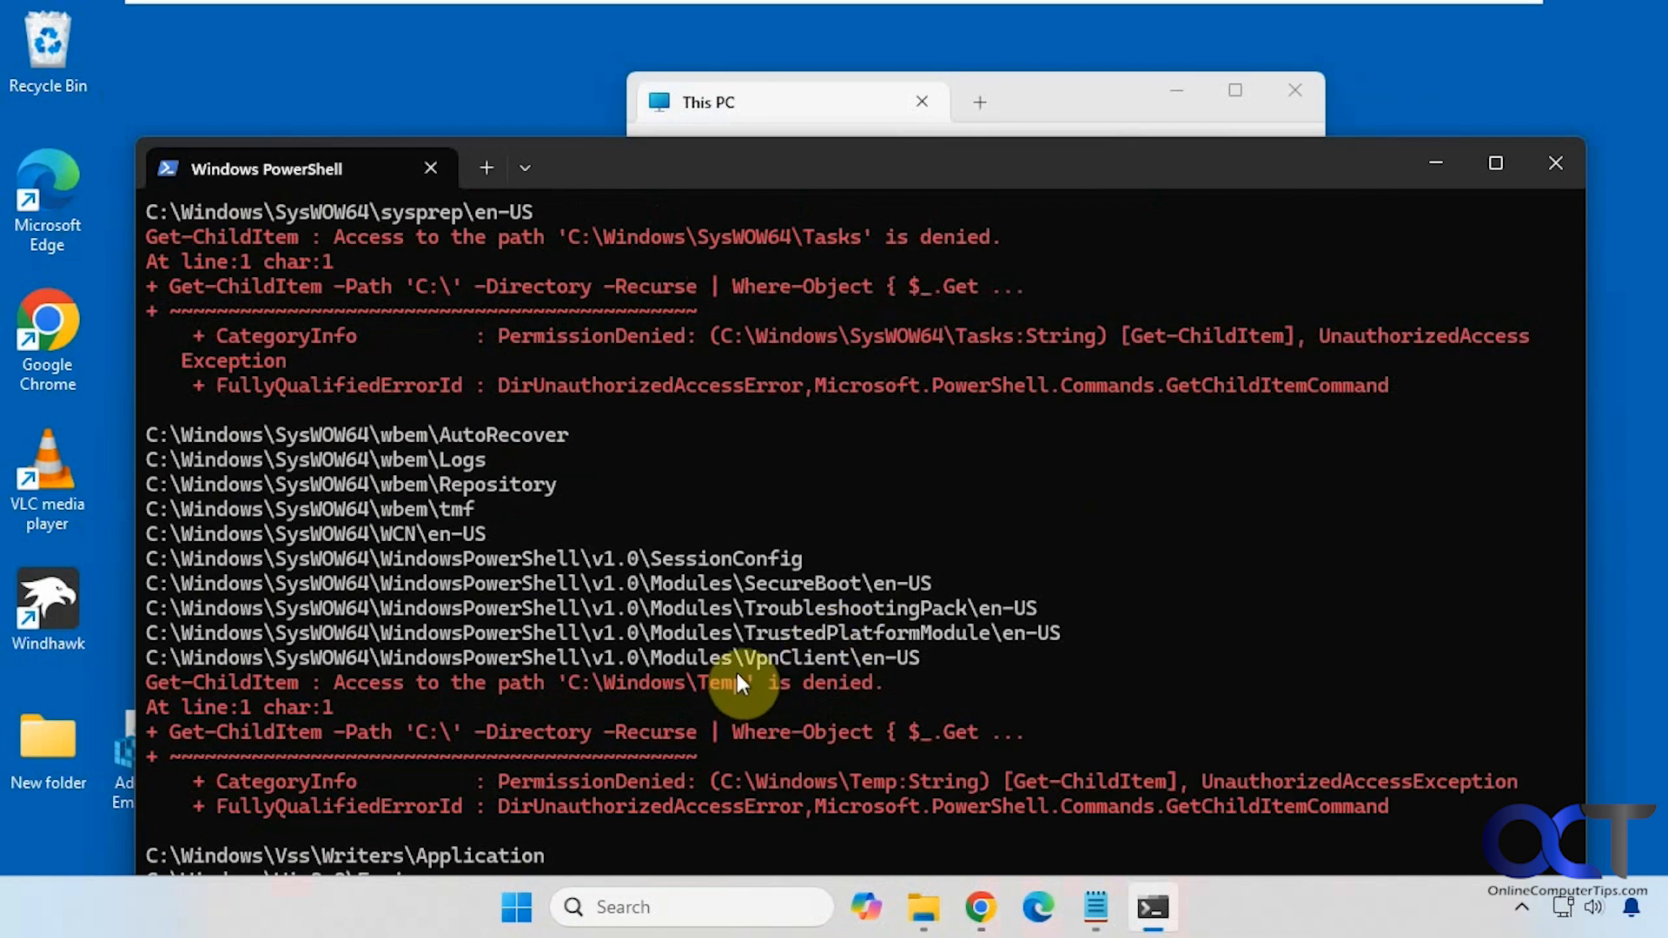
mouse_move(723, 682)
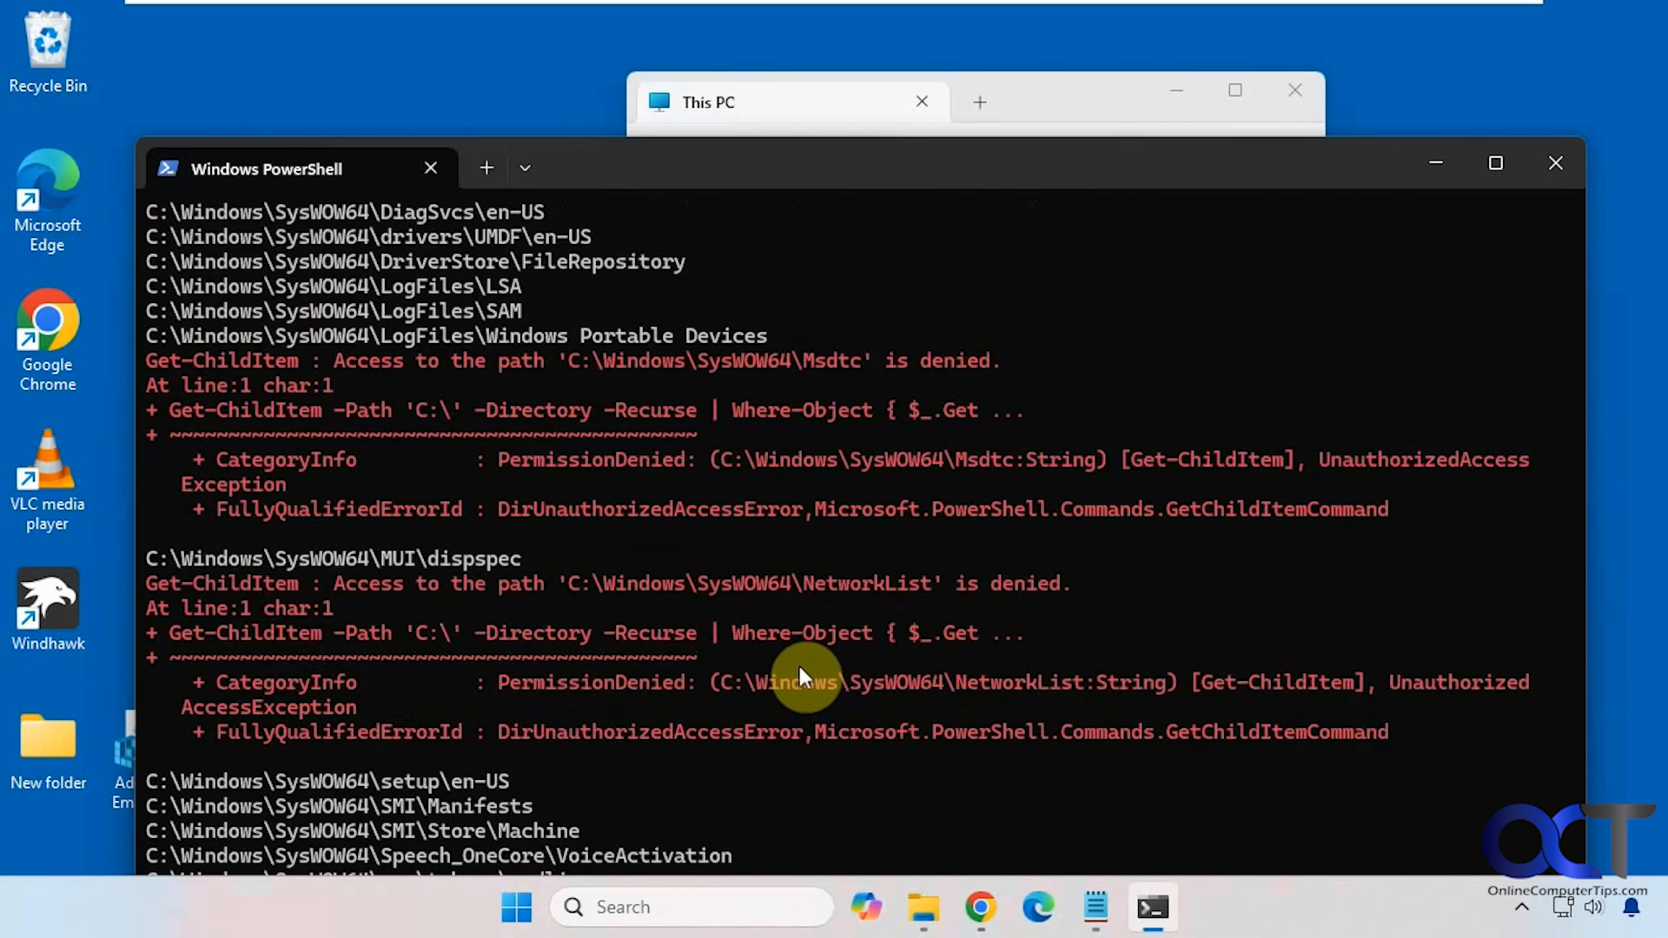
scroll(down, 3)
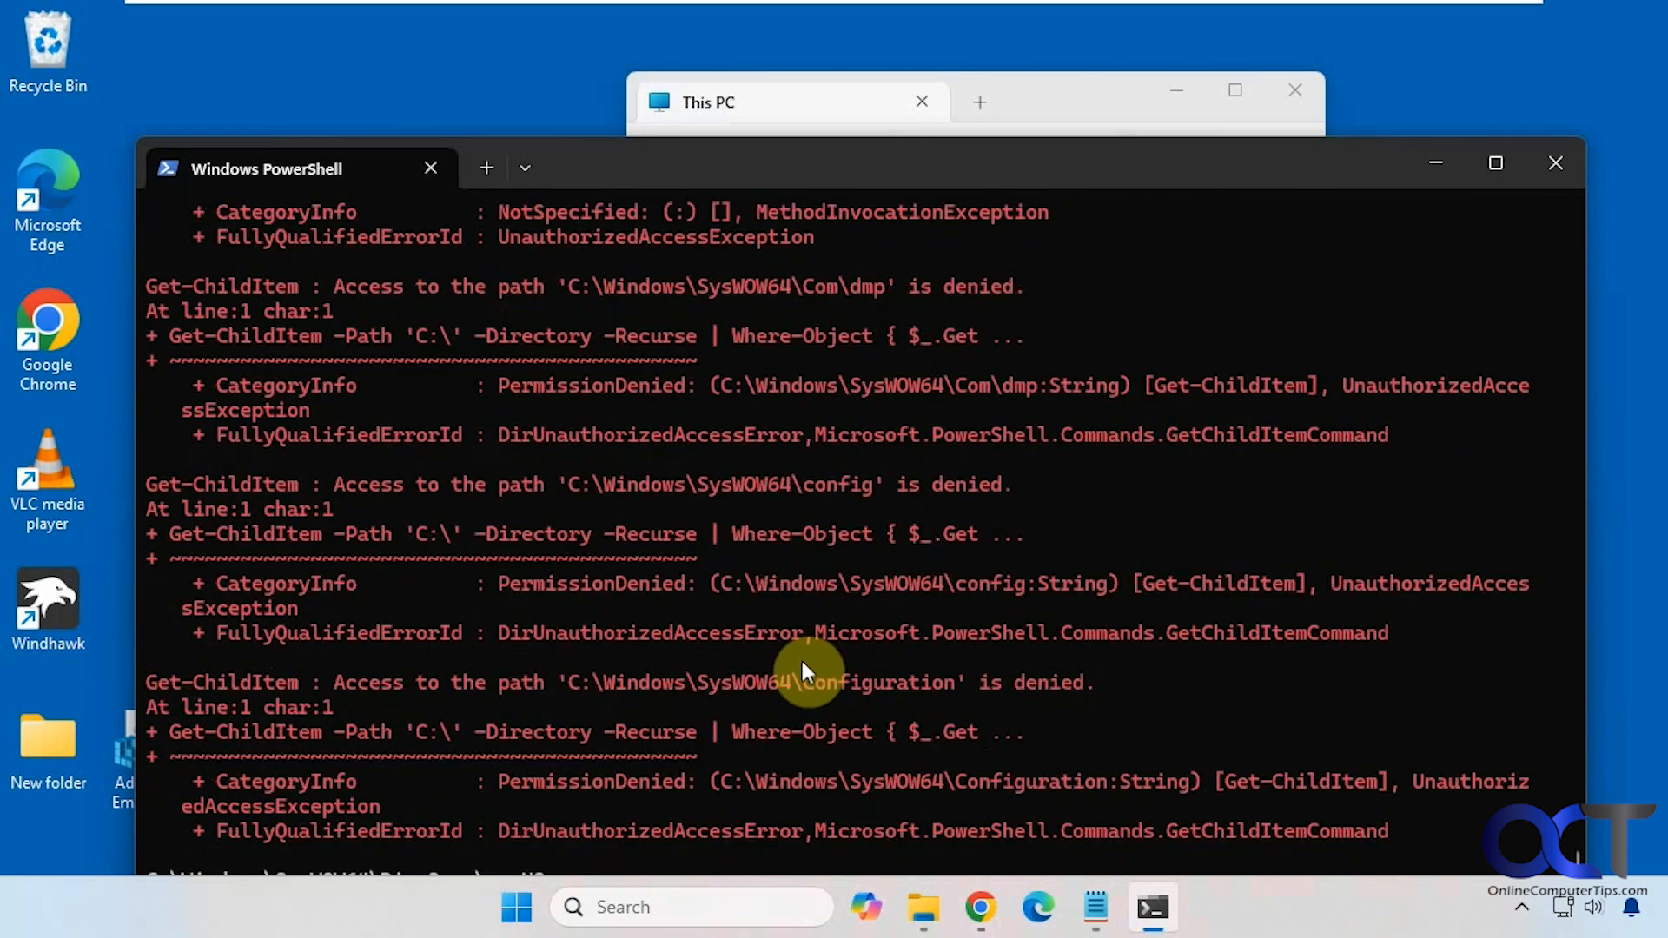
scroll(up, 3)
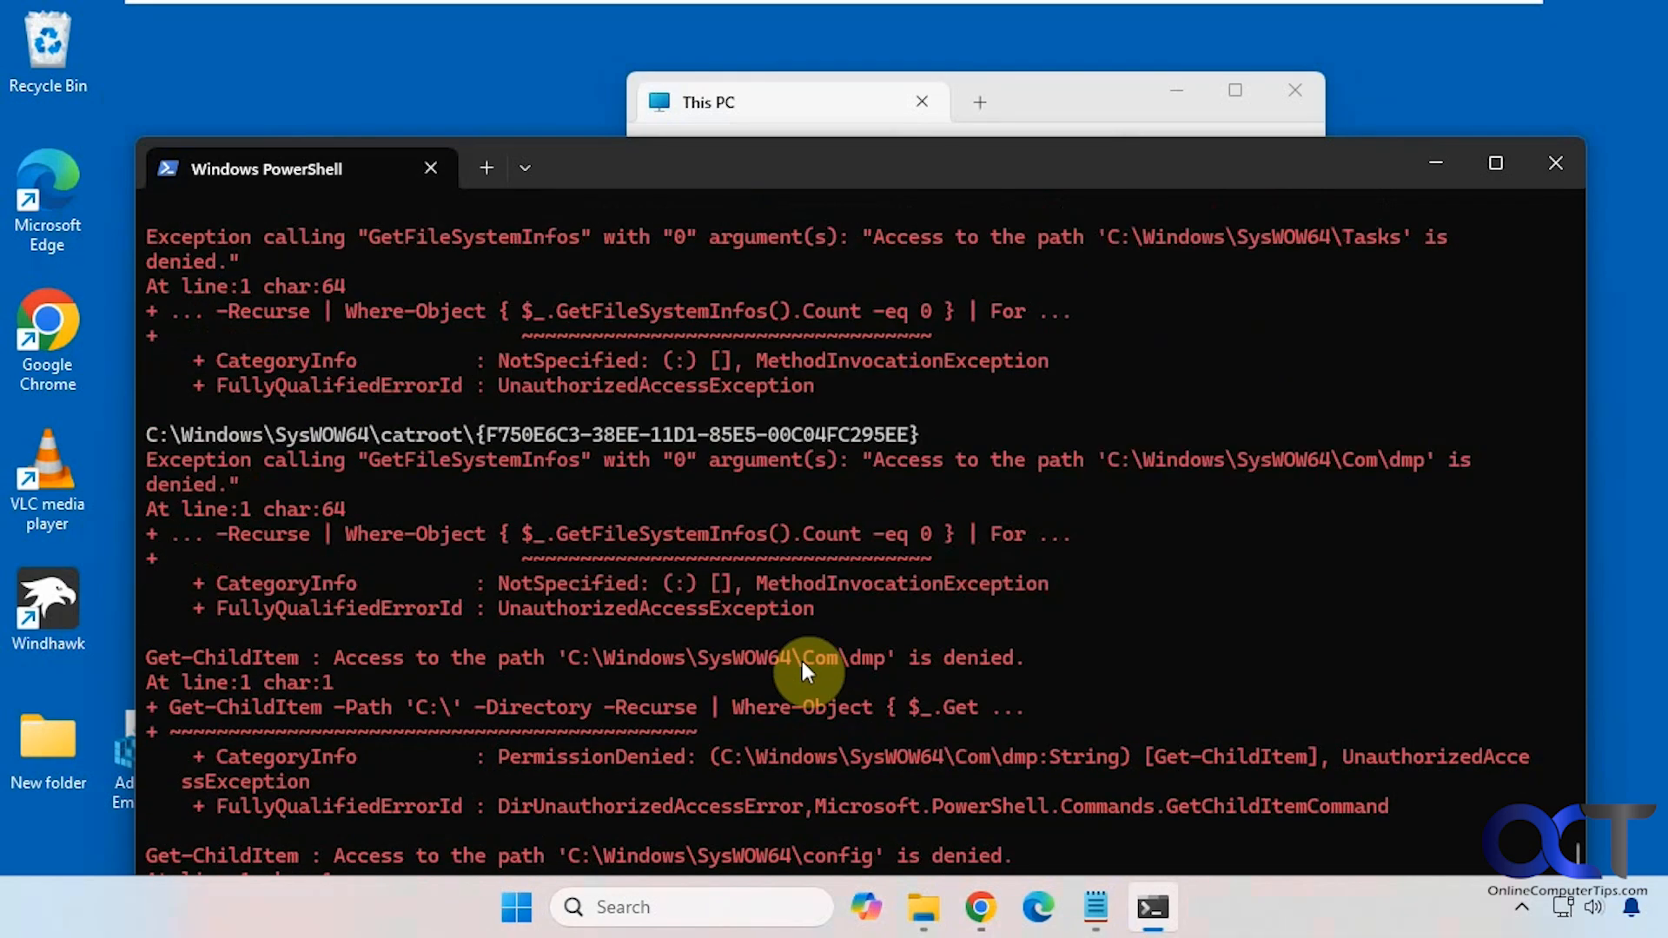
scroll(down, 3)
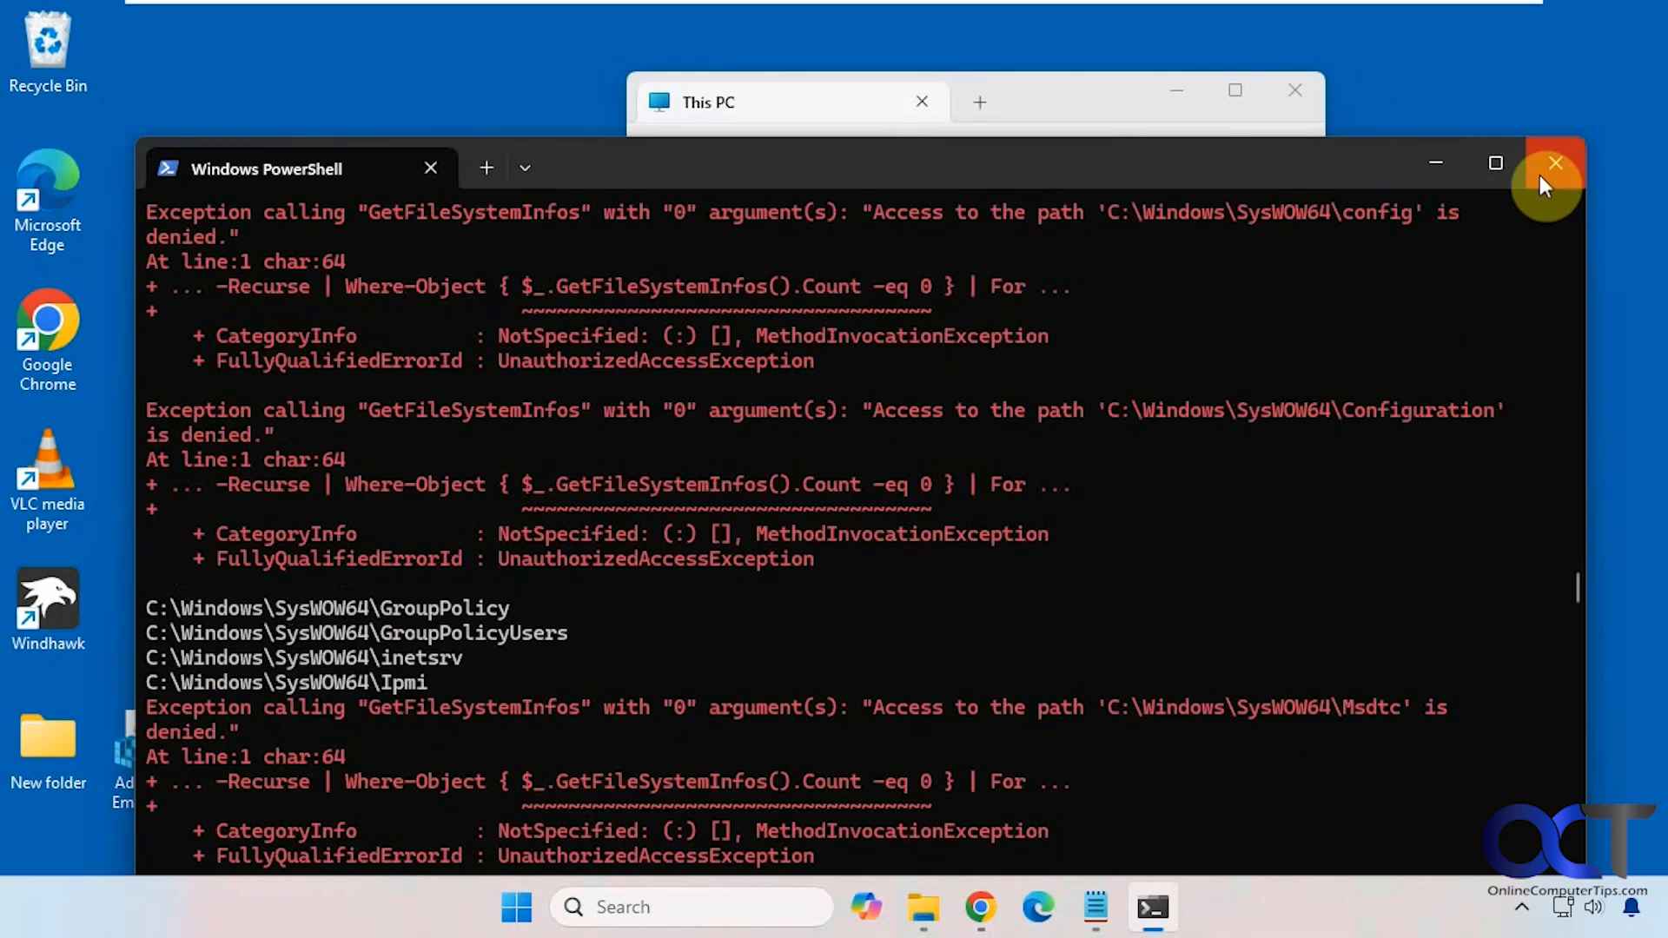
Close the C: results, merge Remove Find Empty Folders.reg, and verify the C: drive menu no longer has the entry
click(1553, 163)
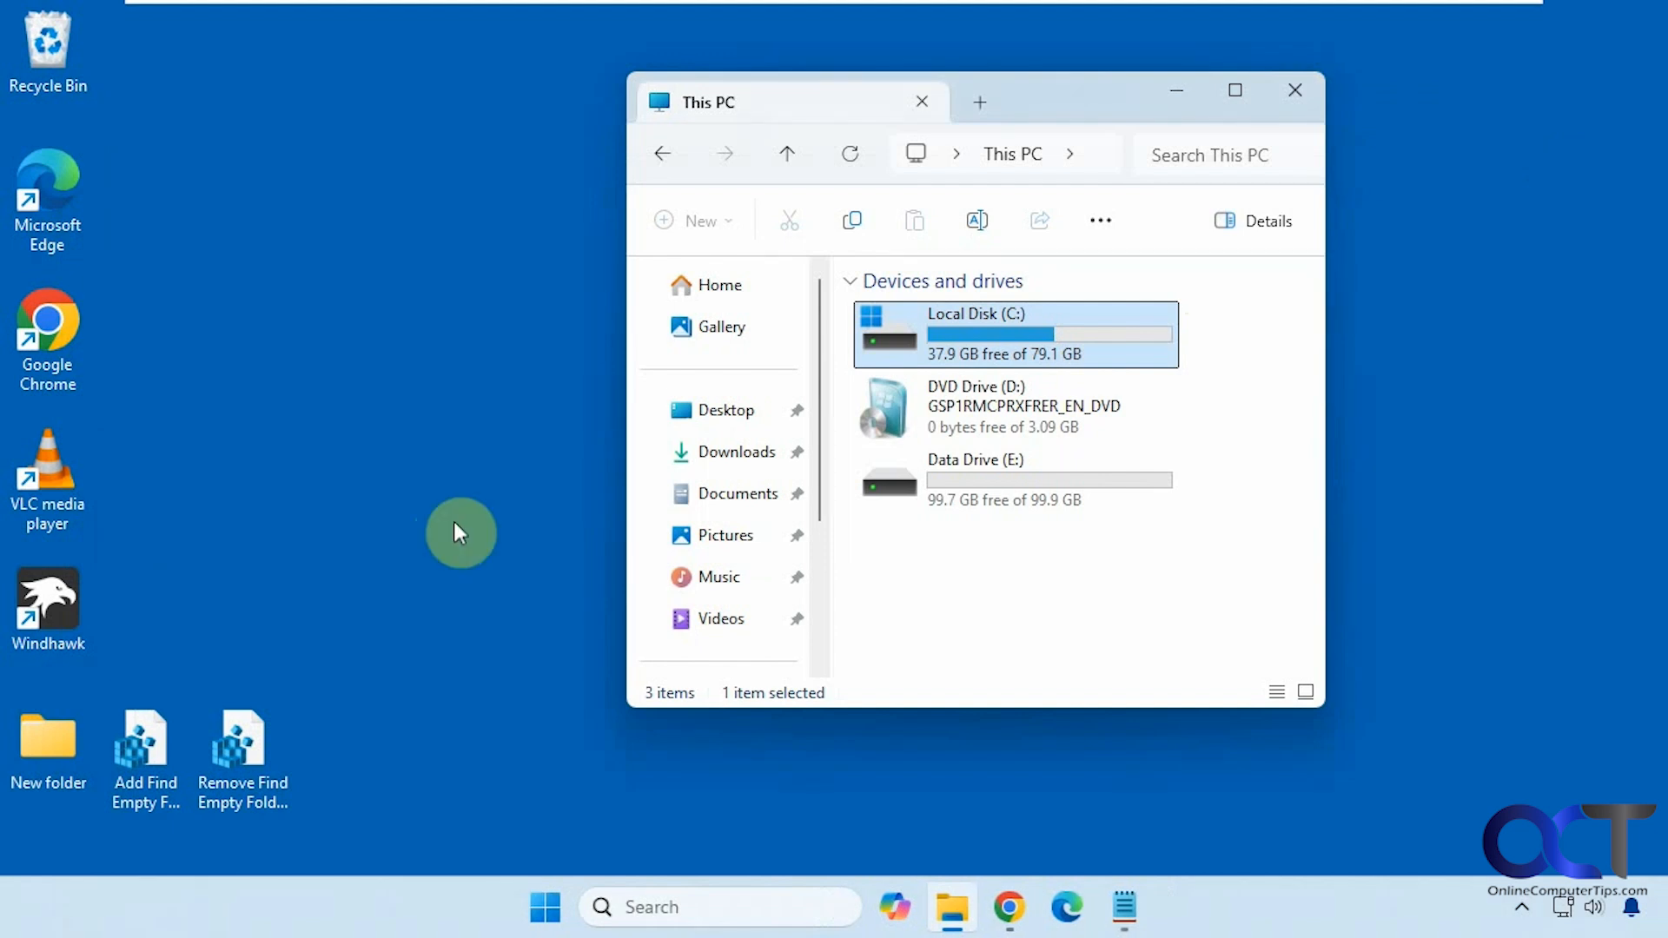
mouse_move(445, 537)
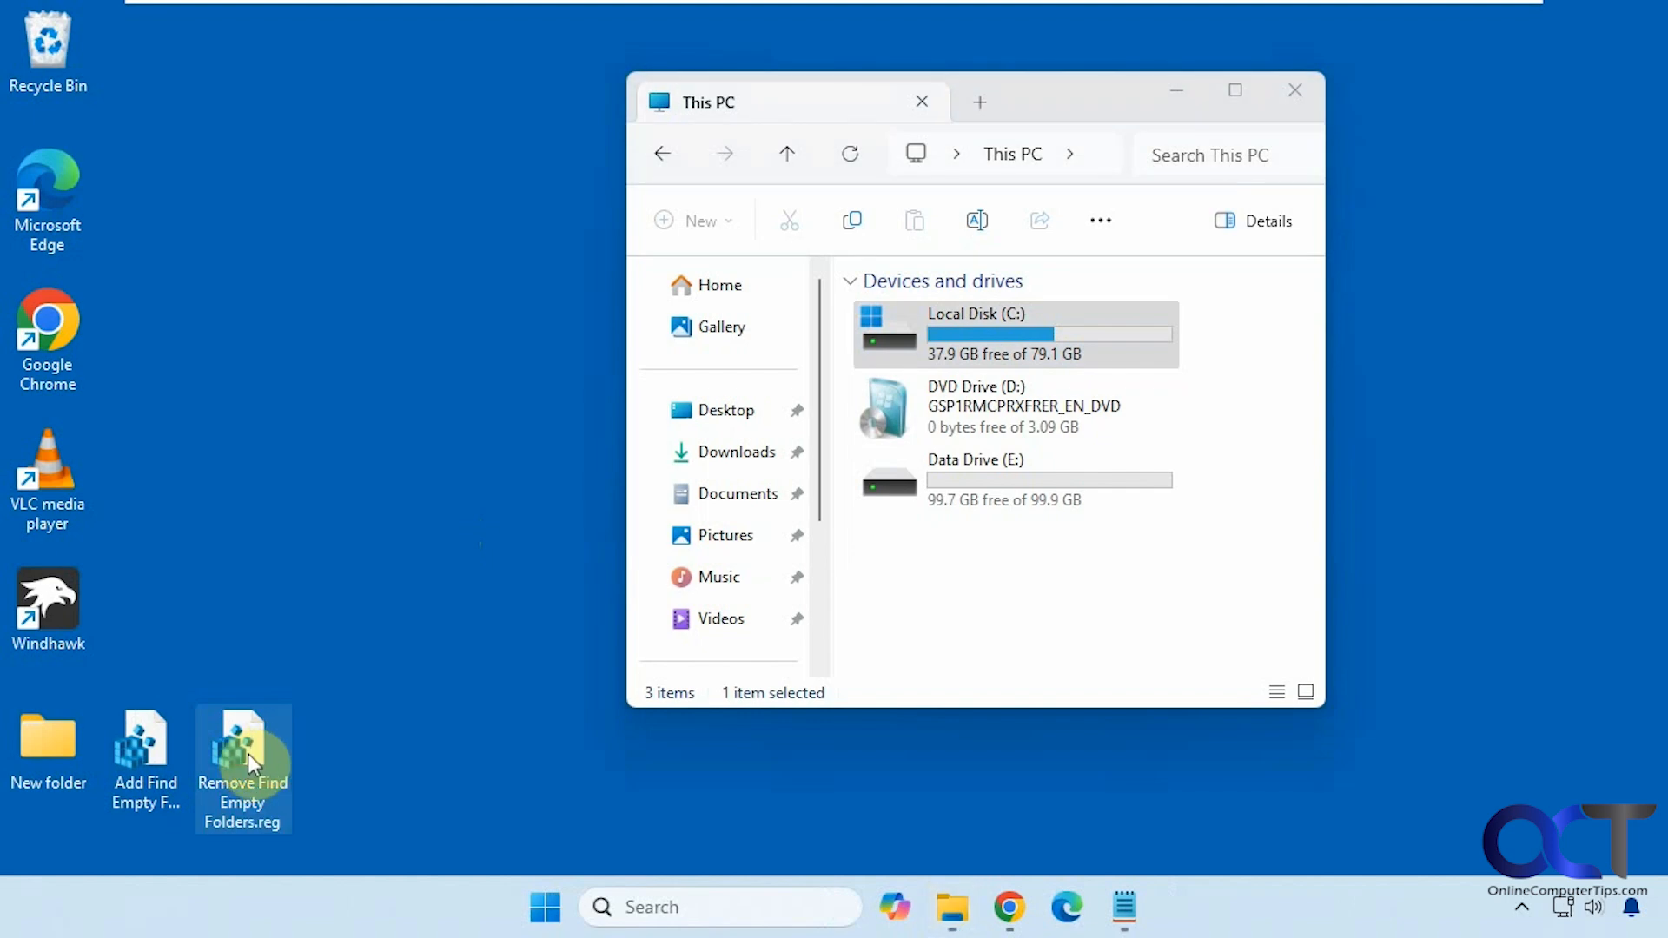
double_click(243, 743)
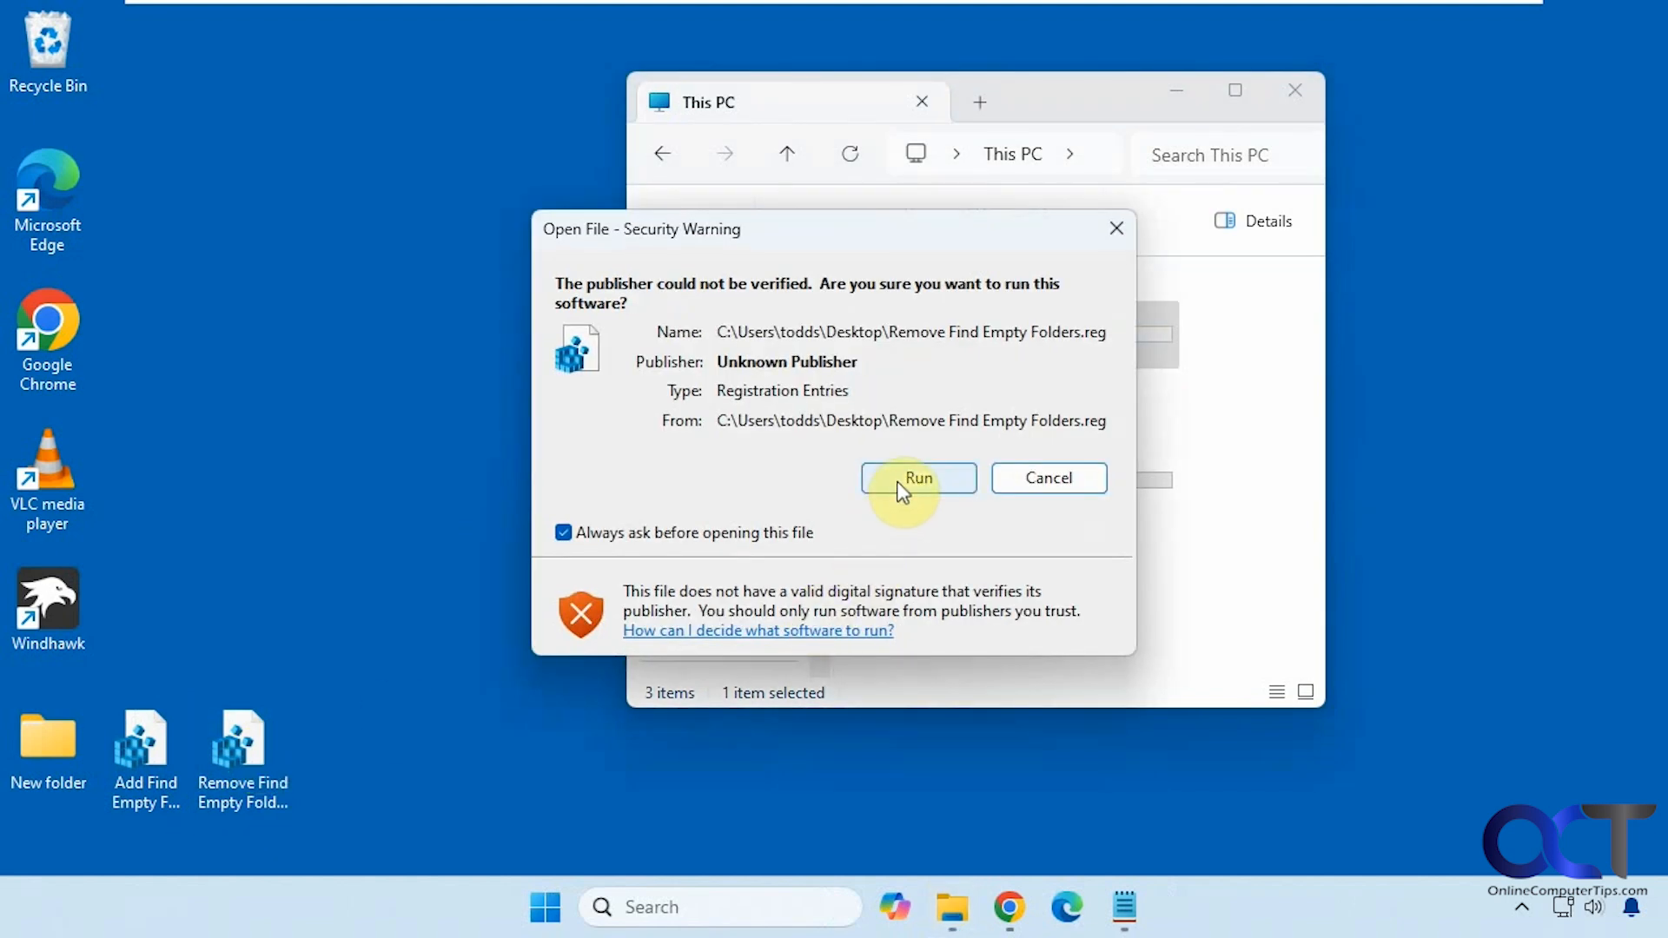
click(917, 478)
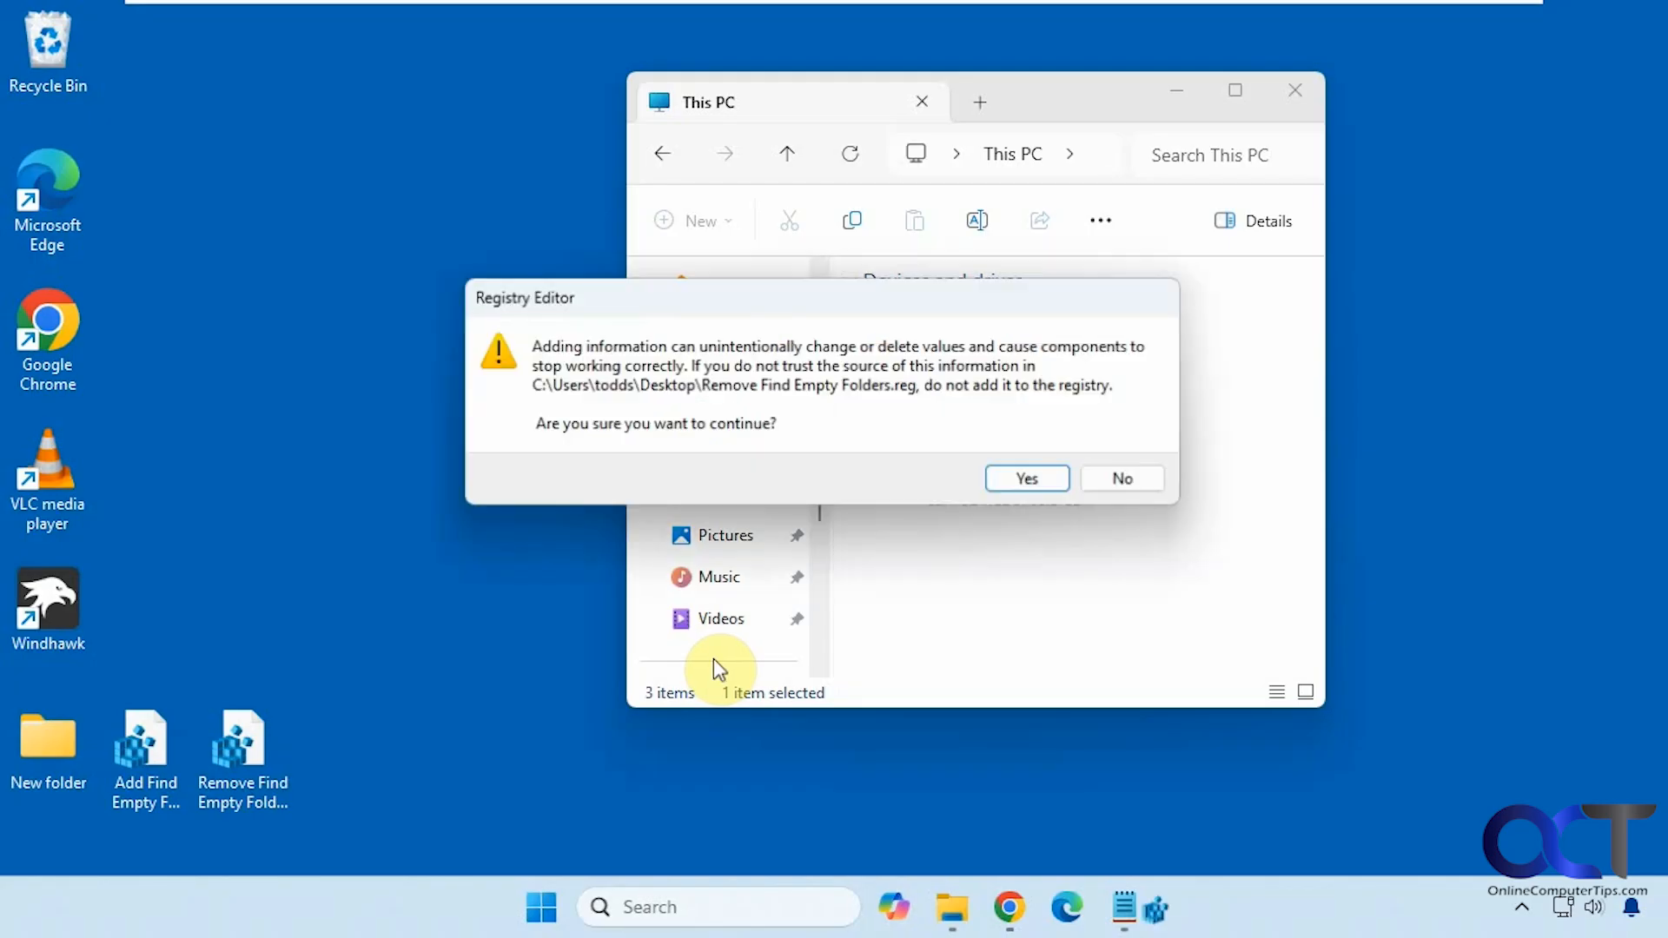
click(1025, 478)
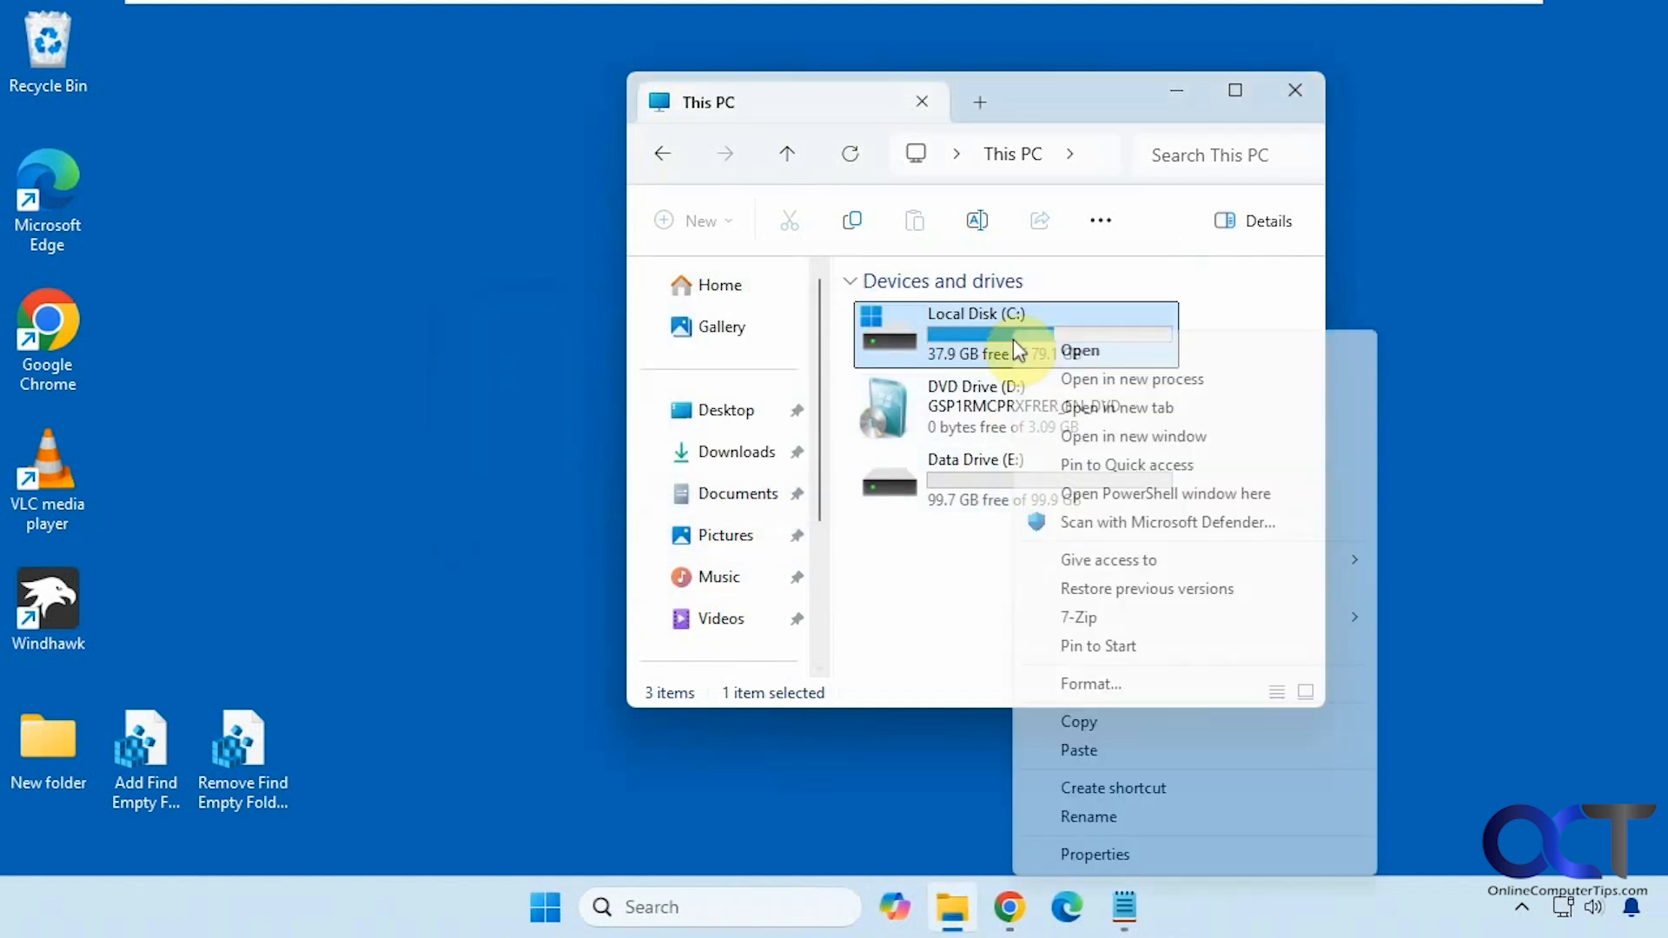
mouse_move(1066, 521)
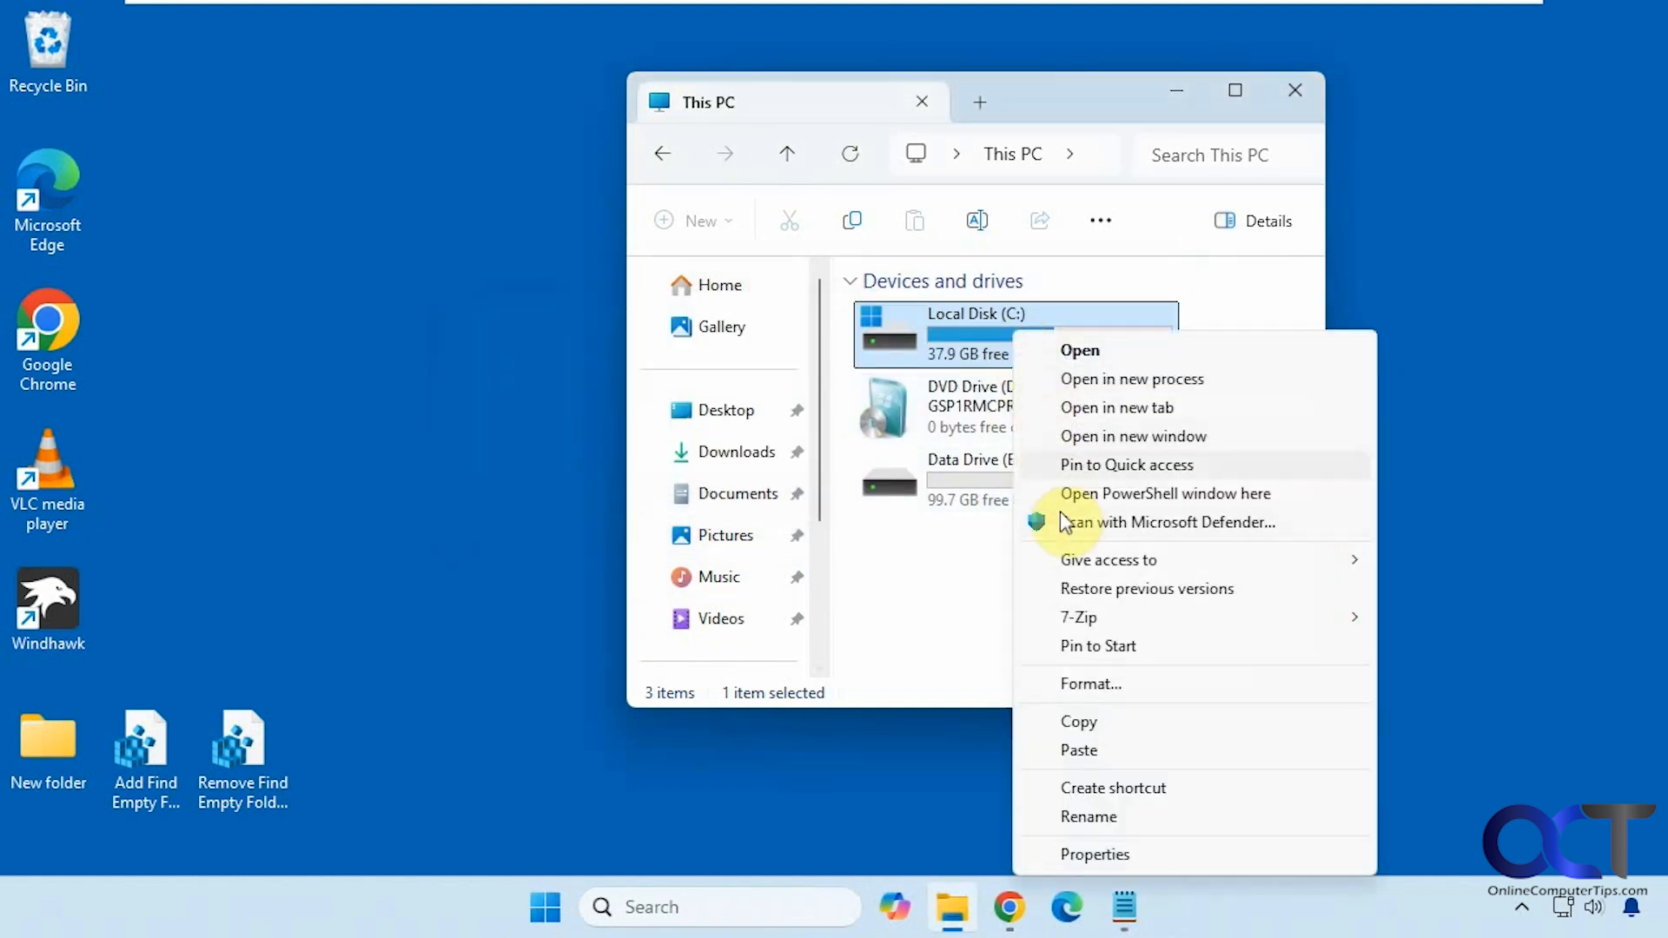
click(941, 559)
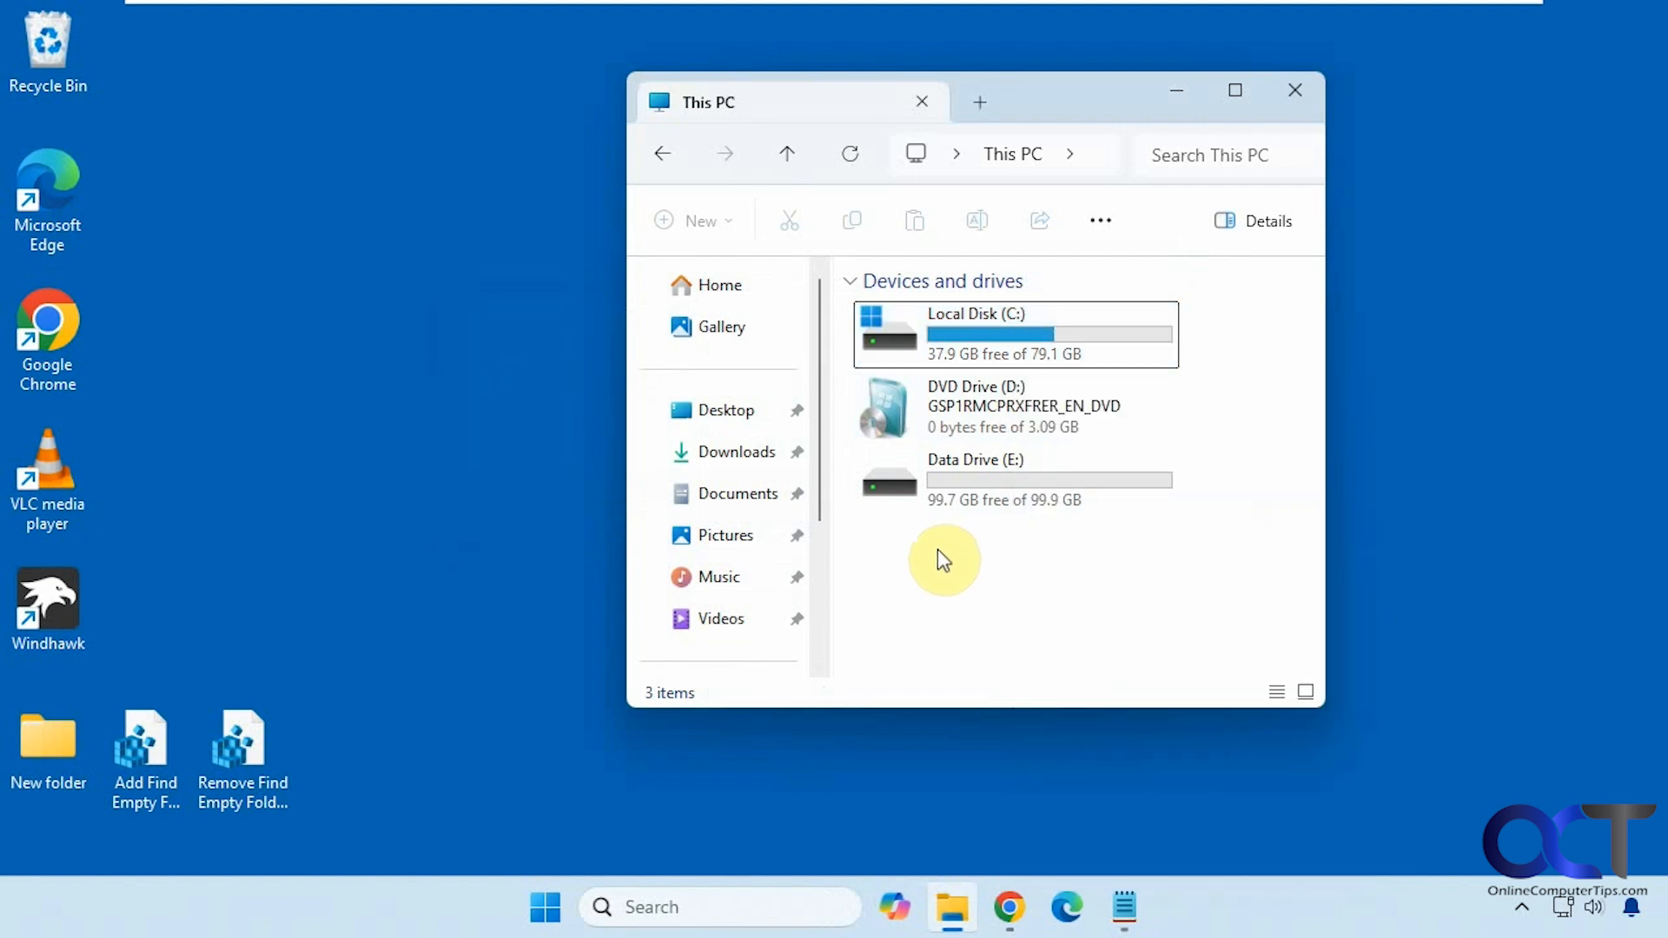
mouse_move(297, 906)
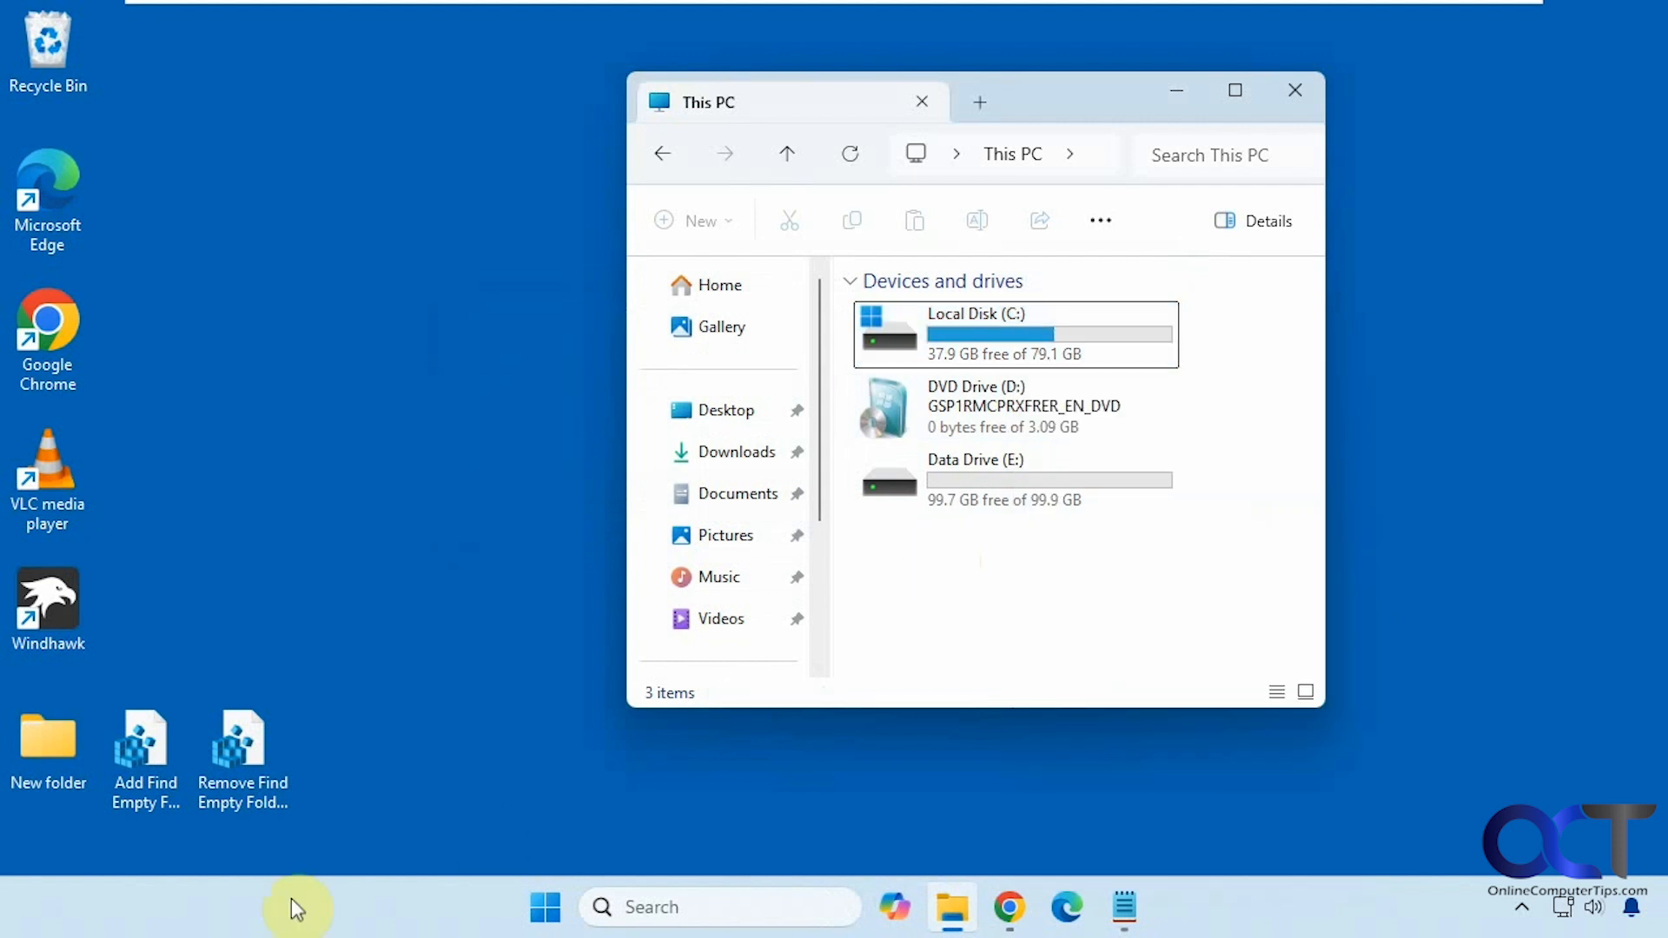
mouse_move(363, 551)
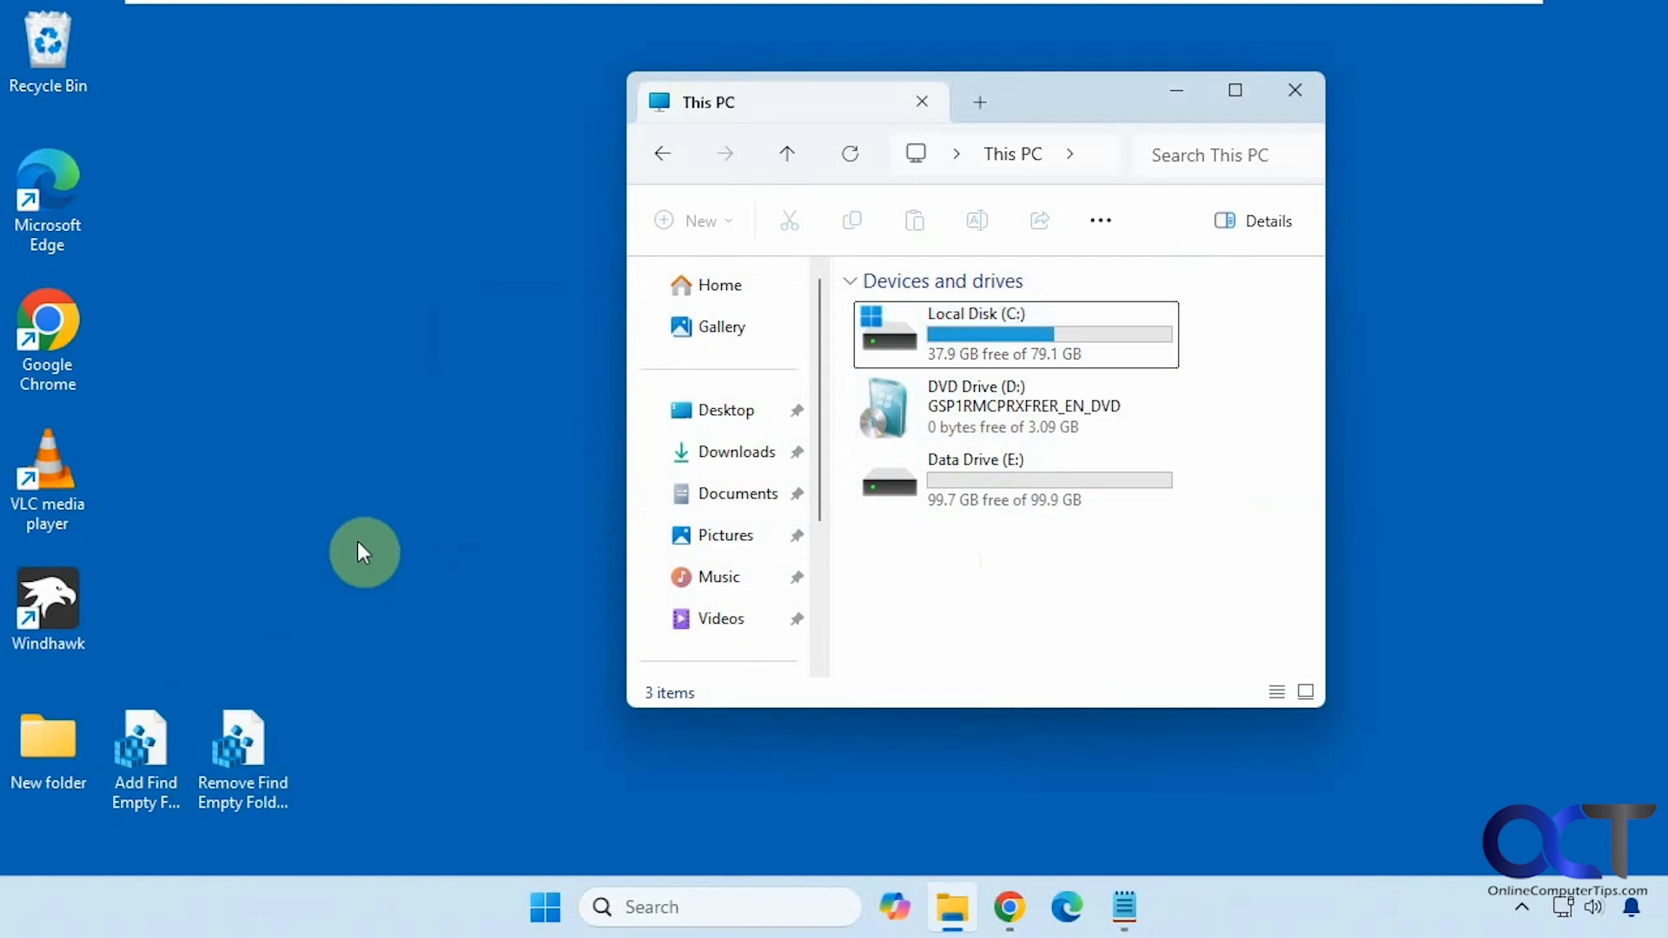